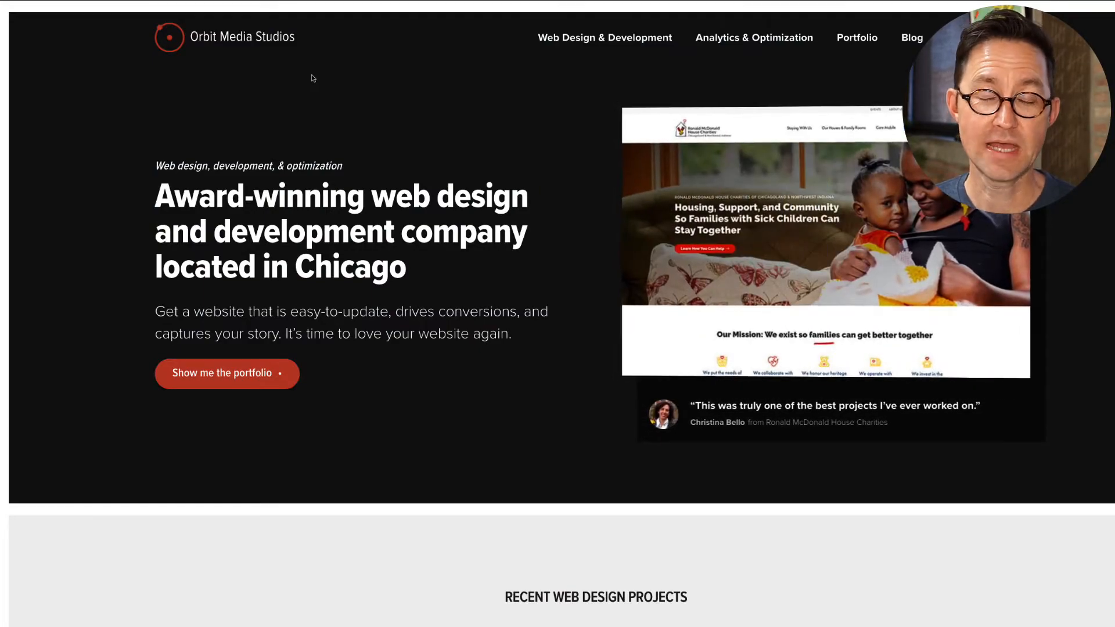
Step: Scroll the Content Chemistry book page down to its outside-retailer purchase links
scroll("down", 3)
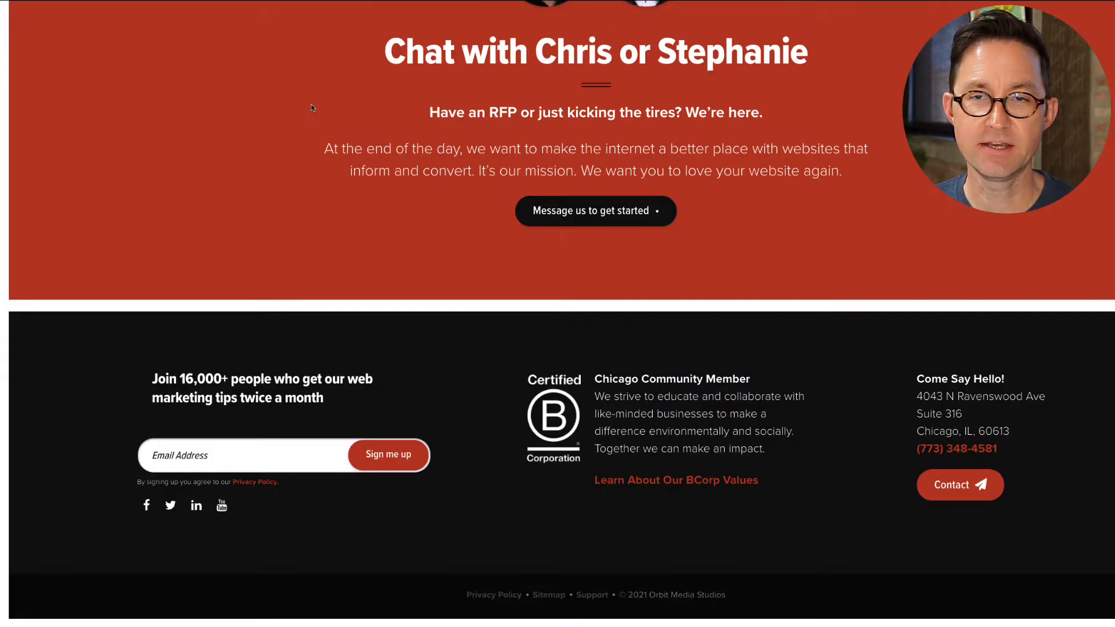
mouse_move(158, 508)
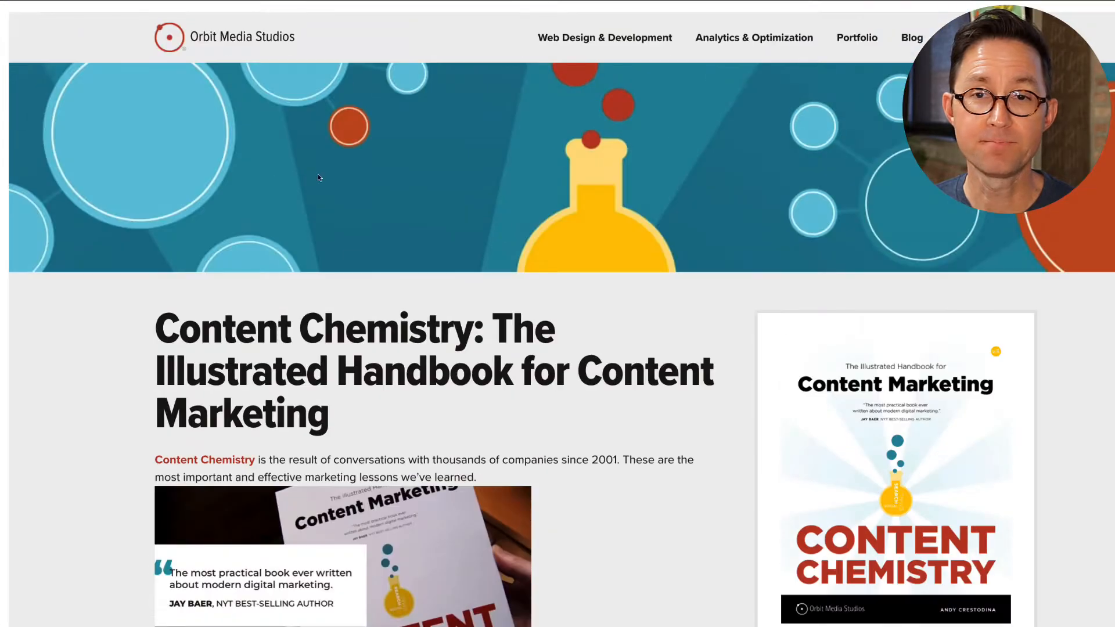
mouse_move(441, 290)
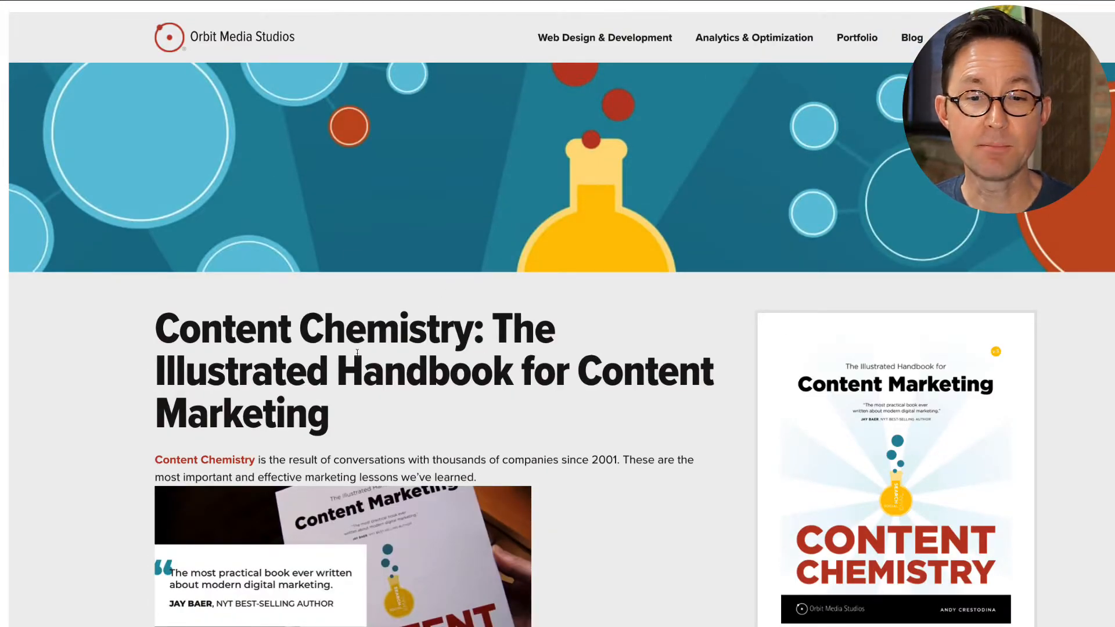
scroll("down", 3)
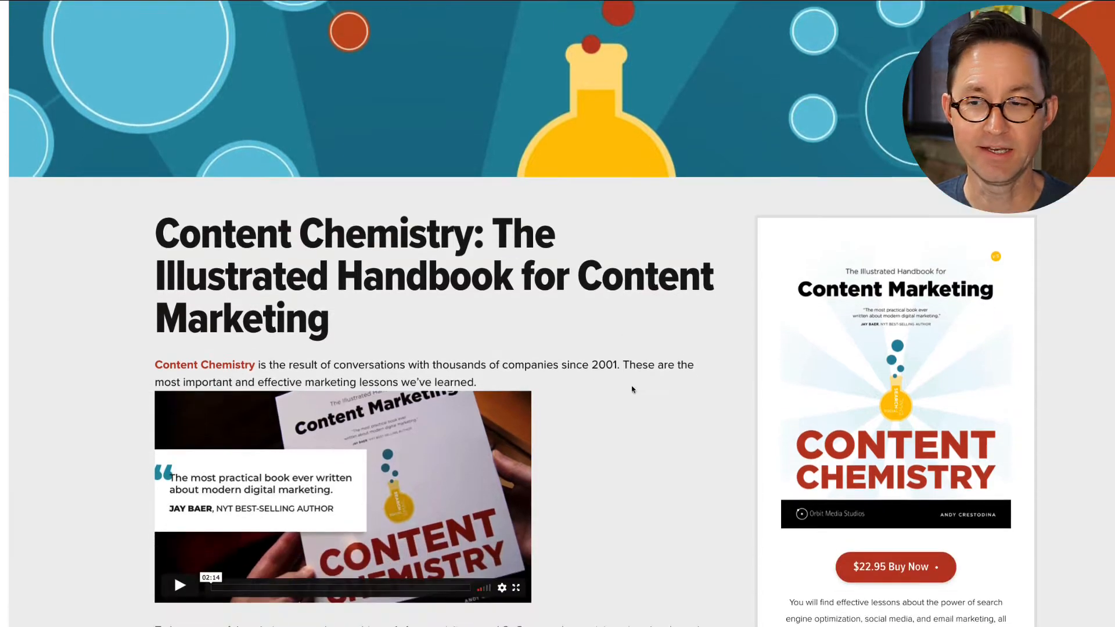
scroll("down", 3)
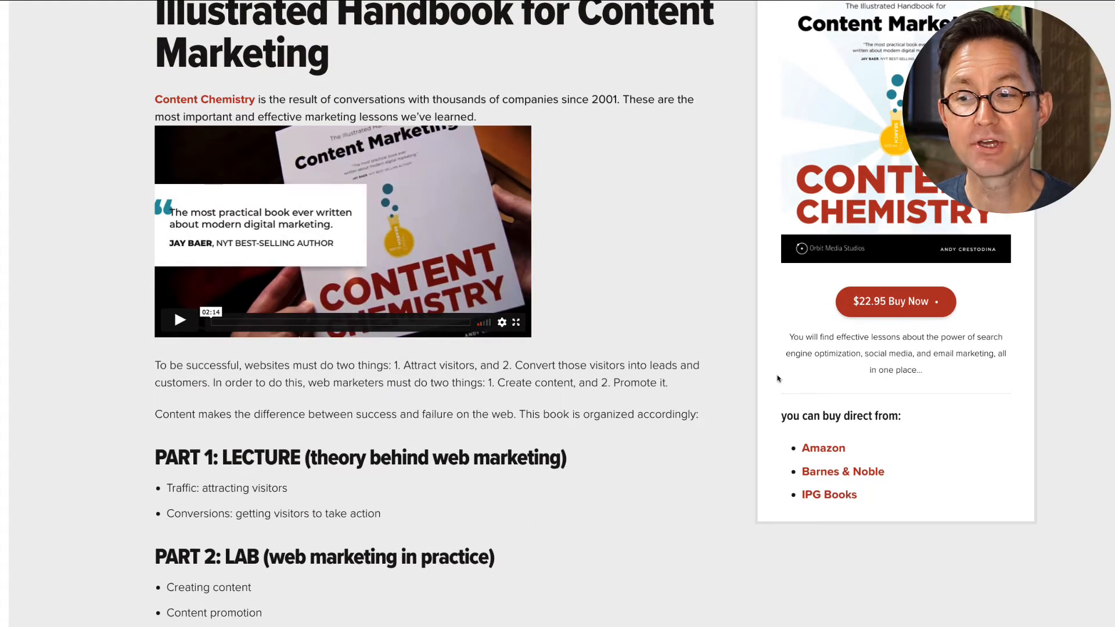
mouse_move(896, 301)
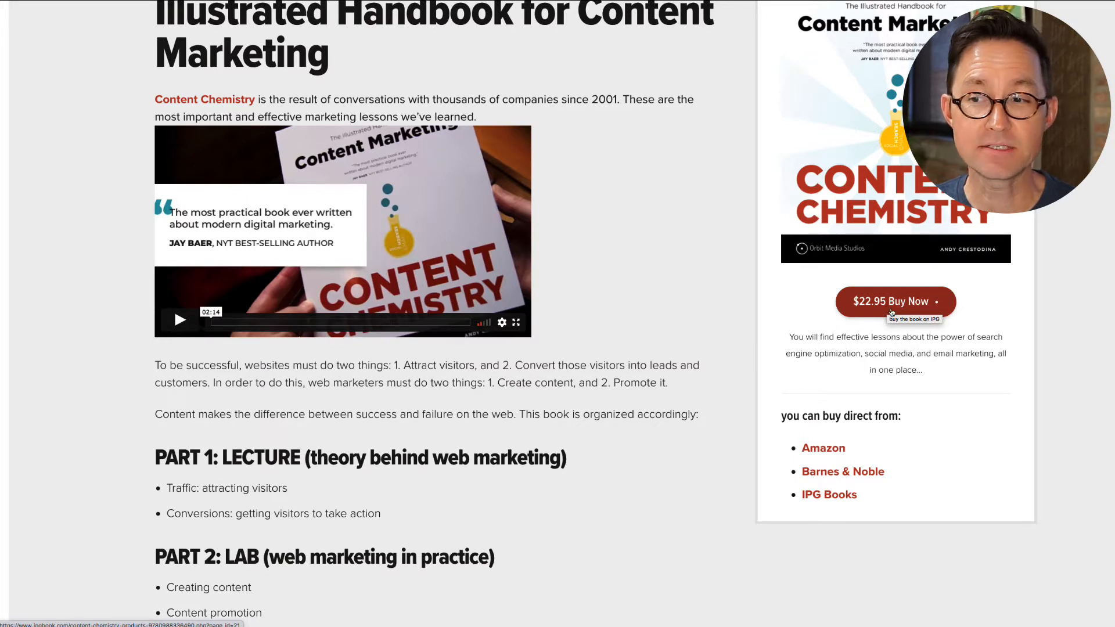
mouse_move(823, 448)
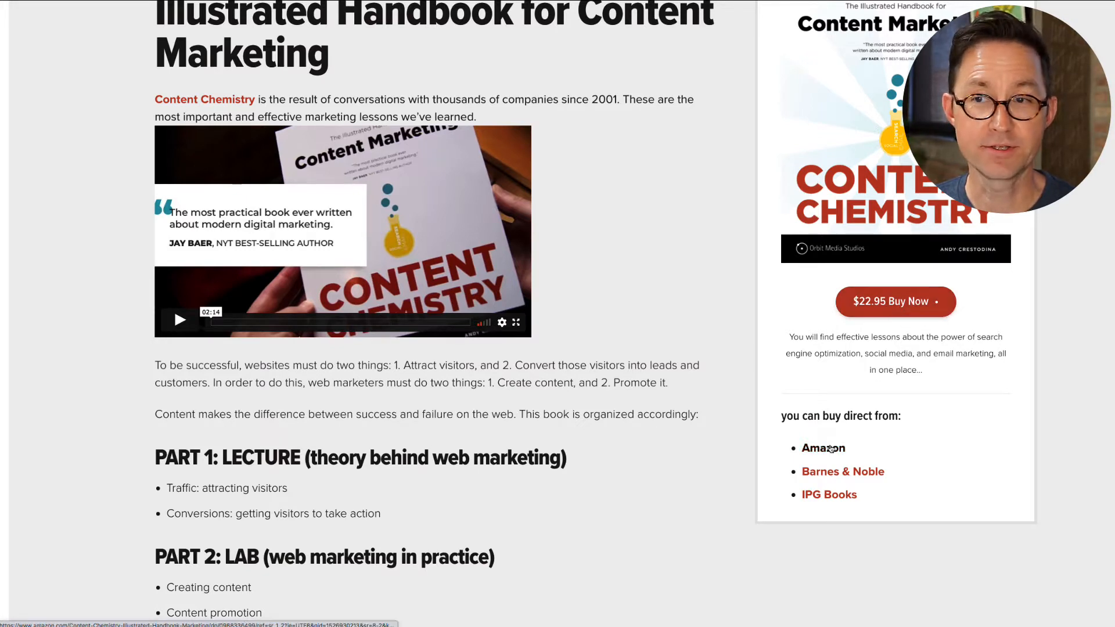
mouse_move(751, 485)
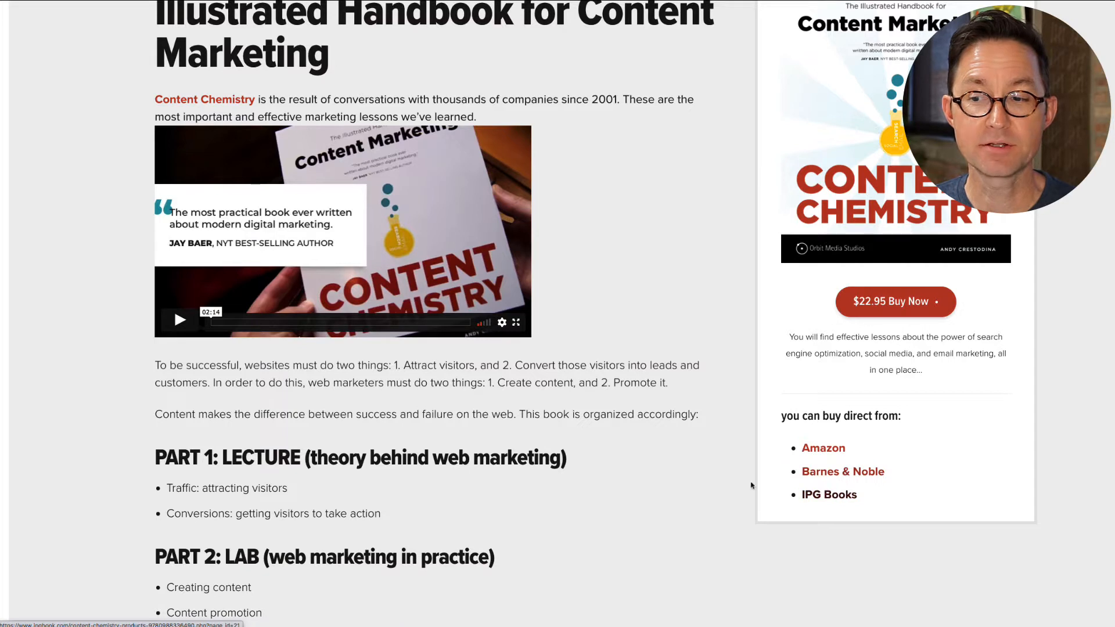
mouse_move(661, 388)
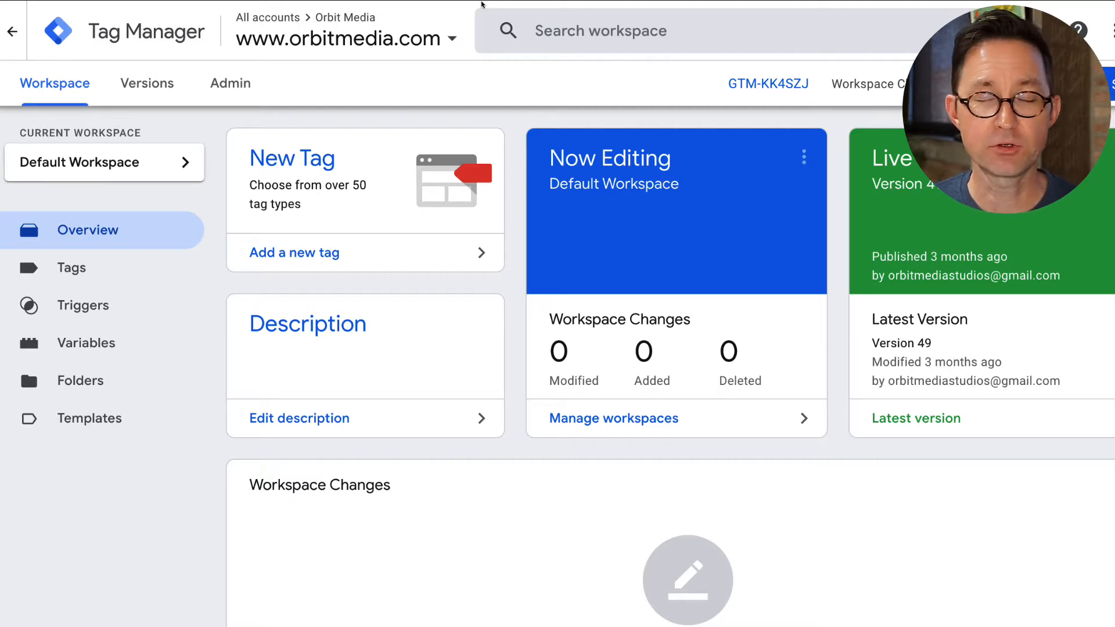
mouse_move(228, 190)
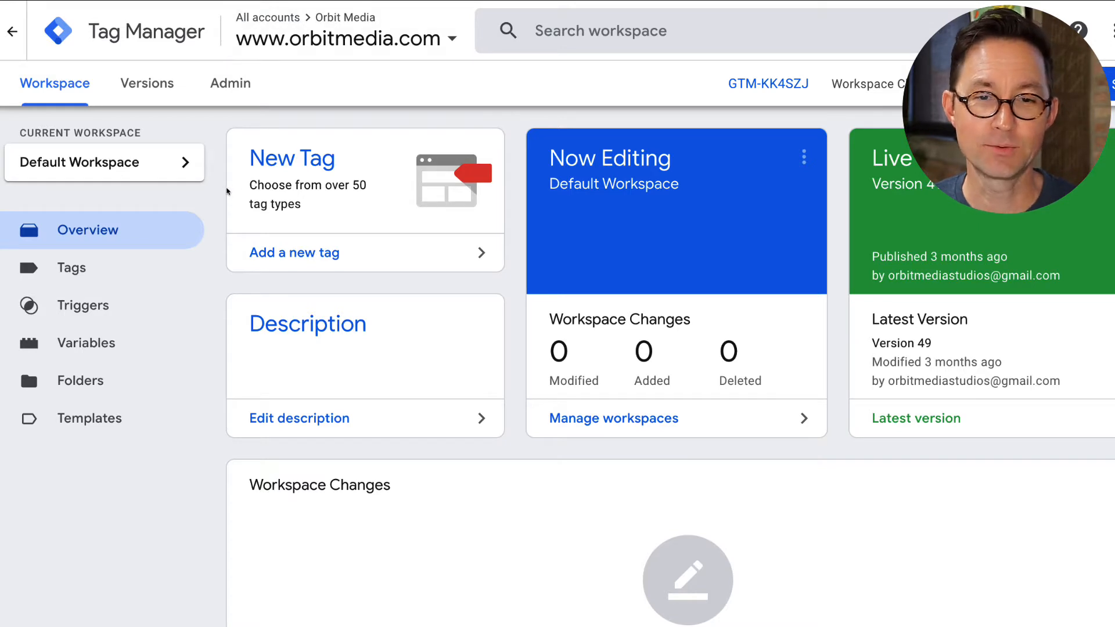
mouse_move(151, 360)
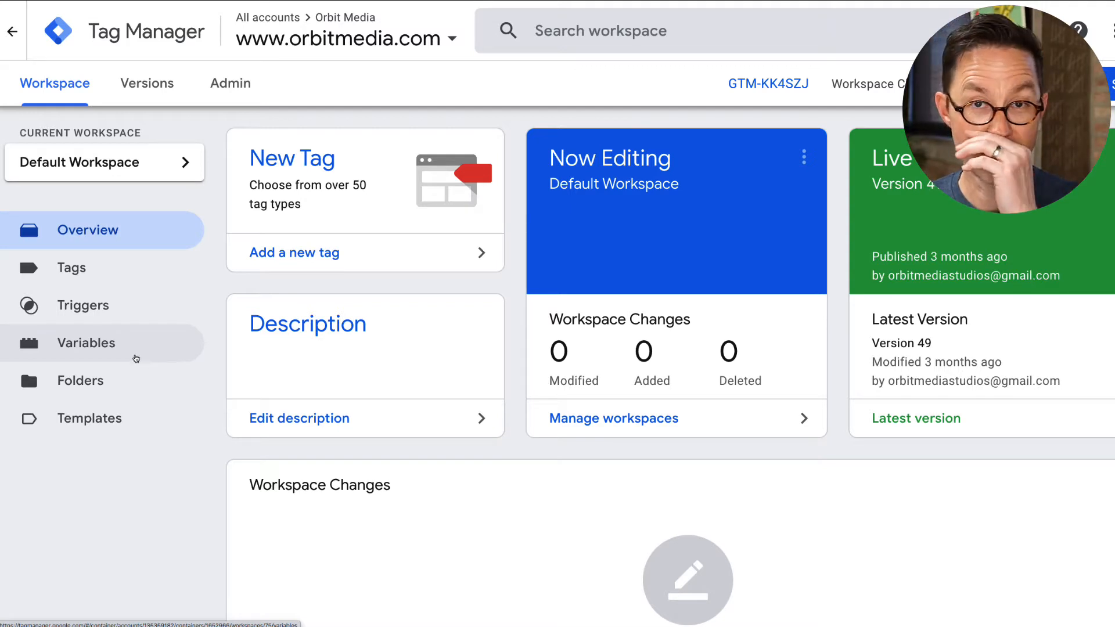
Step: Review the built-in Clicks variables under Variables, confirming all are enabled, then close the panel
left_click(86, 342)
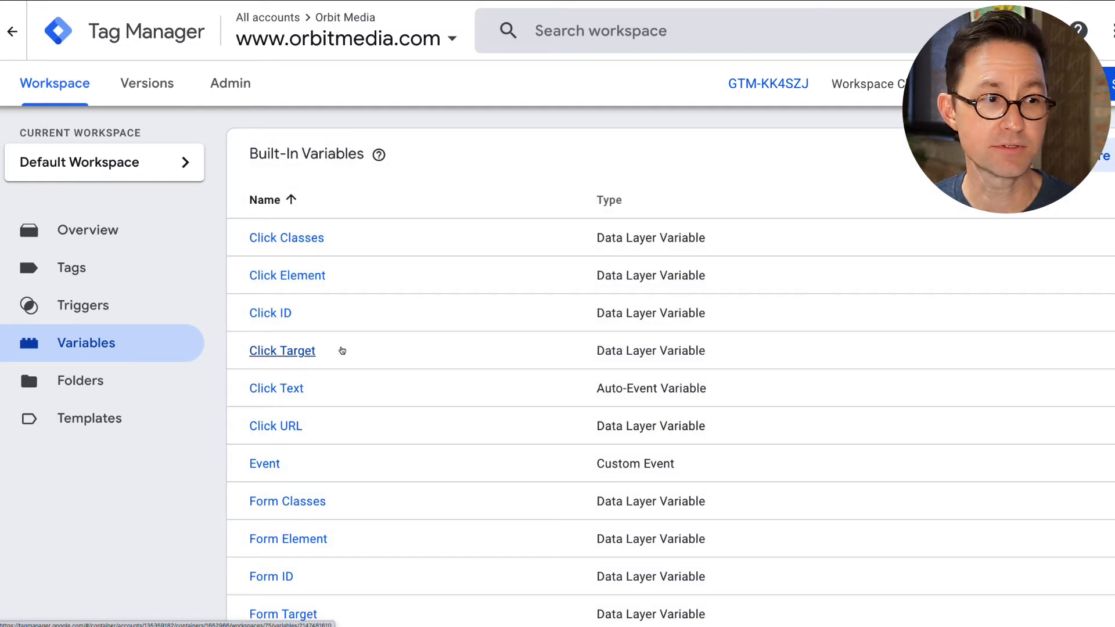
mouse_move(276, 426)
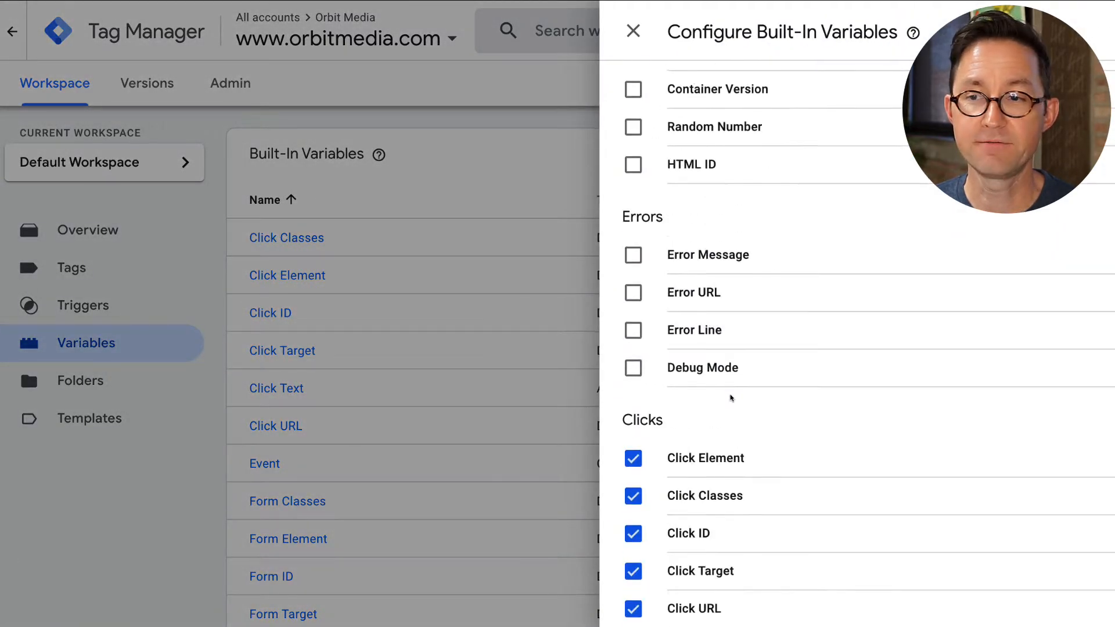
scroll("down", 3)
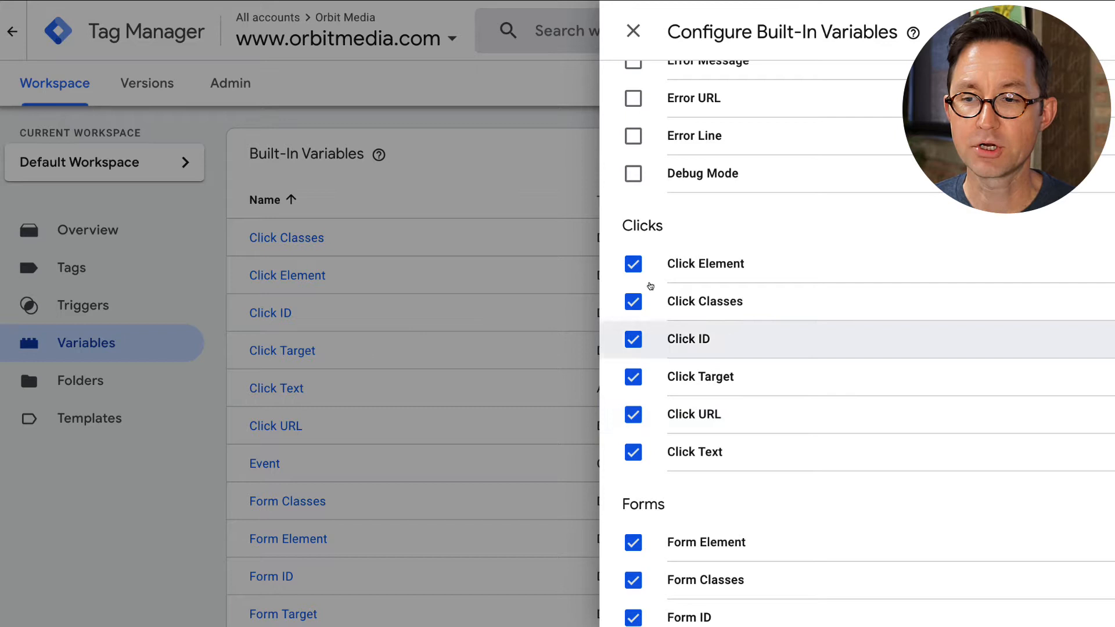
mouse_move(633, 413)
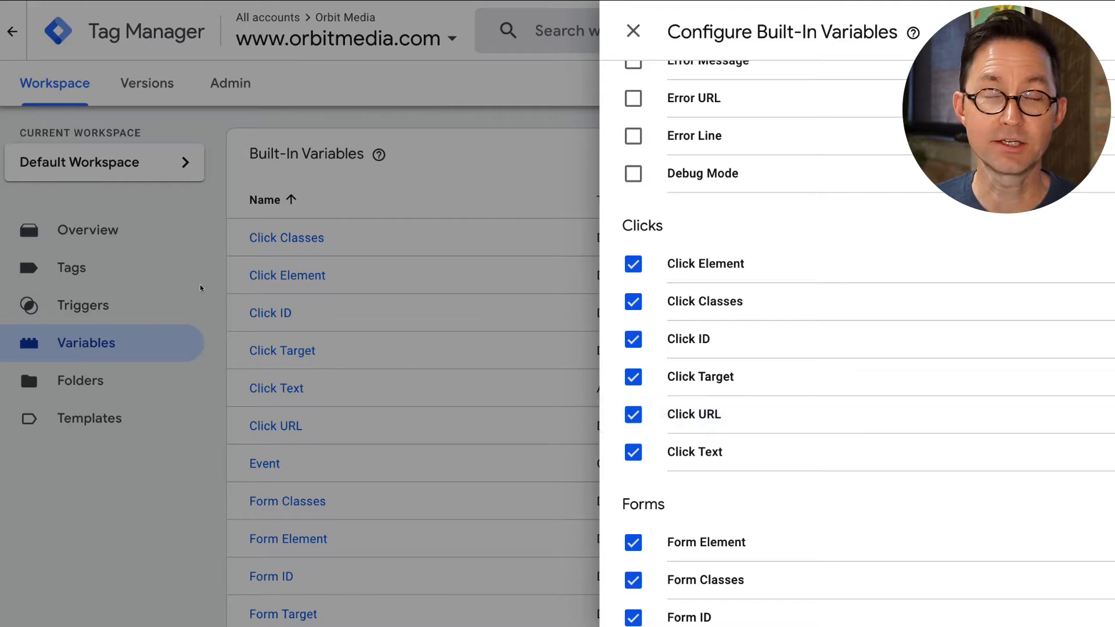
left_click(632, 30)
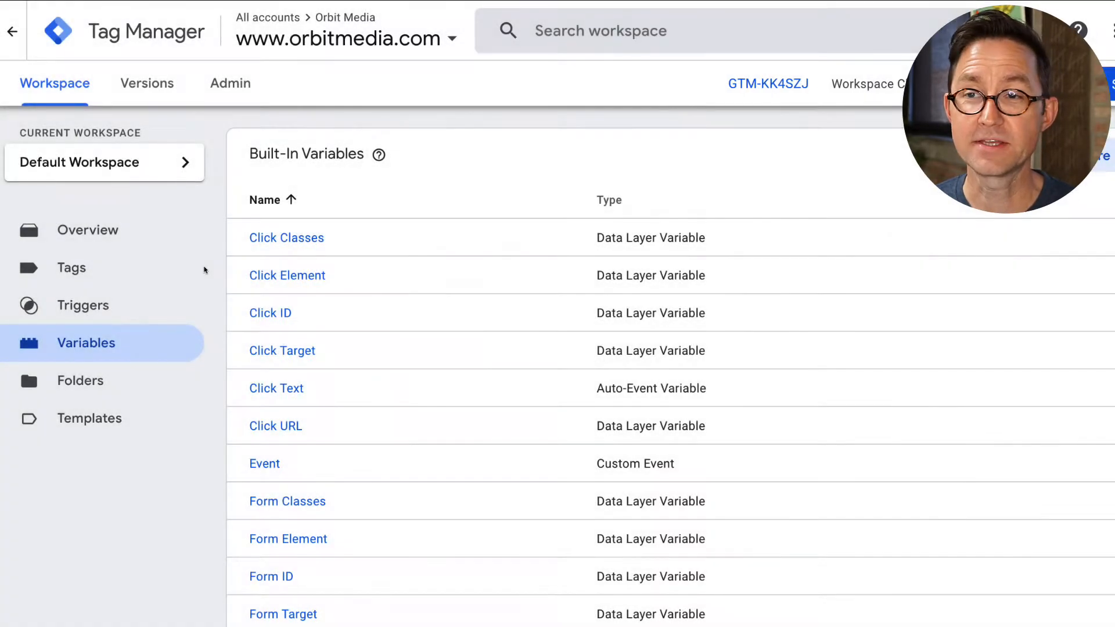
mouse_move(87, 280)
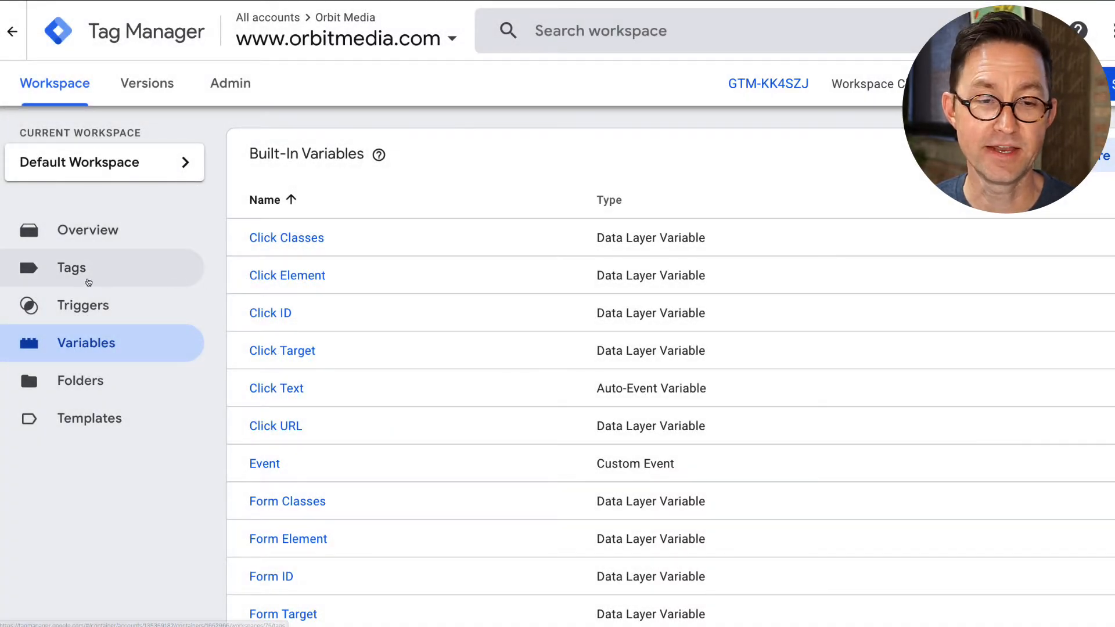
Step: Start a new tag from the Tags list and bring up the tag type chooser
left_click(71, 267)
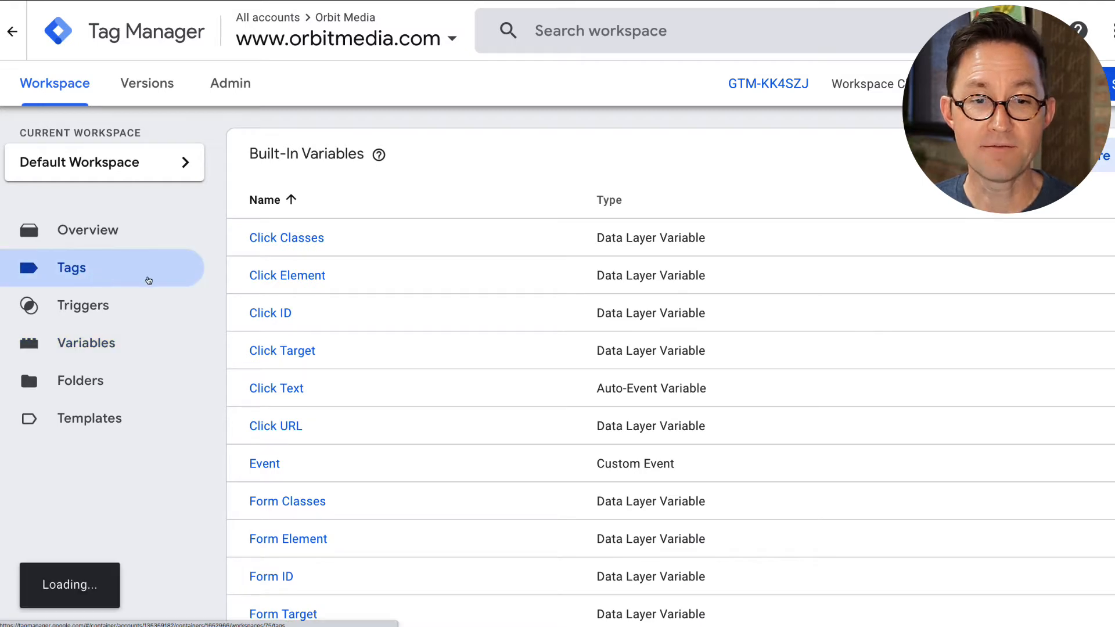
left_click(70, 267)
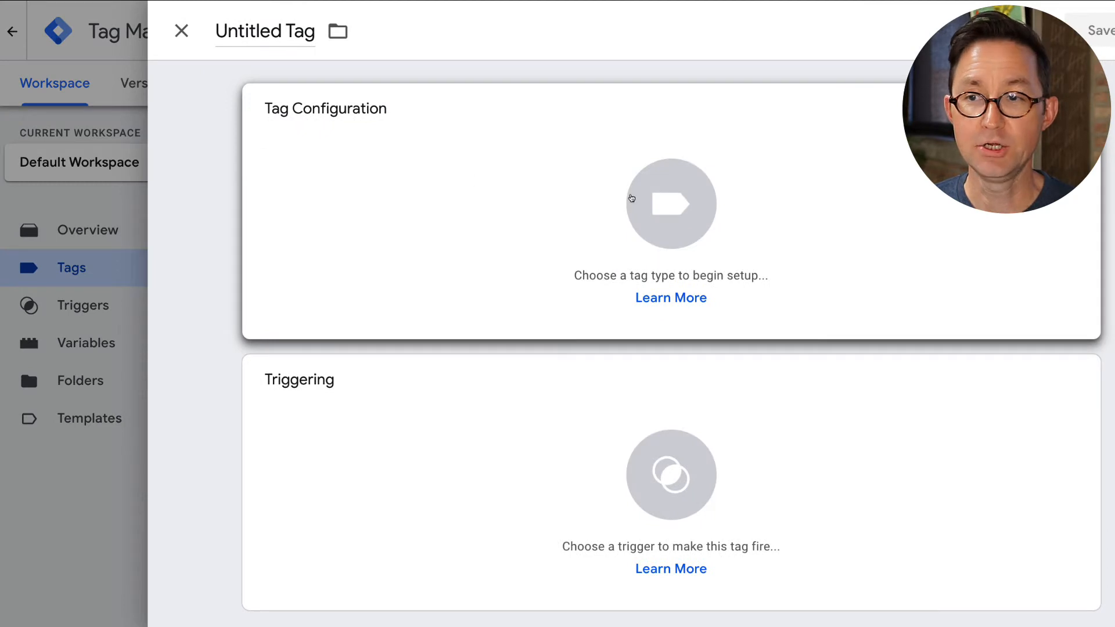
left_click(668, 205)
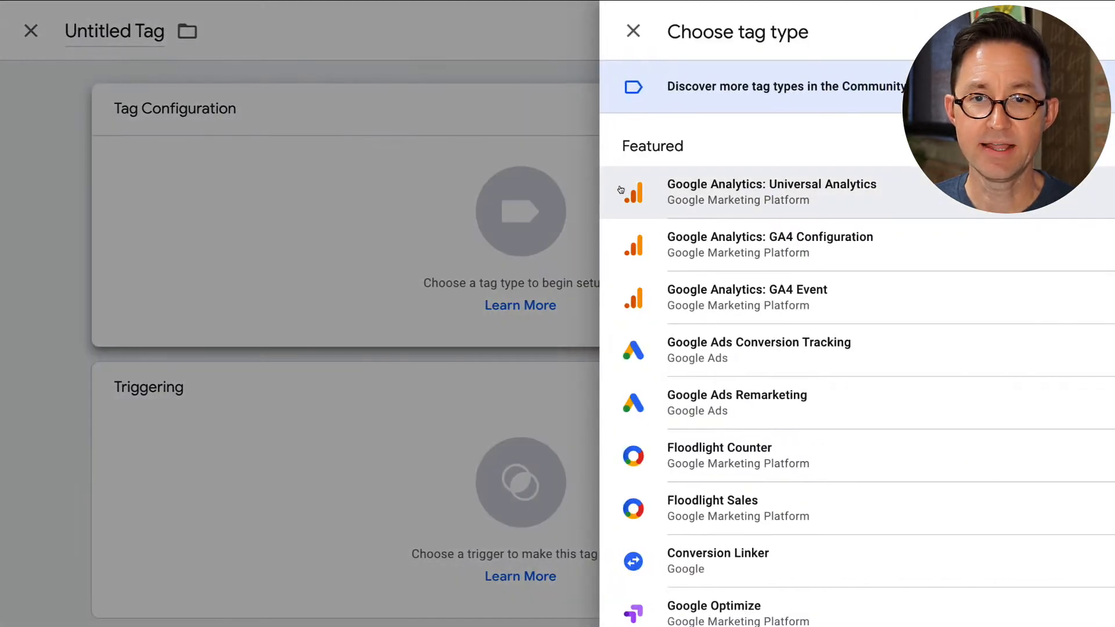
mouse_move(708, 194)
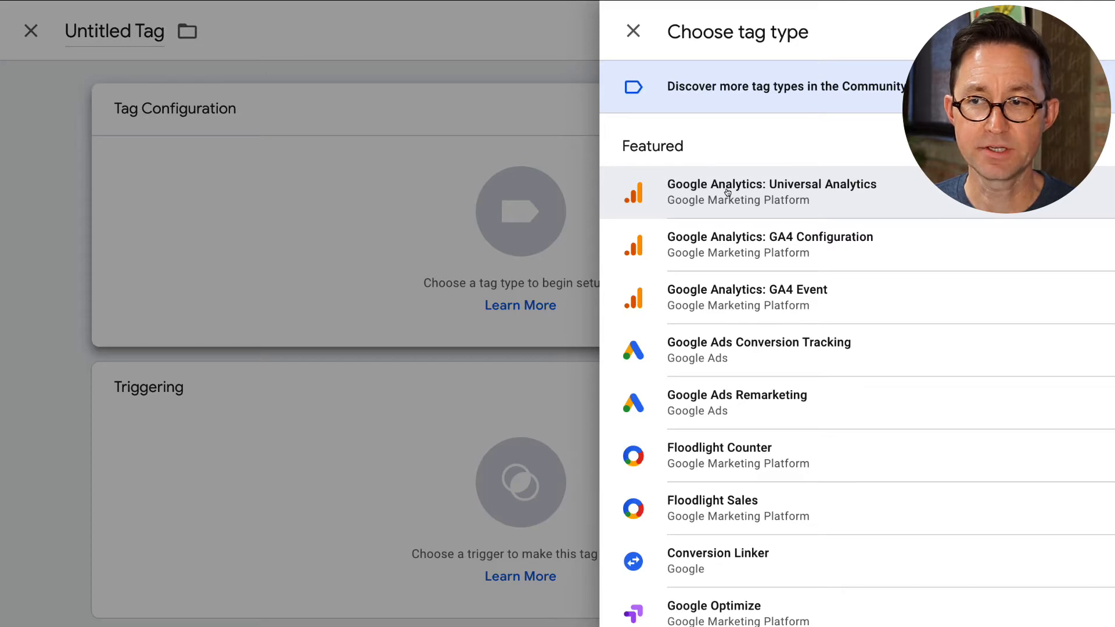
Step: Make the tag a Universal Analytics tag with Event as its tracking type
left_click(771, 191)
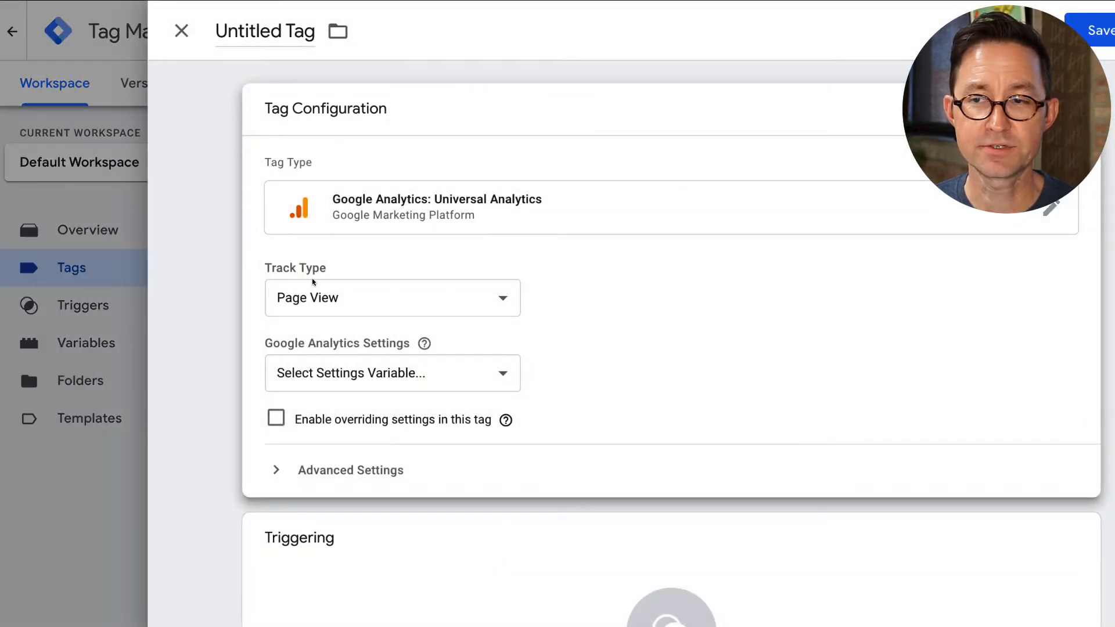
left_click(391, 297)
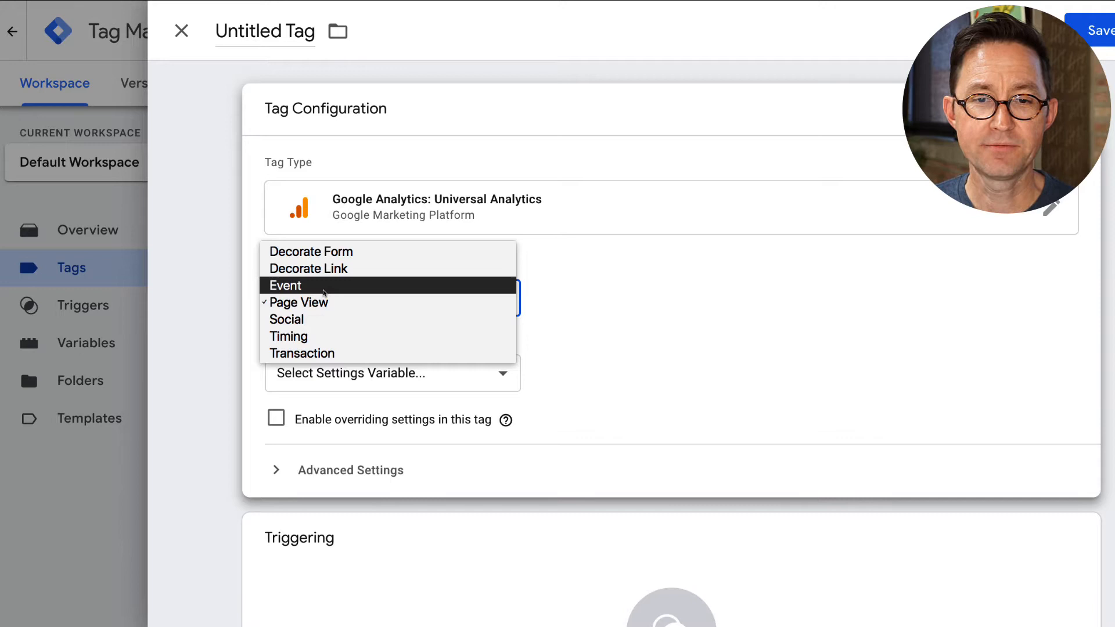
left_click(300, 302)
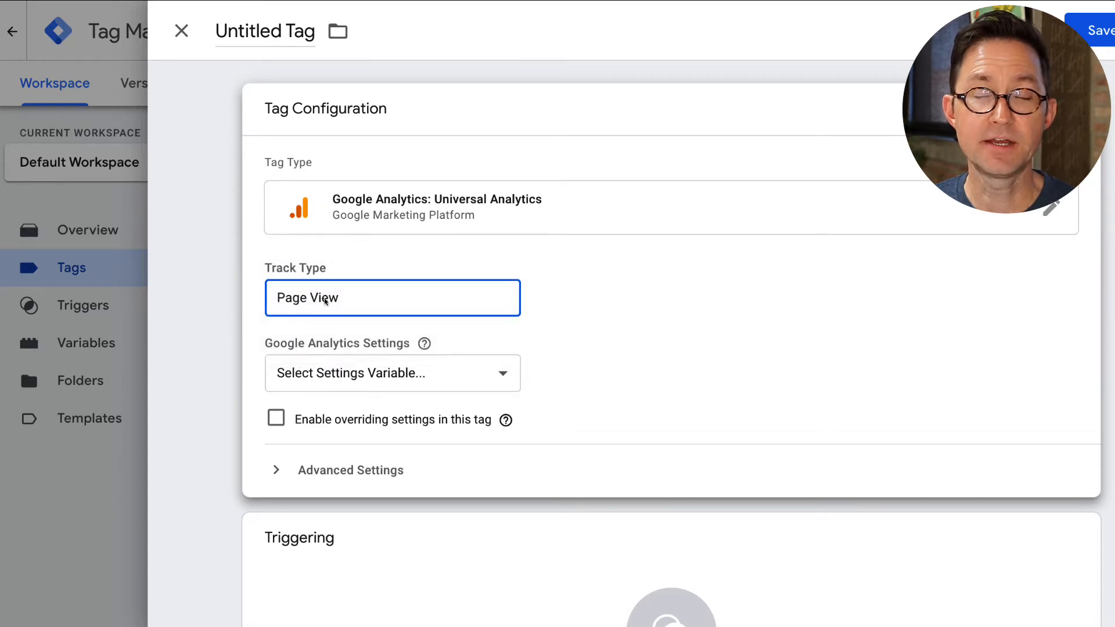
left_click(391, 297)
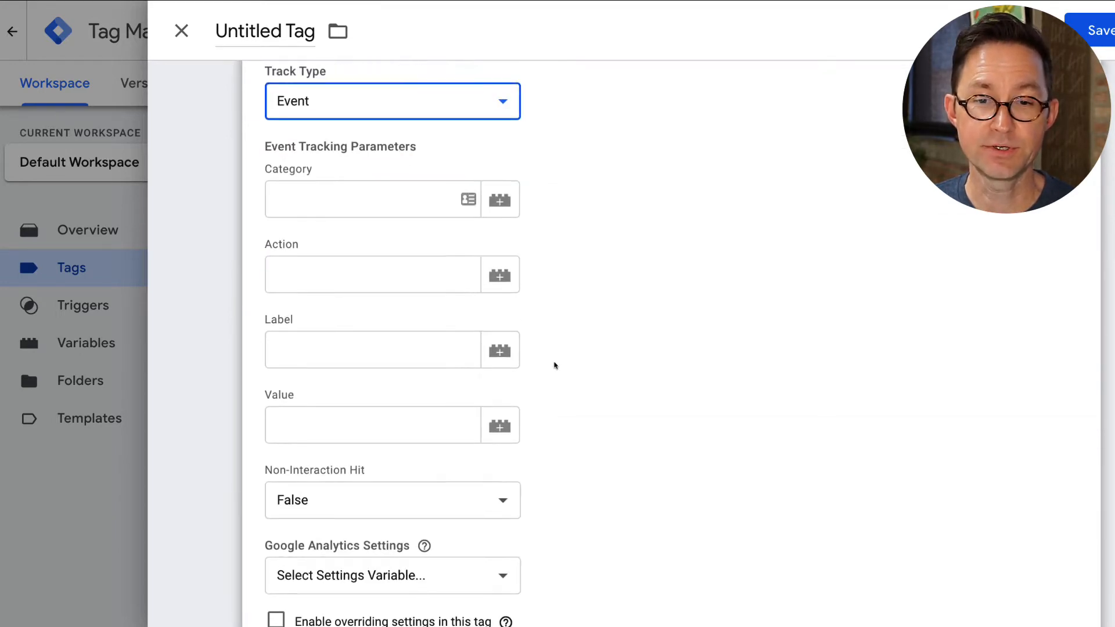
Step: Set category Offsite Link, action click and label to the Click URL variable
left_click(372, 198)
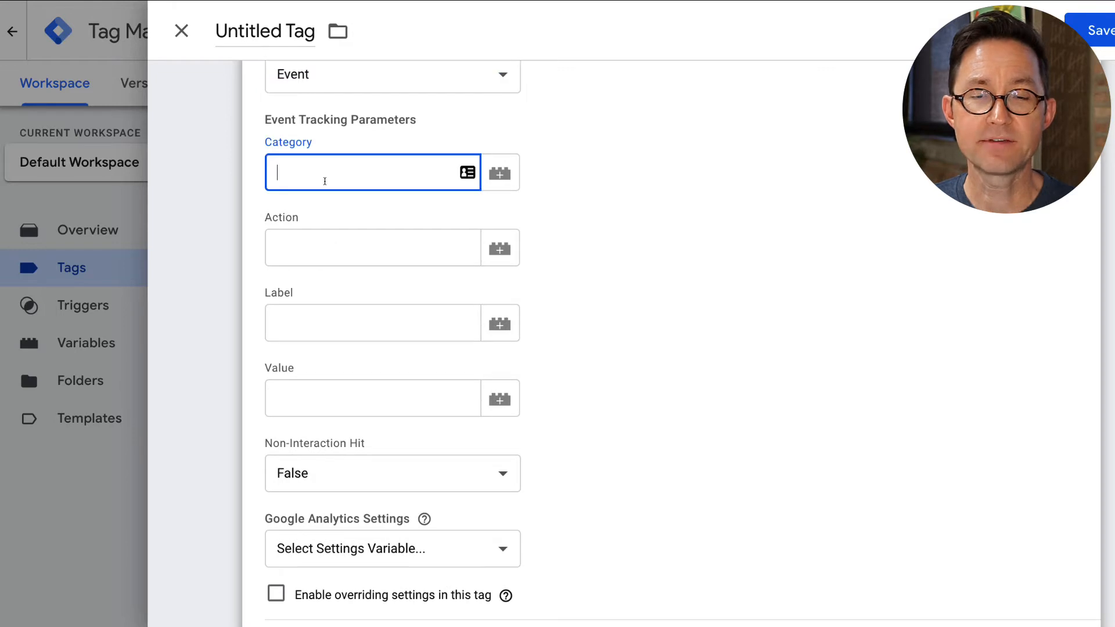
type("Offsite Link")
left_click(373, 247)
type("c")
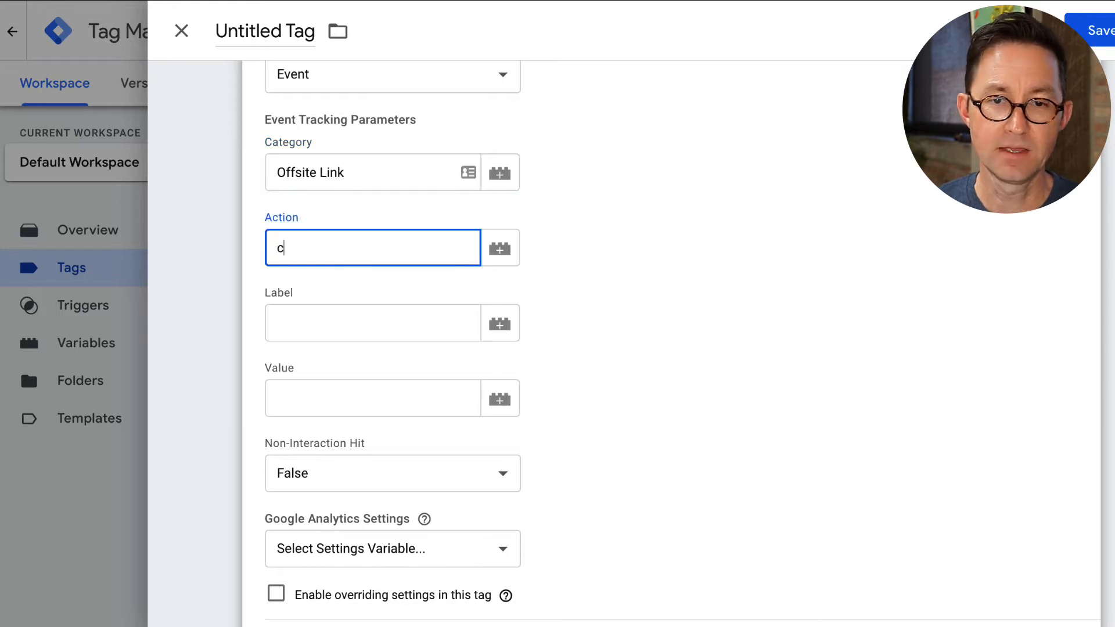
type("lick")
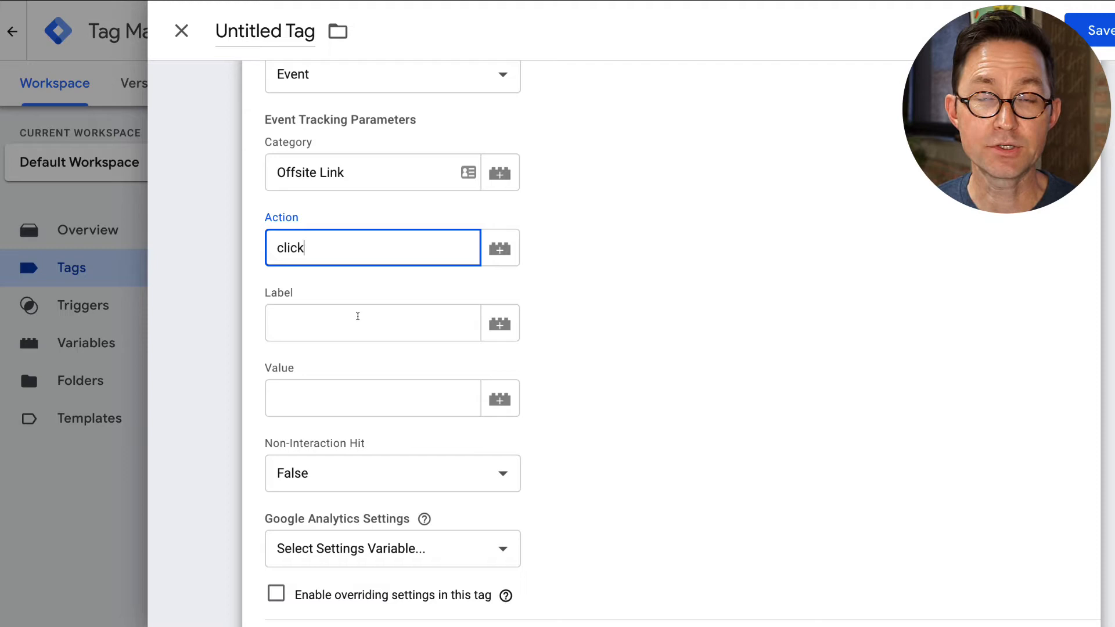
mouse_move(500, 323)
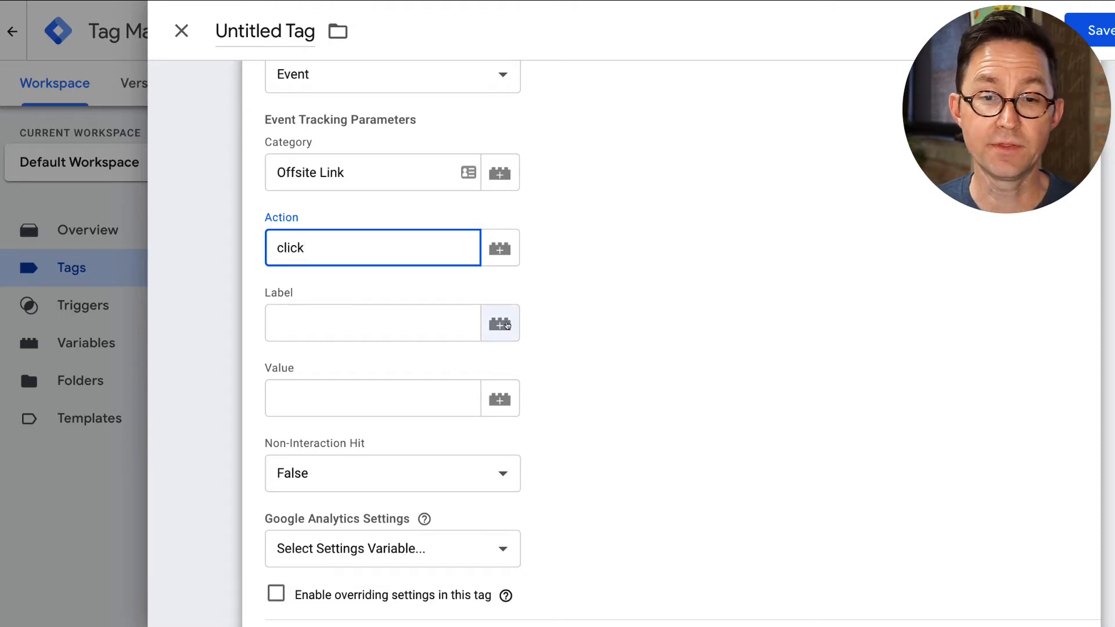
left_click(499, 322)
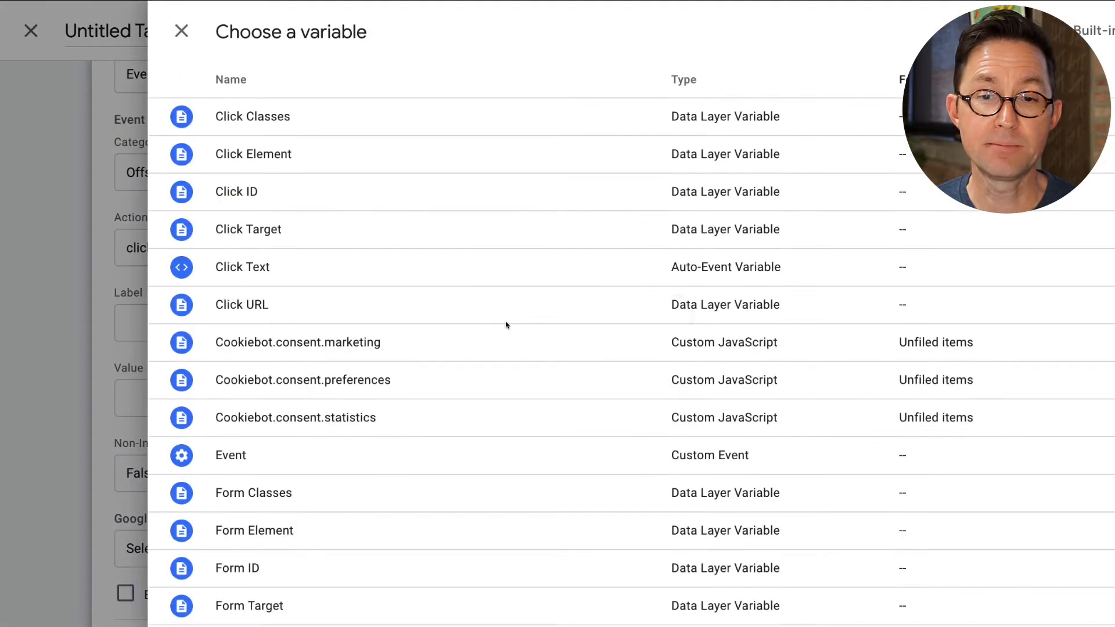
left_click(242, 304)
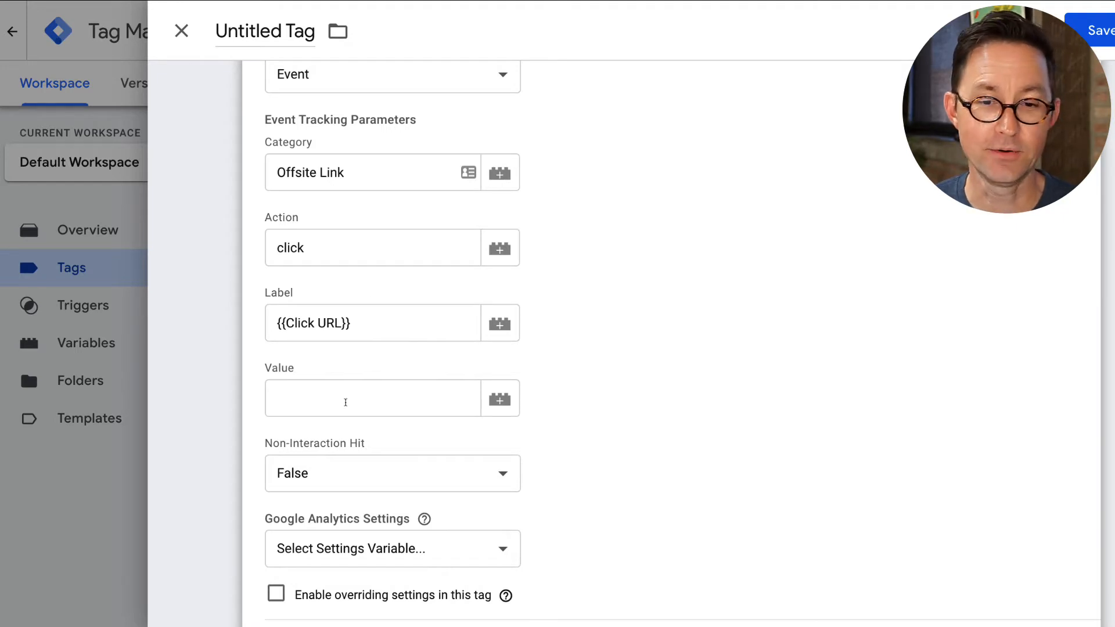
scroll("down", 3)
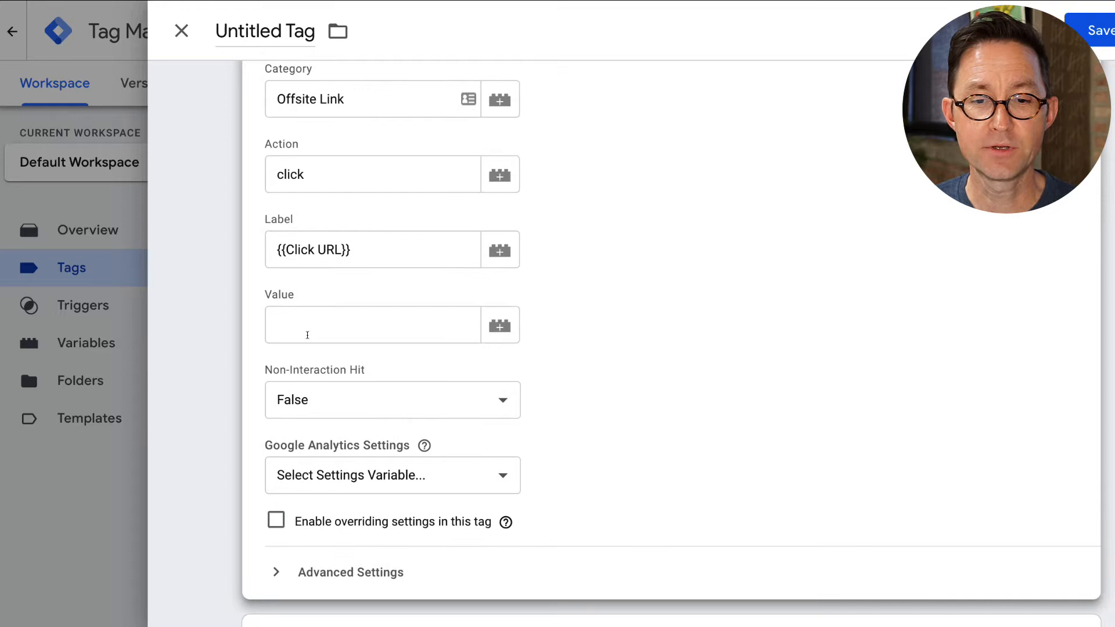
mouse_move(336, 404)
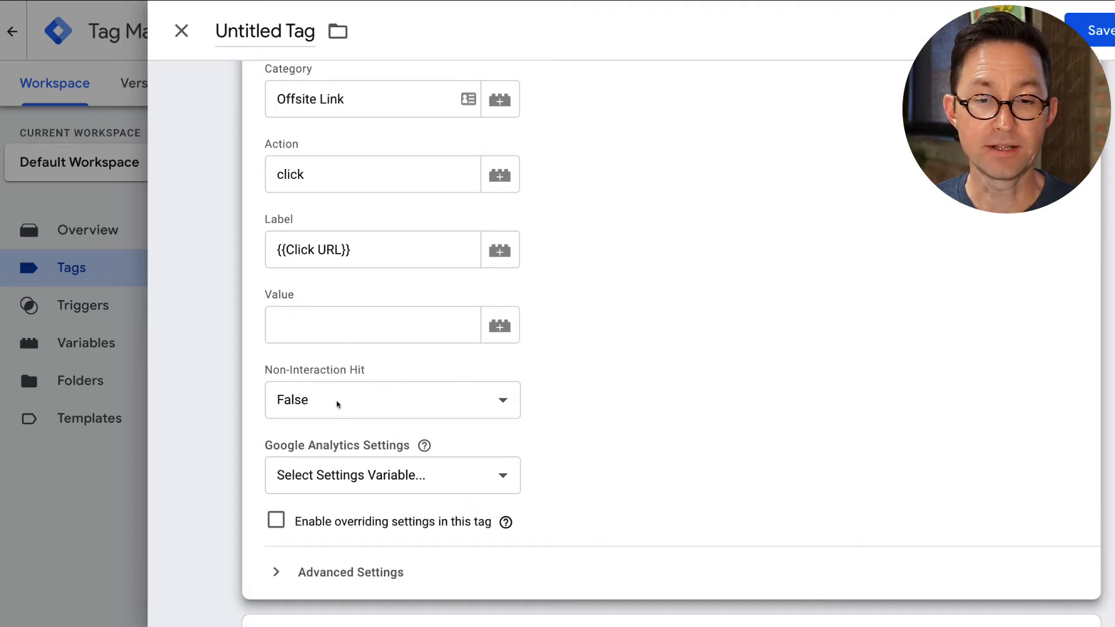
Step: Try Non-Interaction Hit True, then leave it False and finish the tag configuration
left_click(391, 400)
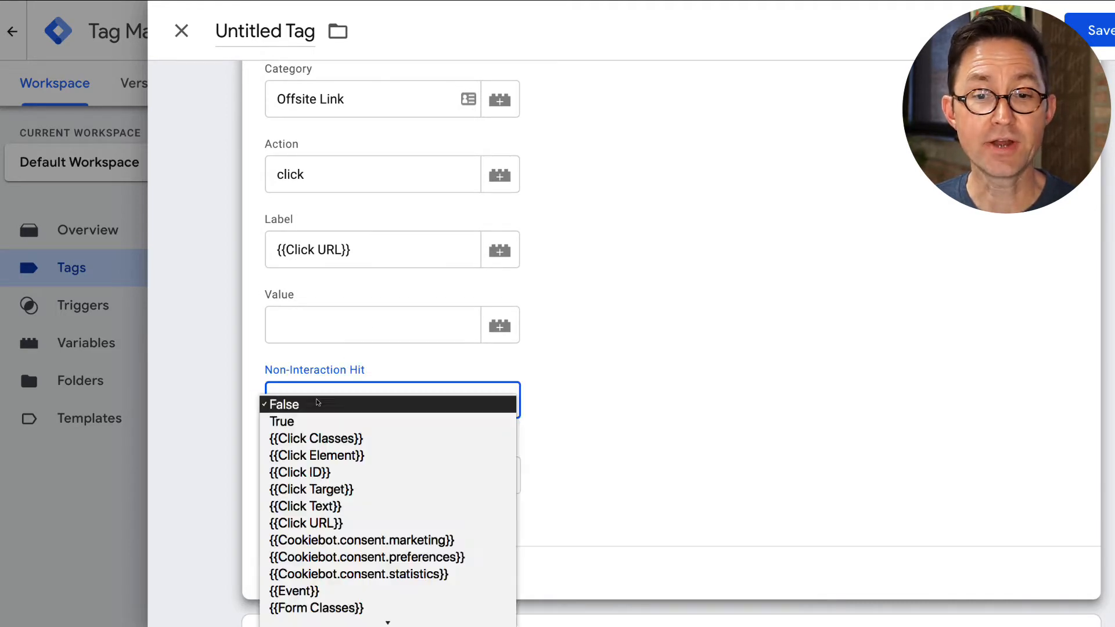
left_click(281, 421)
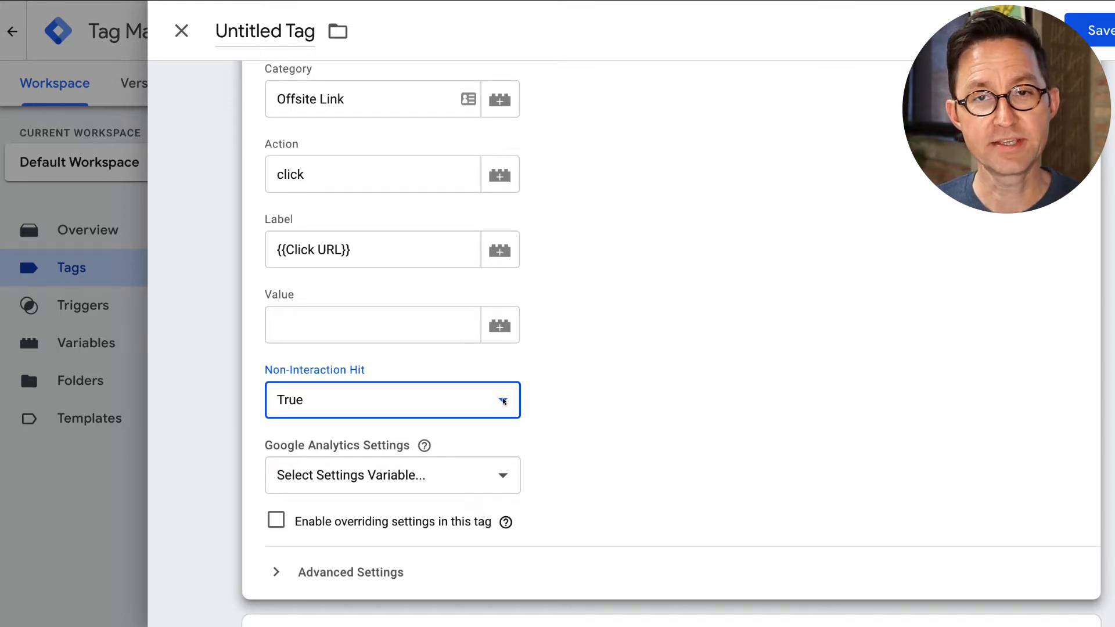
mouse_move(331, 405)
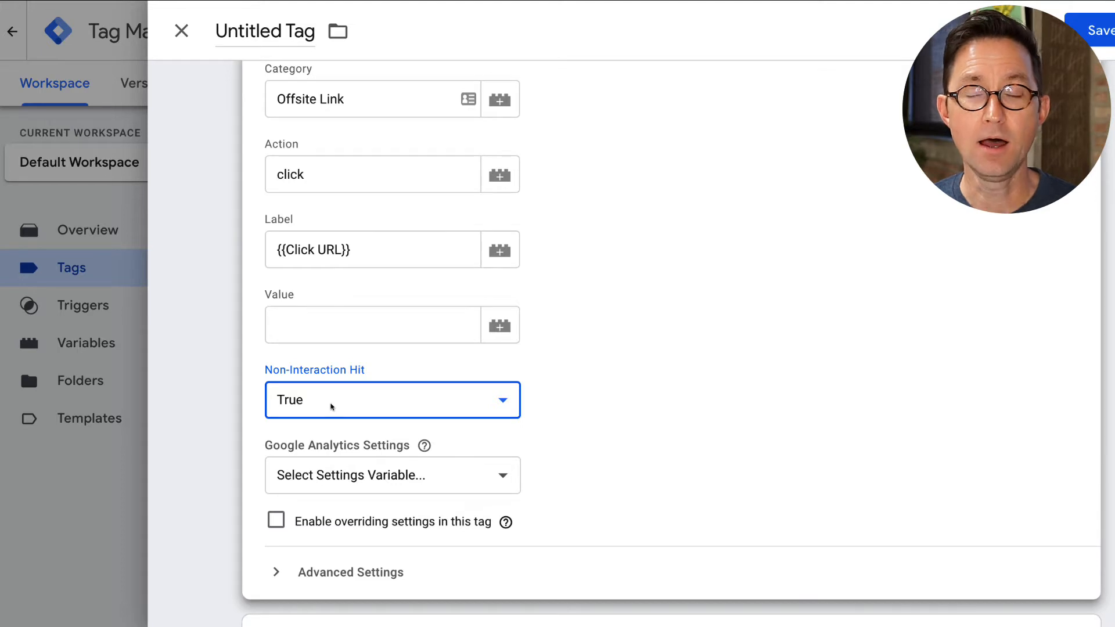
left_click(391, 399)
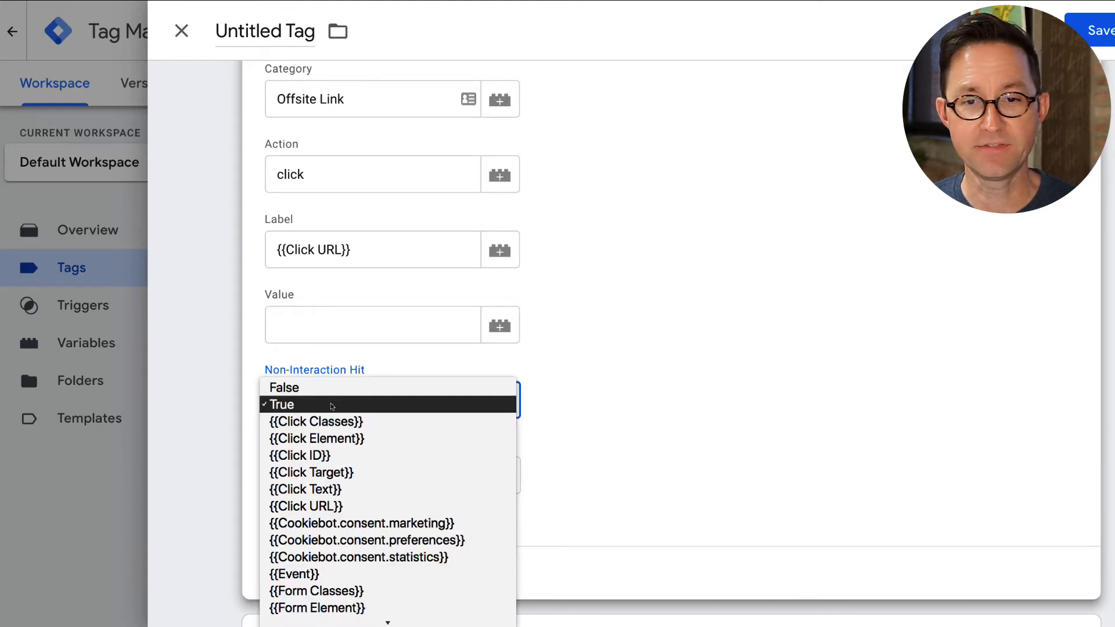
left_click(283, 386)
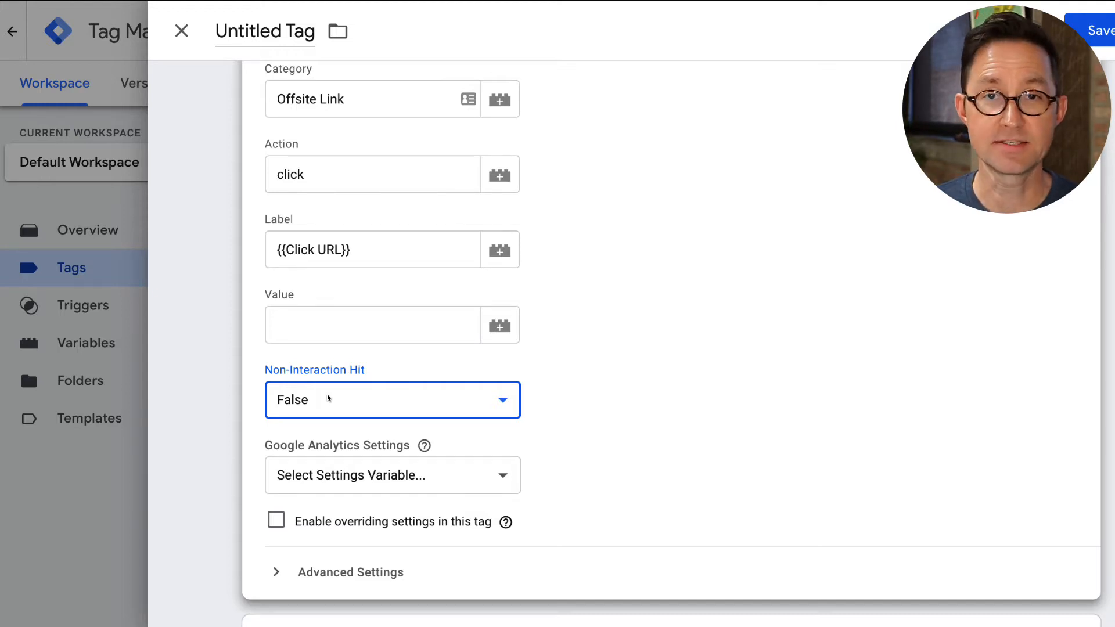
scroll("down", 3)
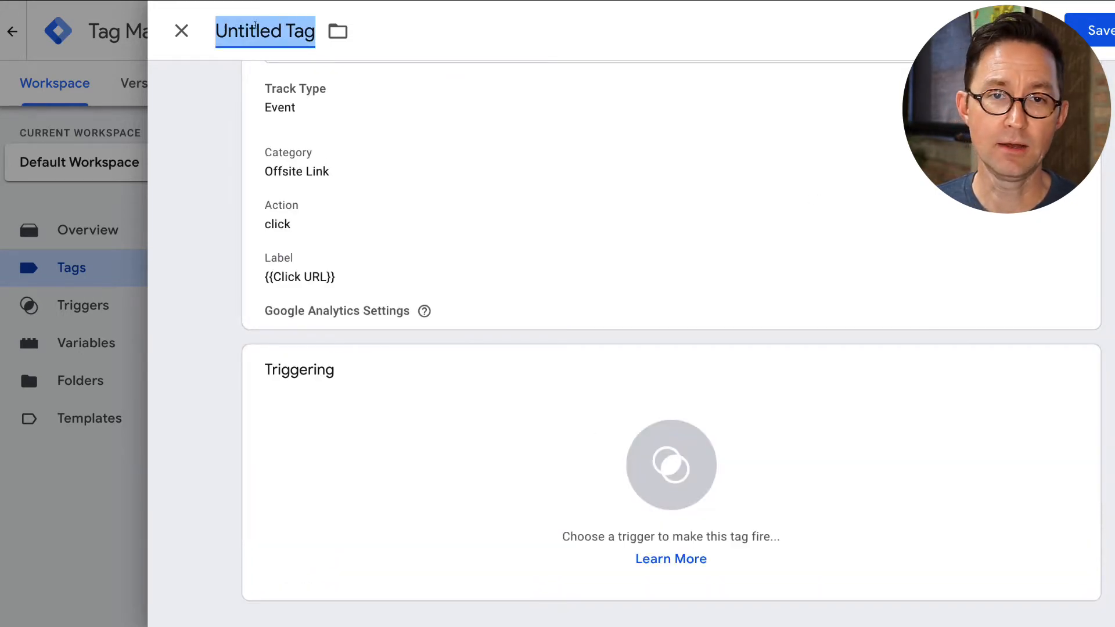
Step: Name the tag 'GA - Event - Offsite Click'
type("GA")
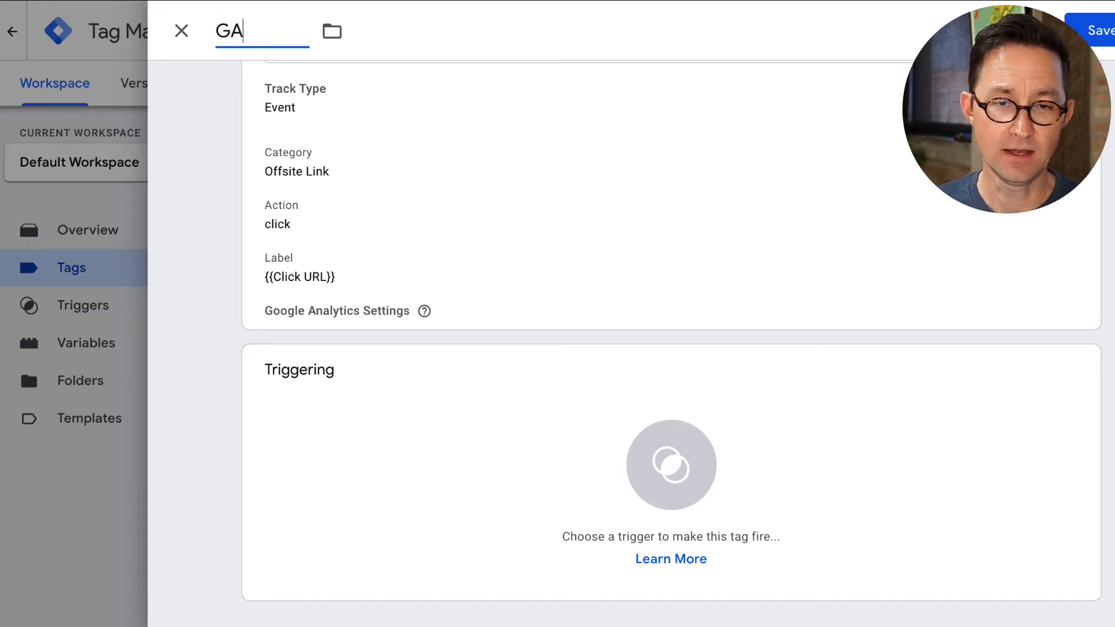
type("- Event")
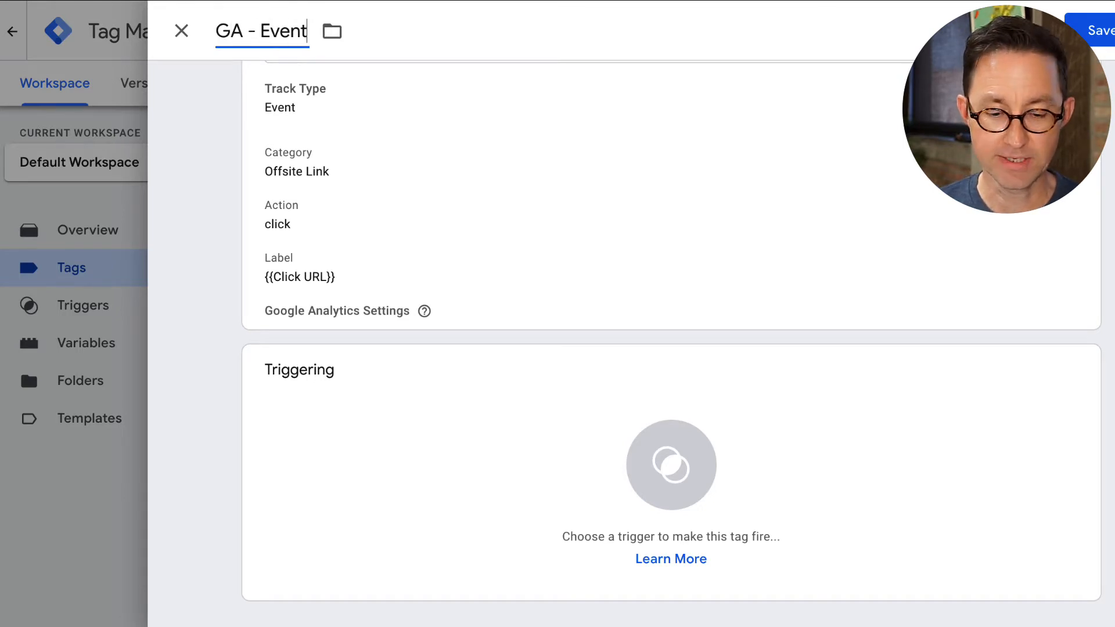
type("-")
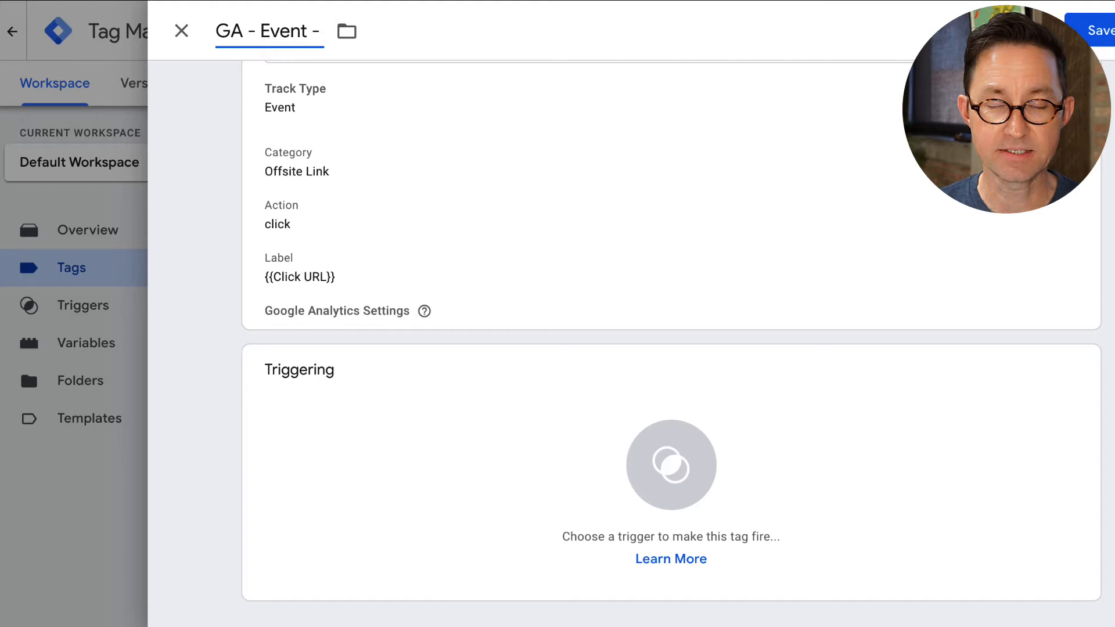
type("O")
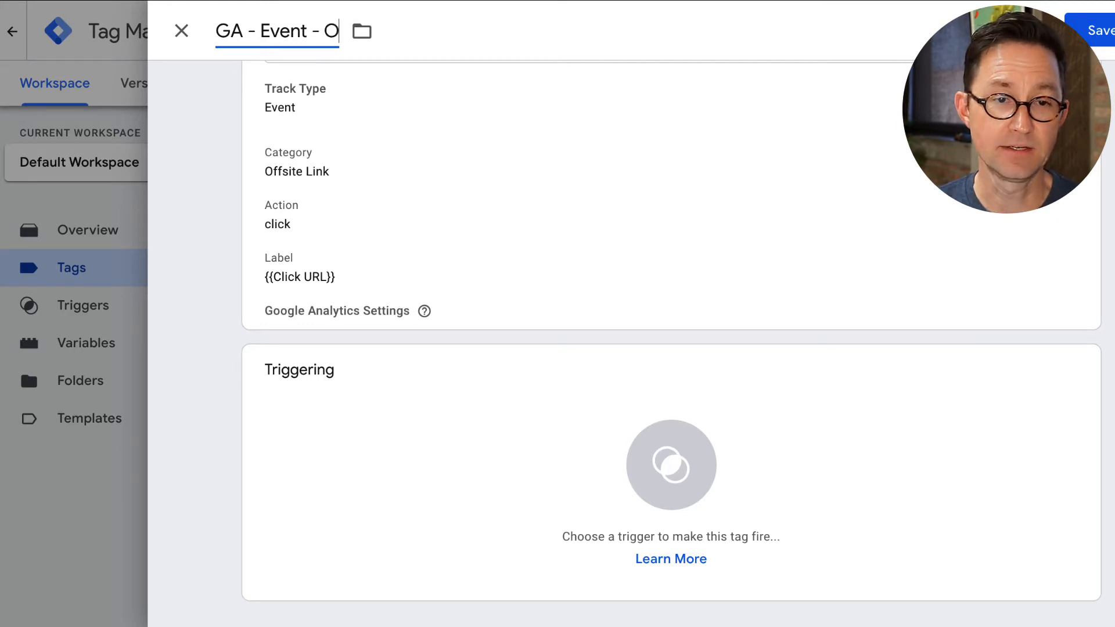
type("ffsite Cl")
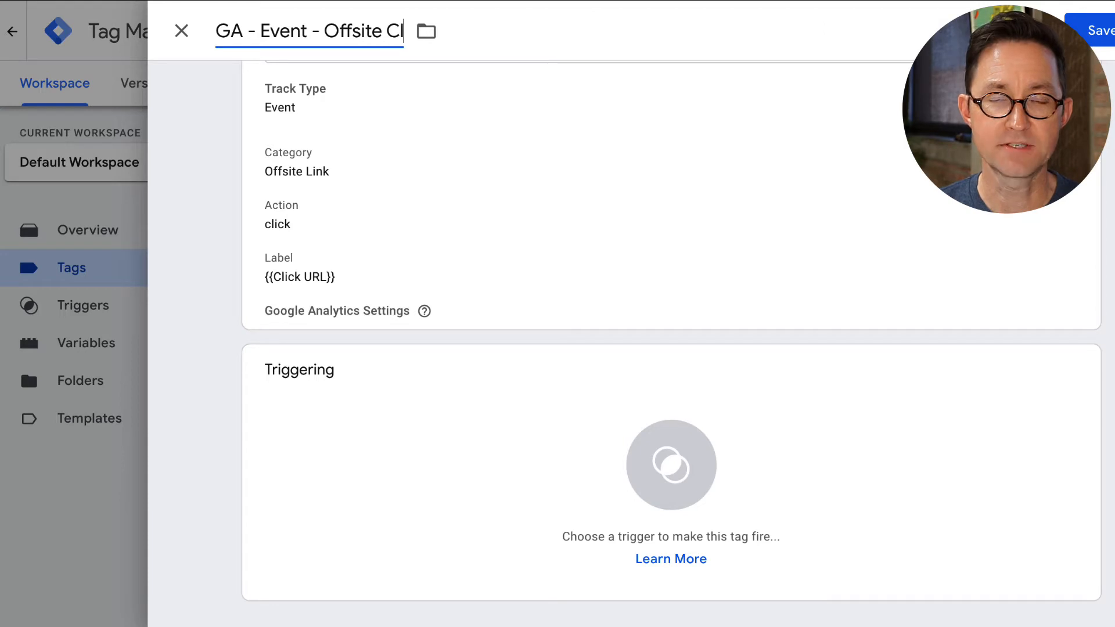
type("ick")
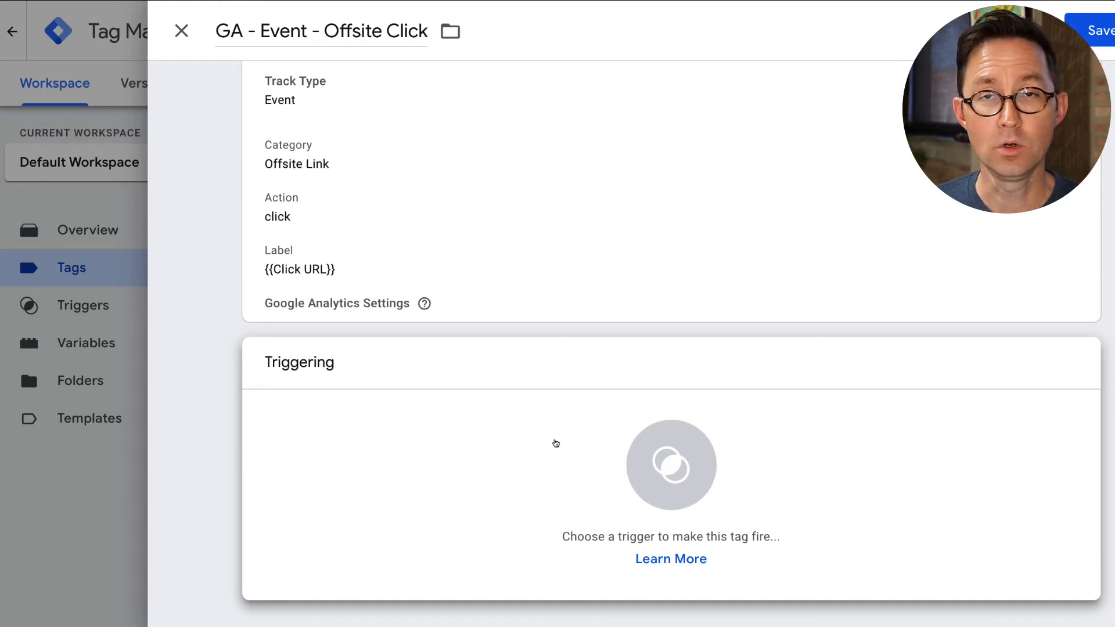
mouse_move(551, 444)
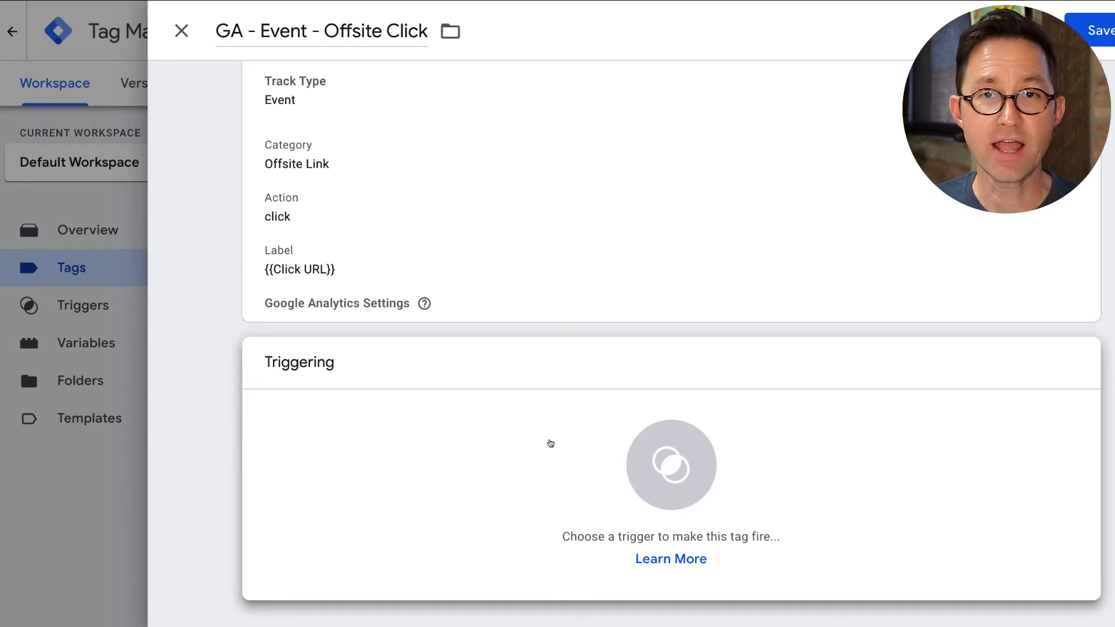
Step: Add a new trigger for the tag with type Click - Just Links
left_click(670, 464)
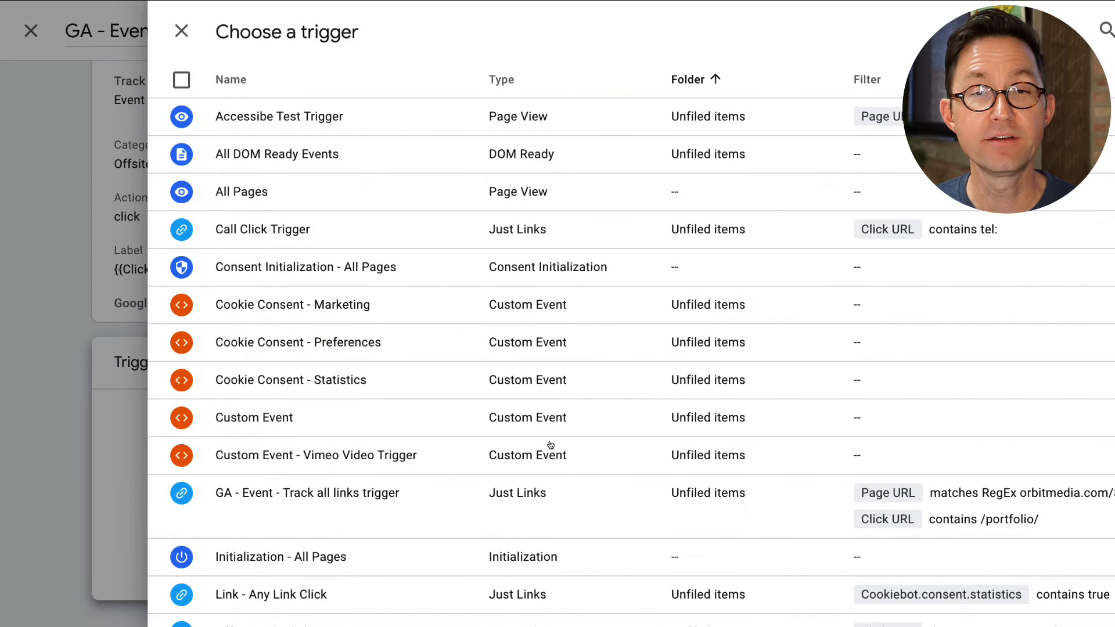
mouse_move(312, 595)
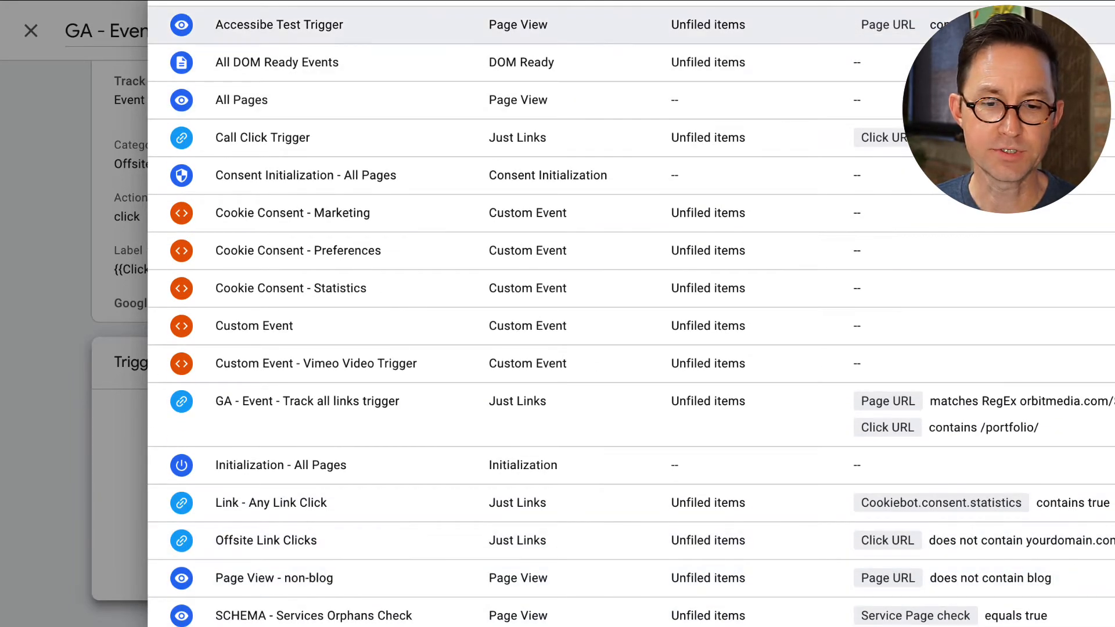
scroll("up", 3)
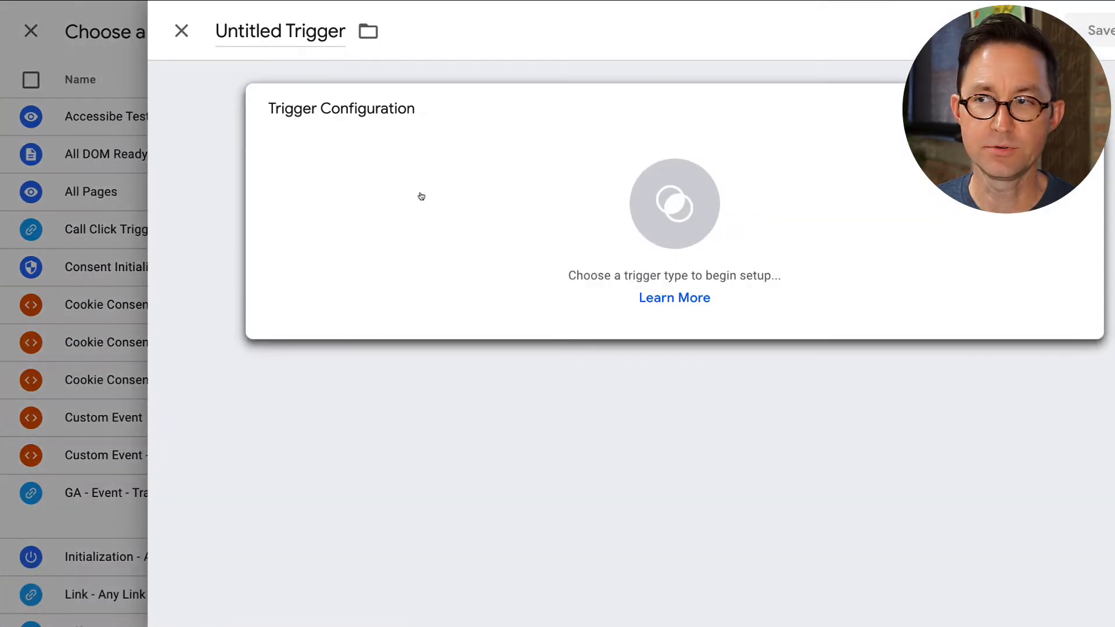
left_click(674, 205)
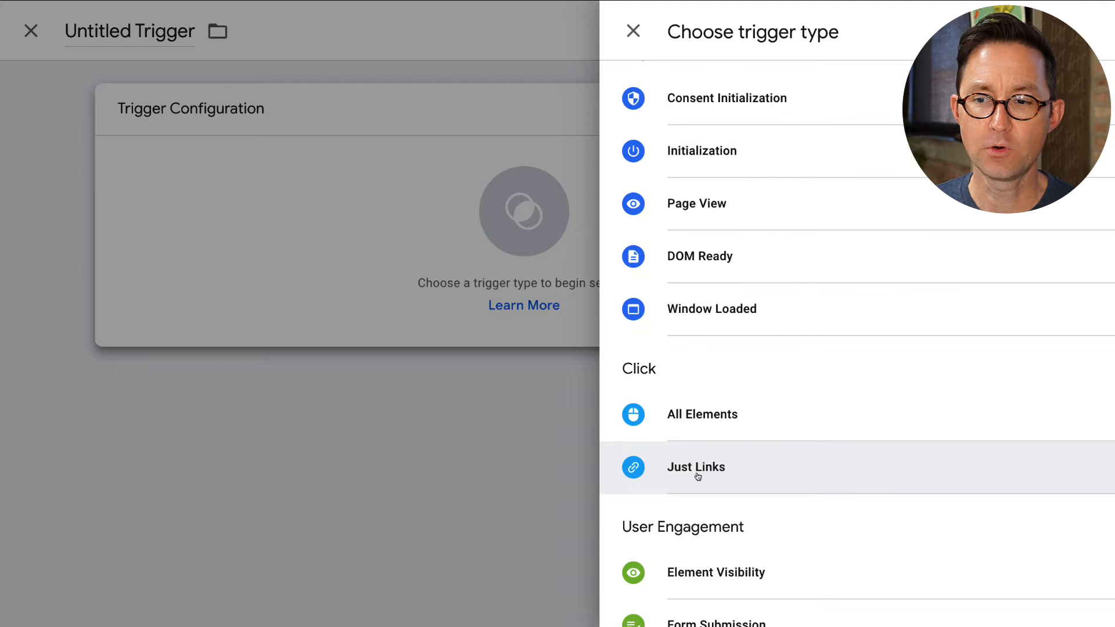
left_click(695, 467)
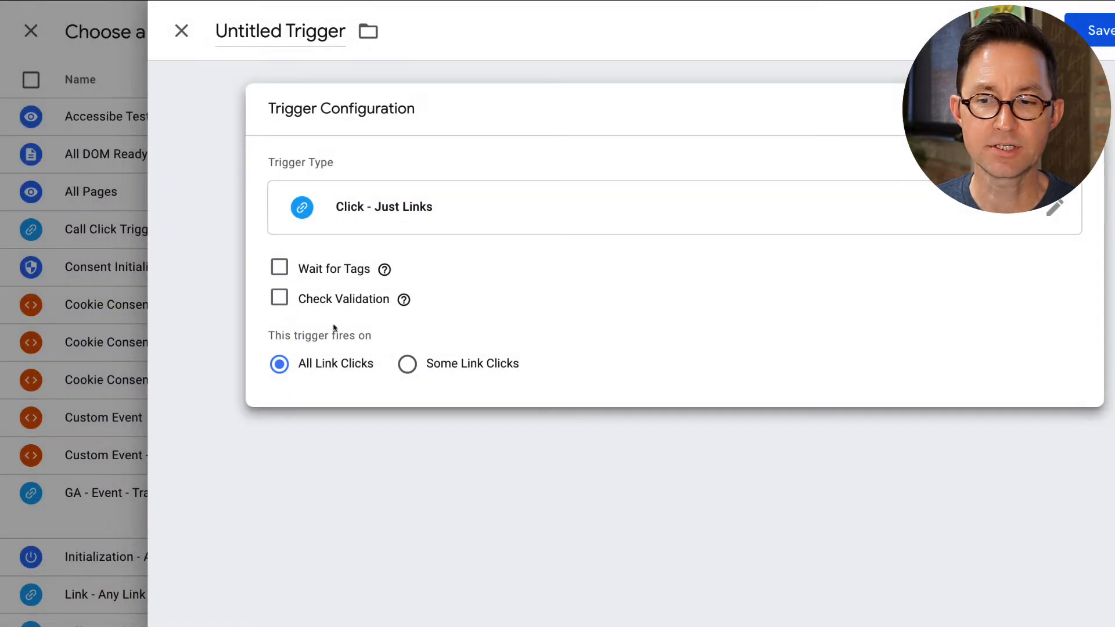
mouse_move(408, 364)
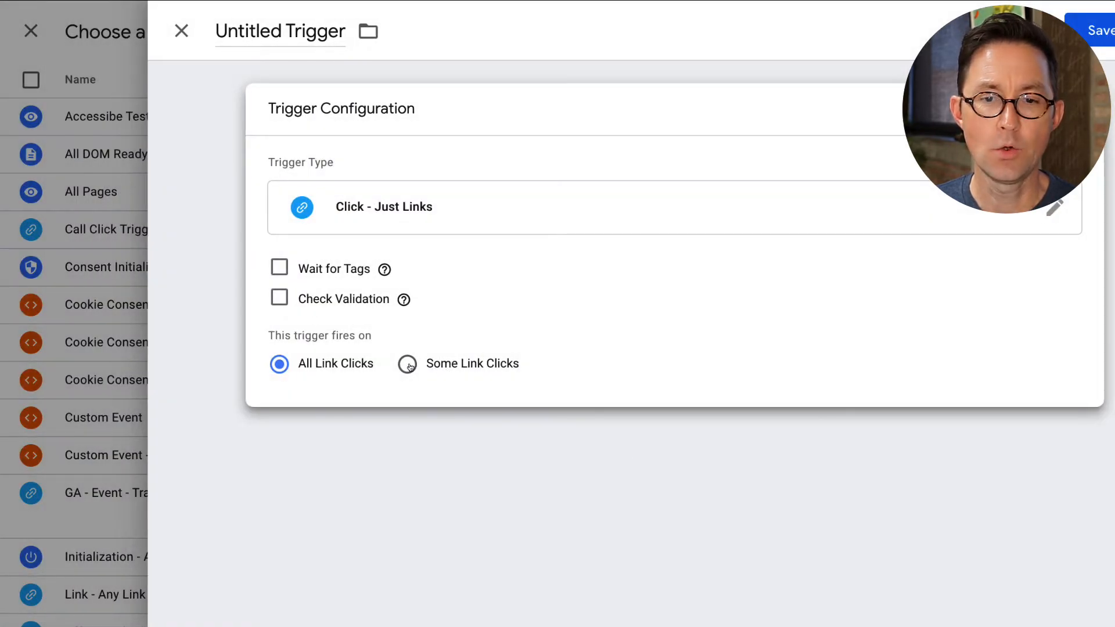
left_click(406, 363)
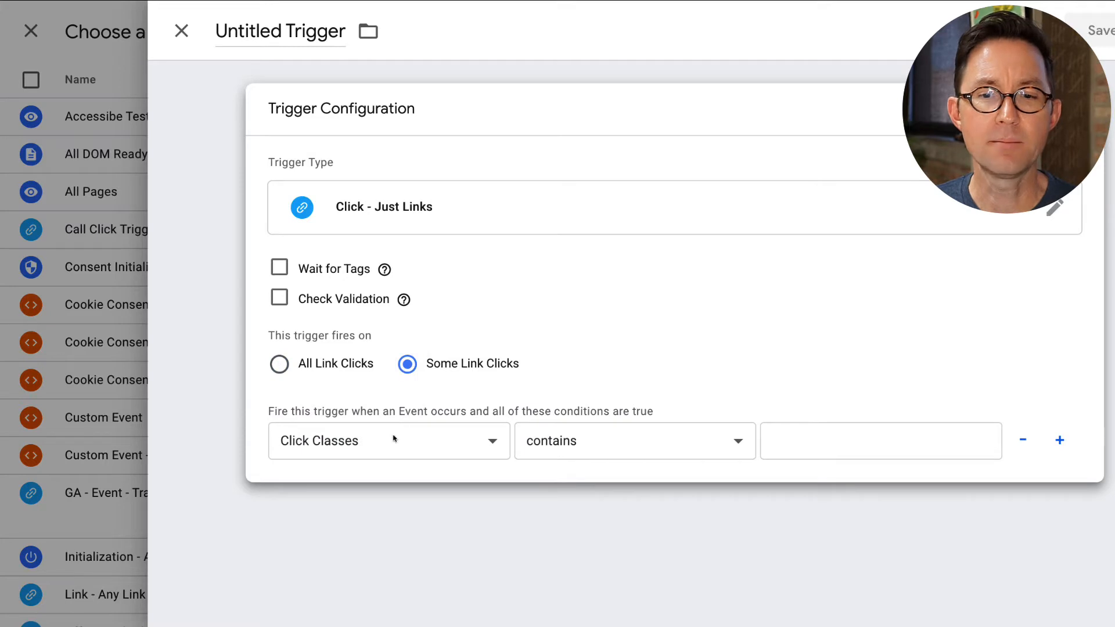
left_click(389, 440)
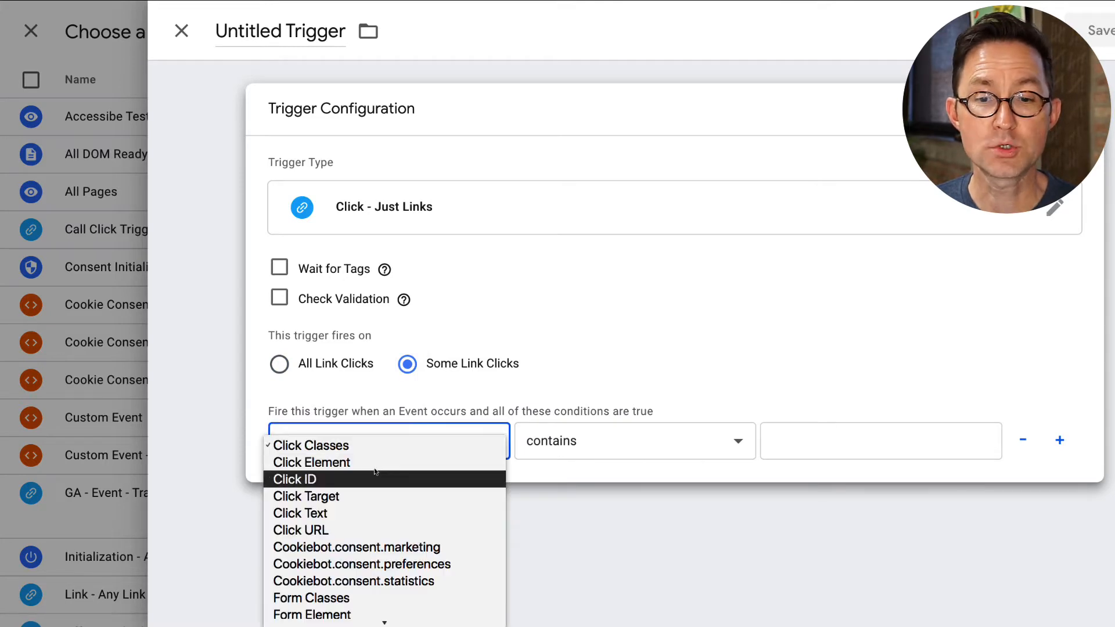
left_click(301, 529)
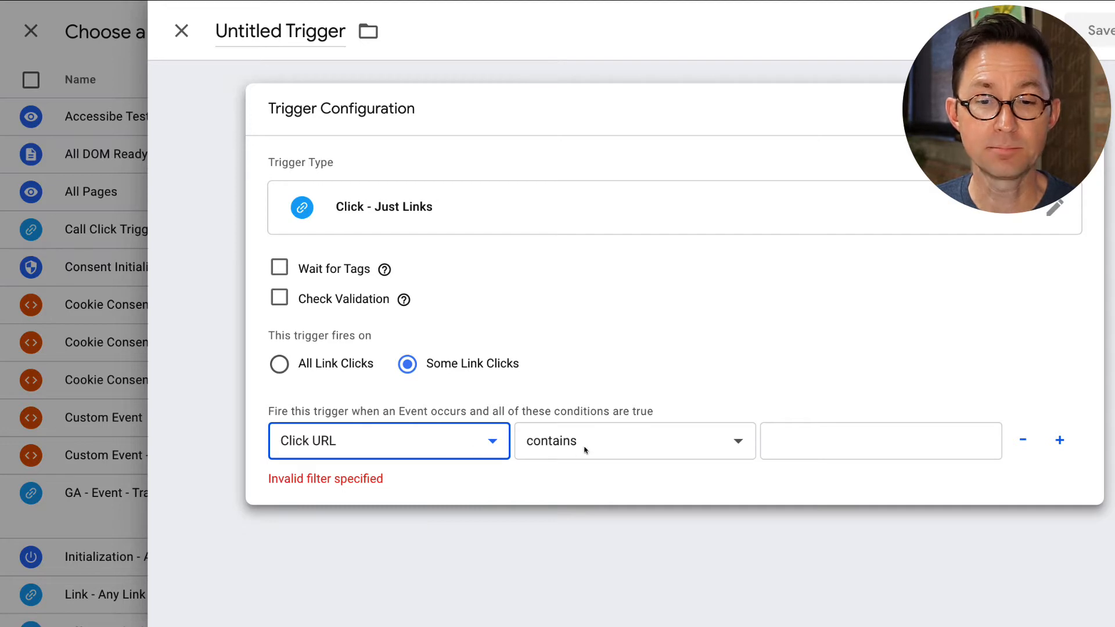
left_click(631, 440)
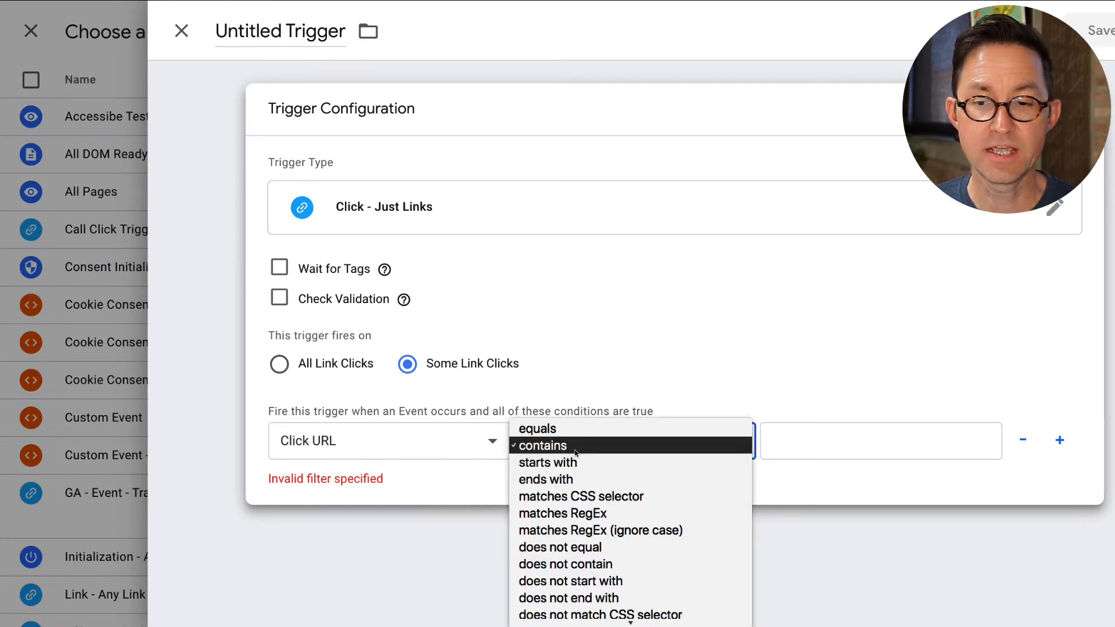
mouse_move(565, 565)
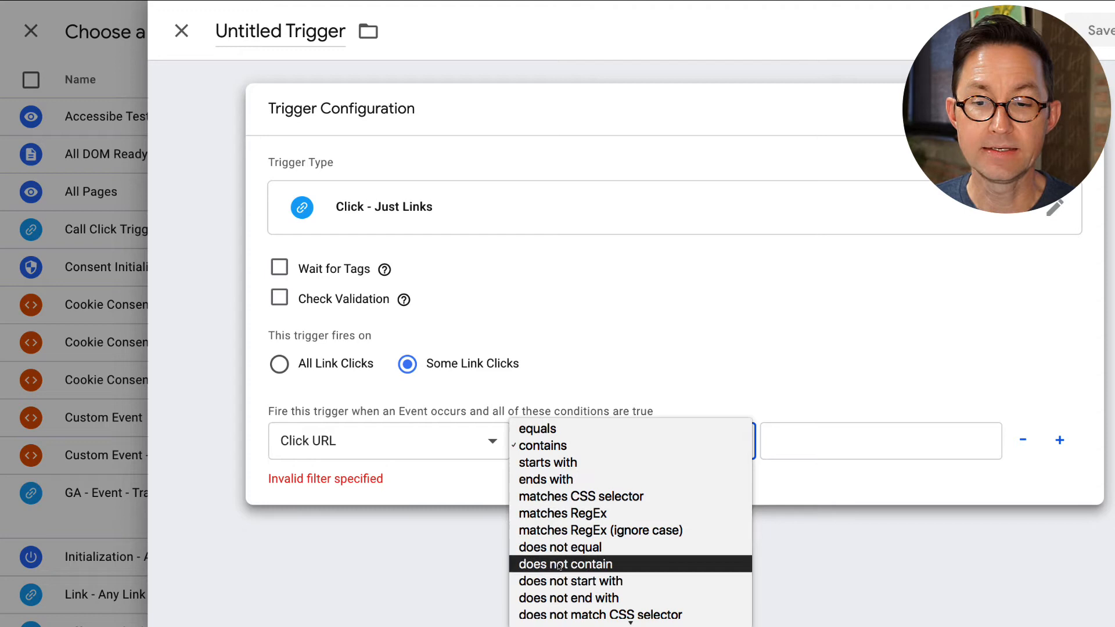
left_click(564, 563)
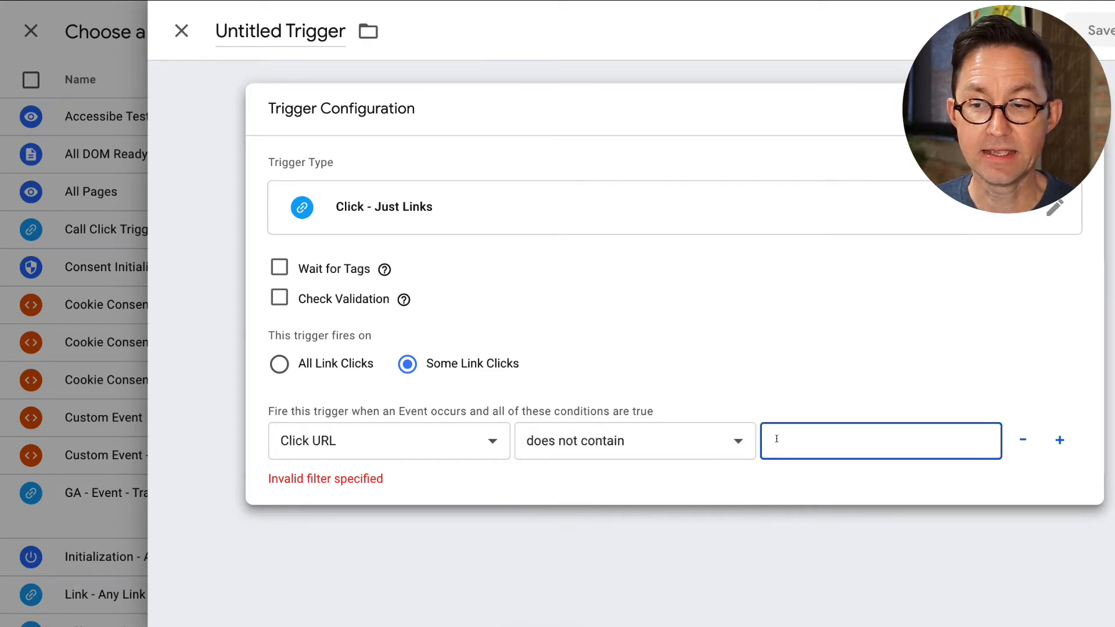
type("www.orbi")
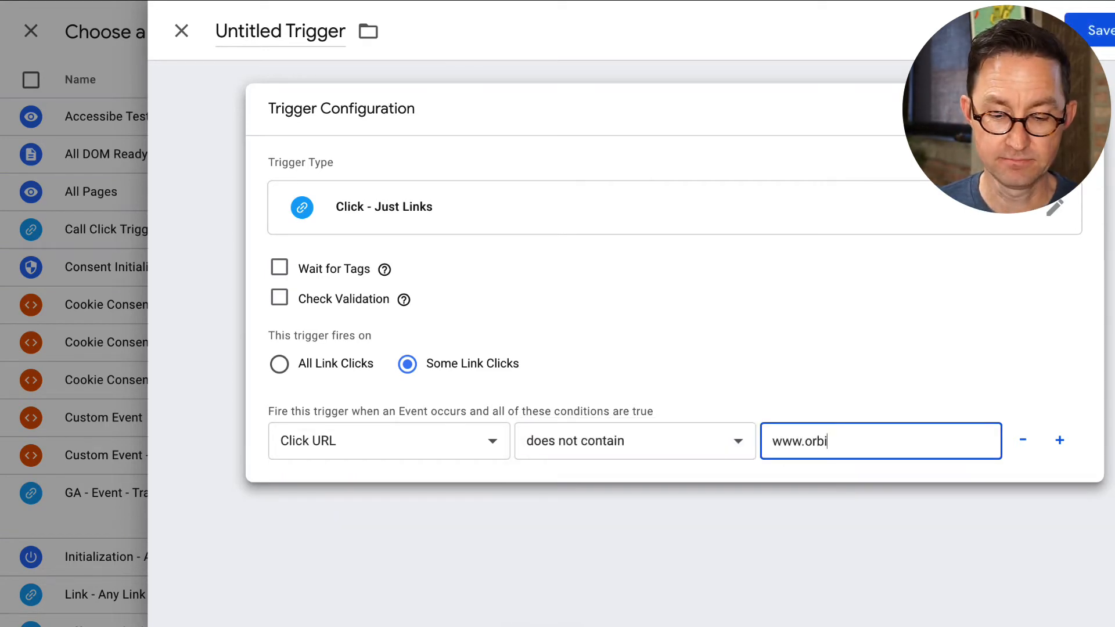
type("tmedia.com")
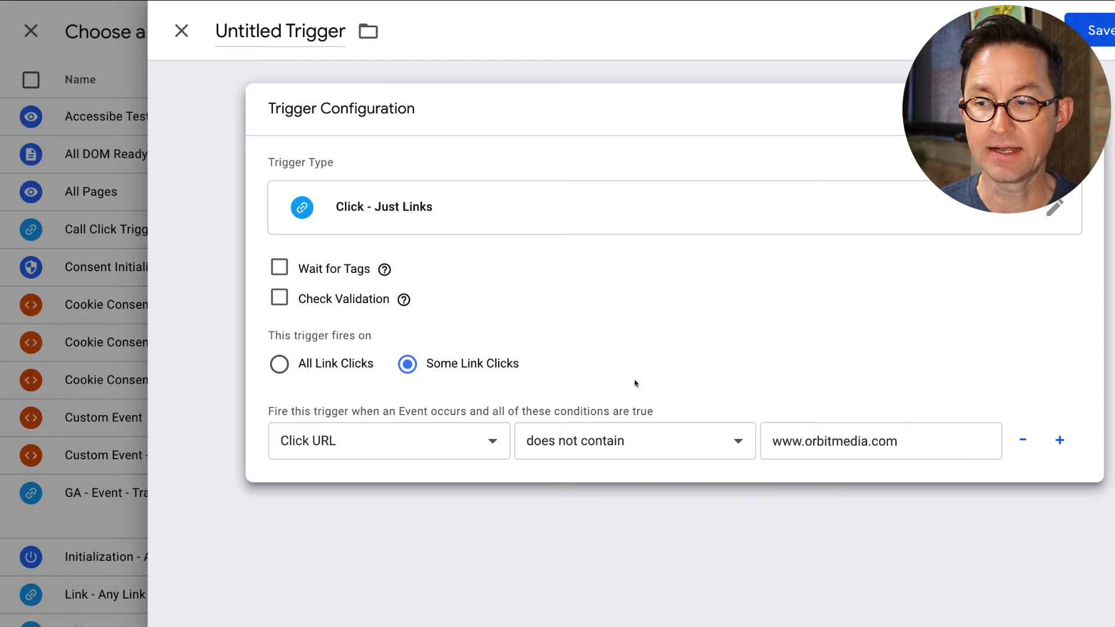
mouse_move(572, 373)
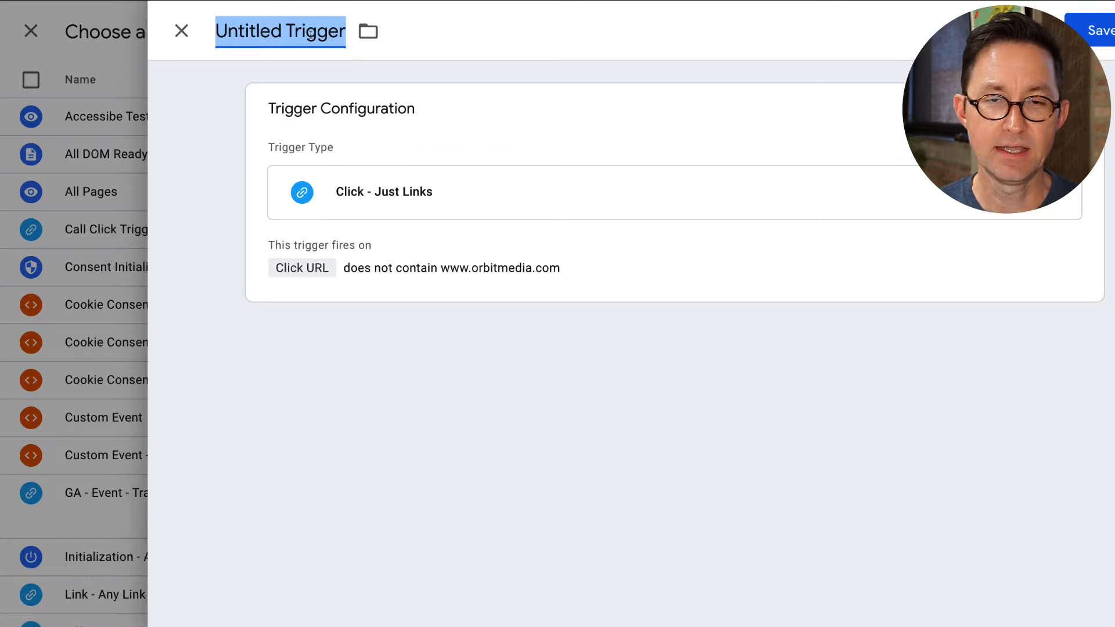
Step: Name the trigger 'Offsite Link Click' and attempt to save it, hitting a duplicate-name error
type("Offsite L")
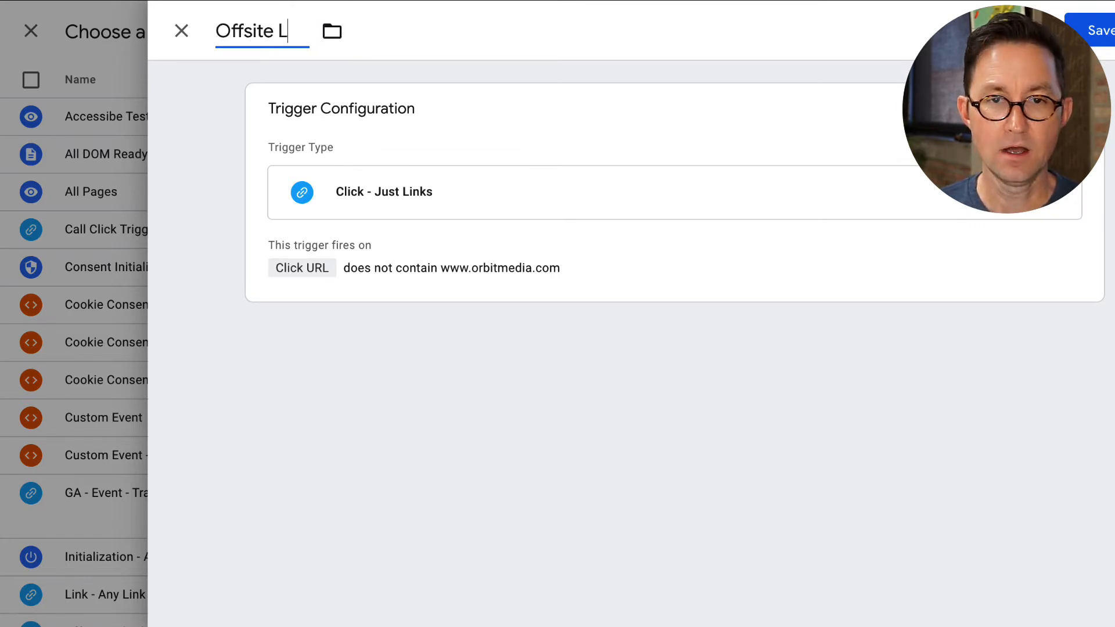
type("ink Click")
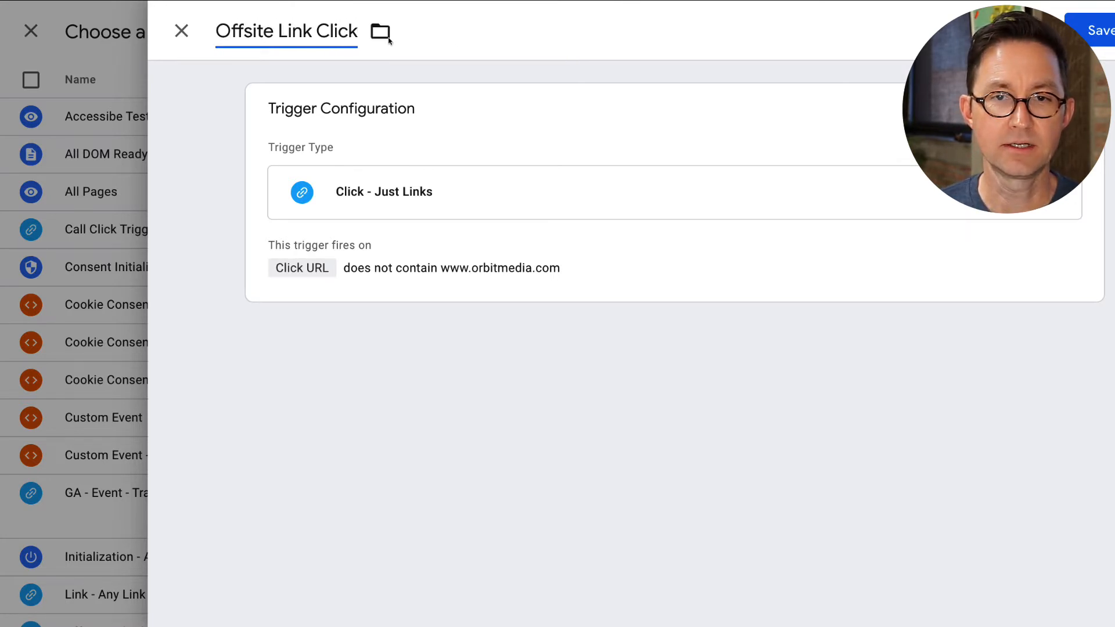
left_click(1101, 30)
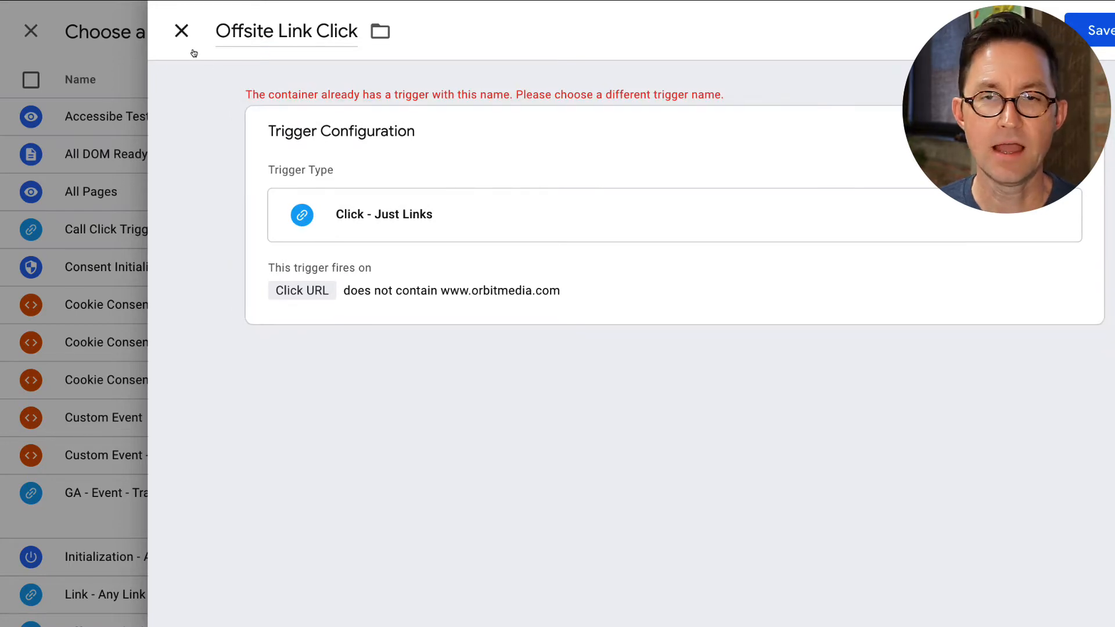
Step: Discard the duplicate trigger and leave the tag, reaching the Submit Changes form
left_click(181, 30)
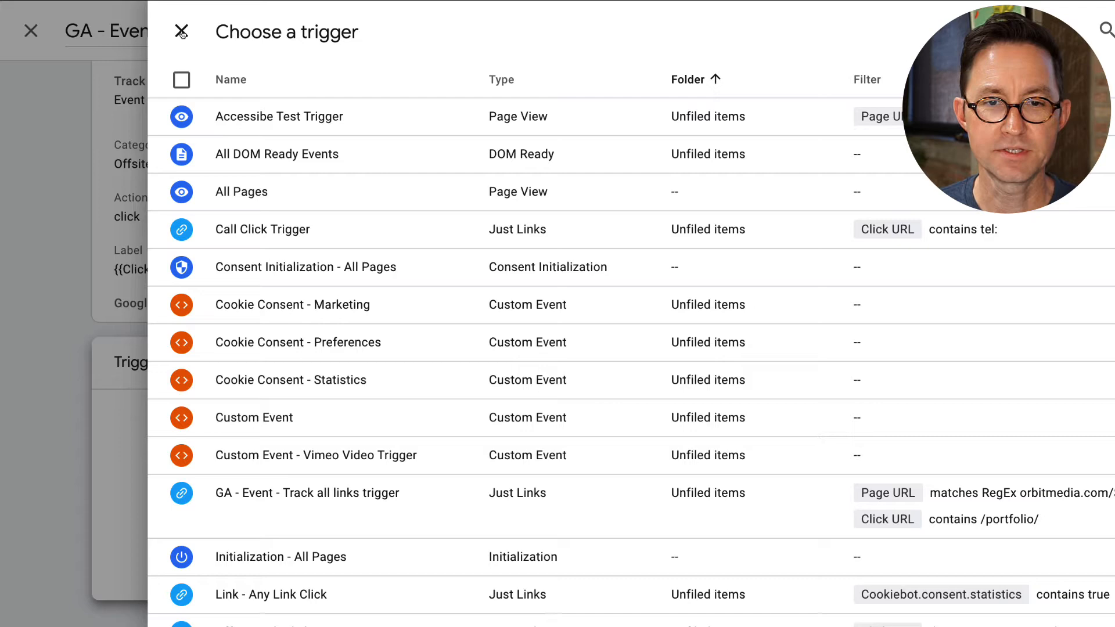
left_click(183, 31)
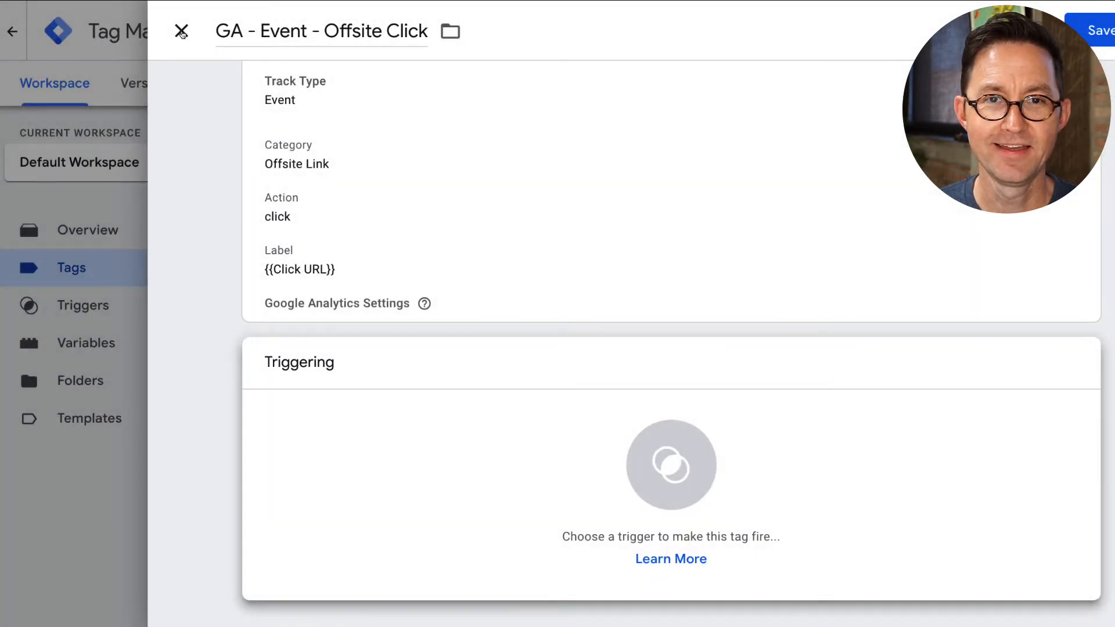
left_click(182, 30)
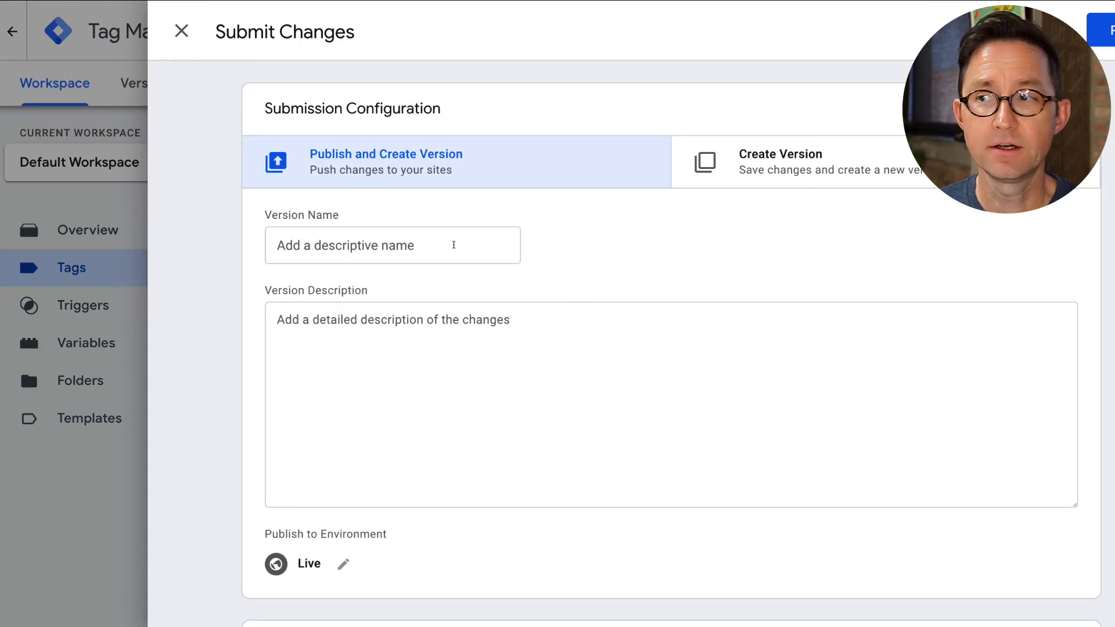
Step: Close the Submit Changes form without publishing, returning to the Tags list
left_click(392, 245)
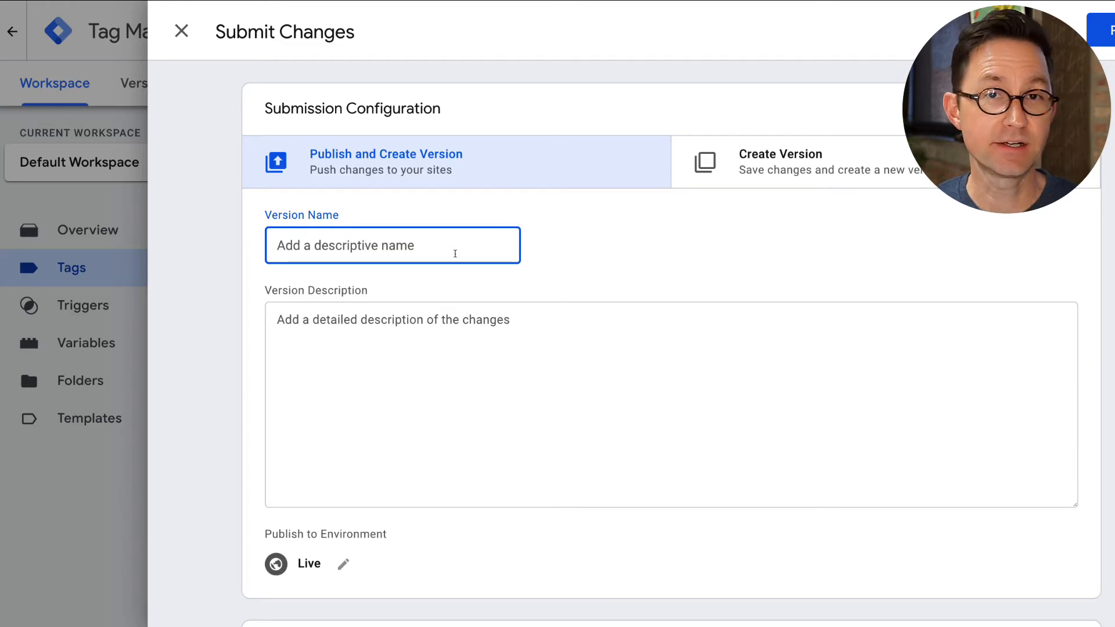
mouse_move(418, 344)
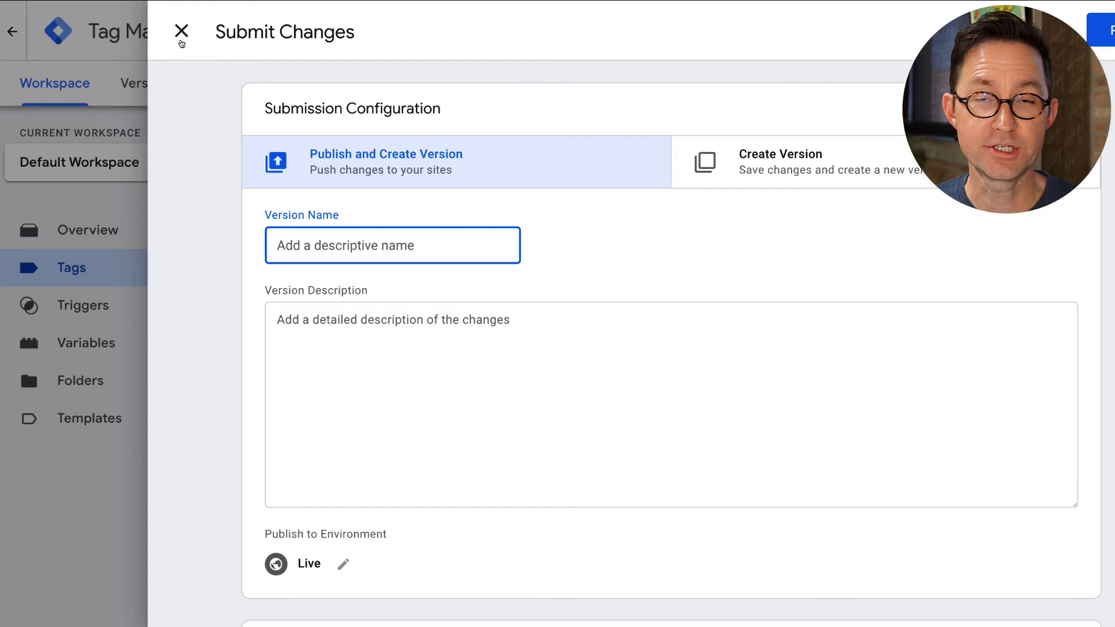
left_click(181, 33)
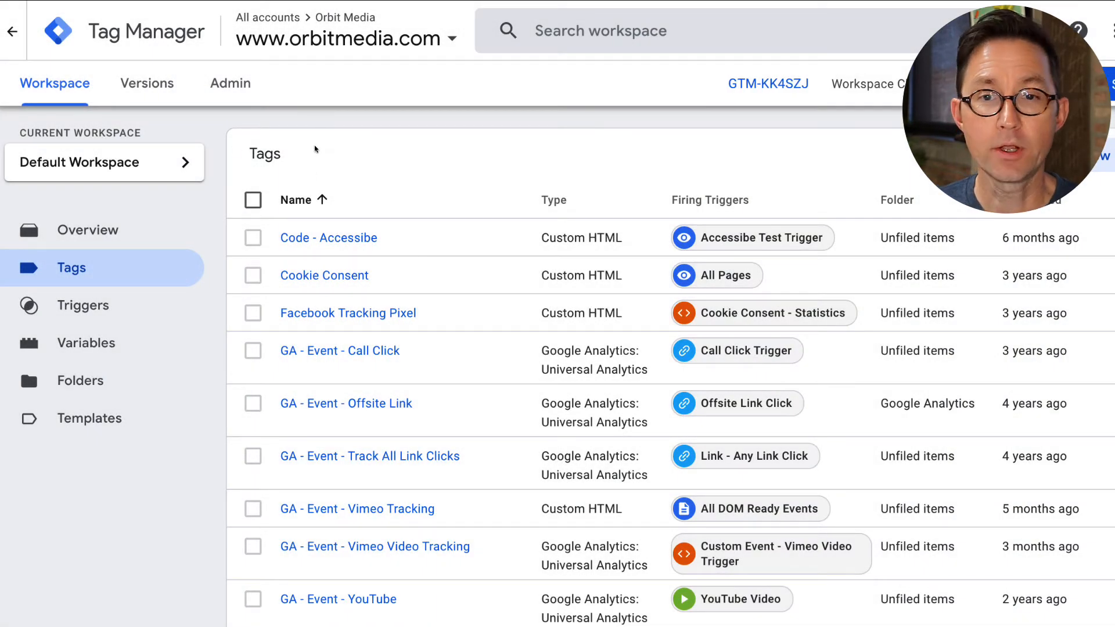
mouse_move(325, 71)
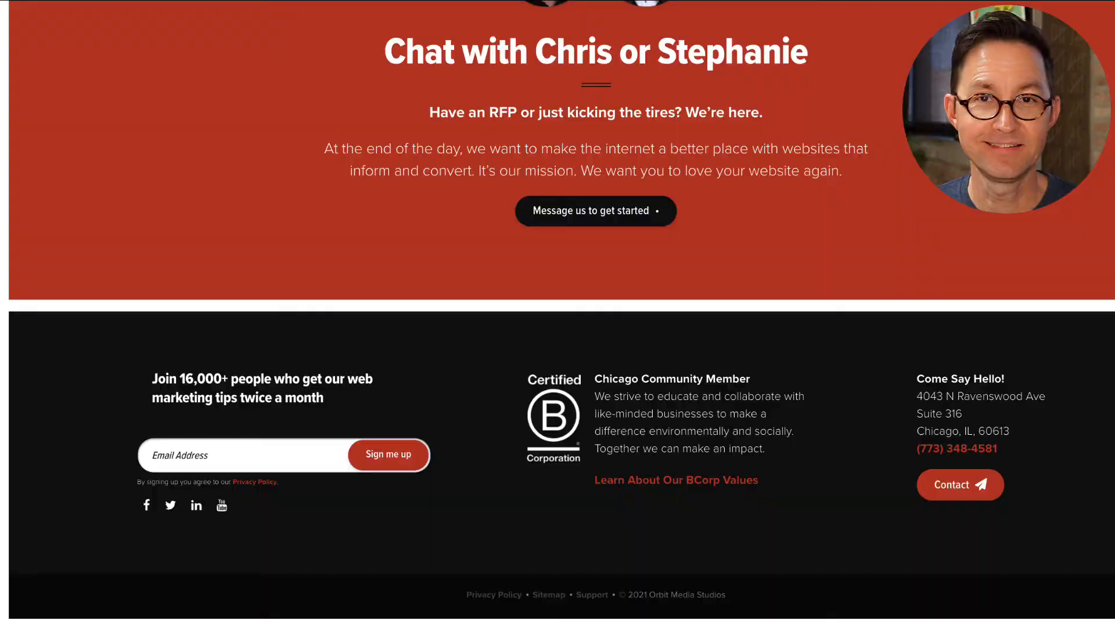
Step: Scroll the Orbit Media site to the Content Chemistry book page with its retailer links
scroll("up", 3)
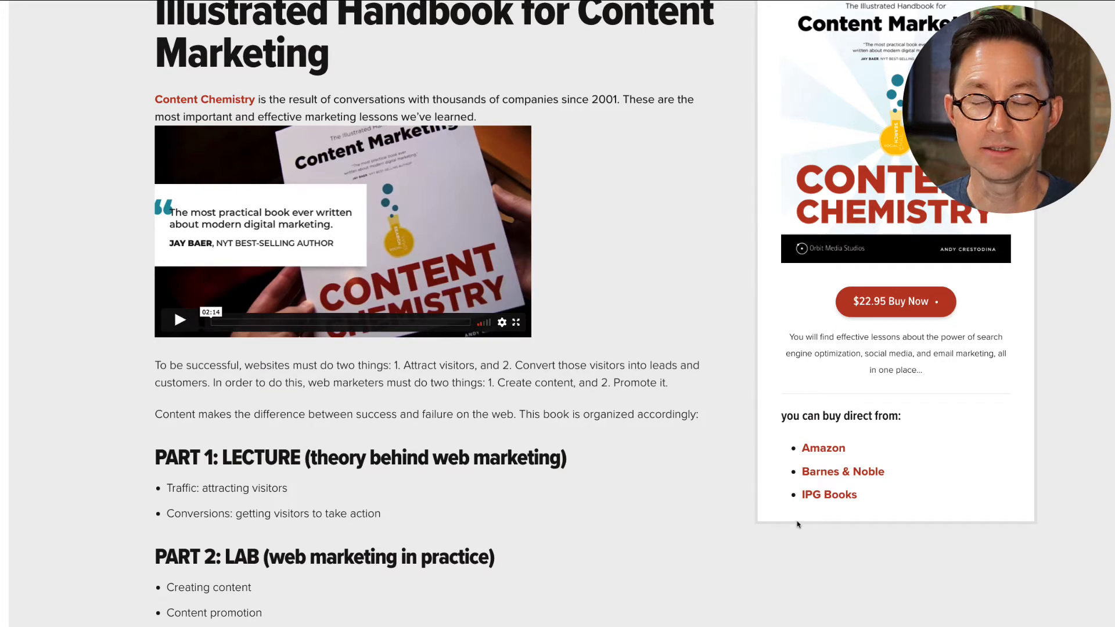
mouse_move(629, 276)
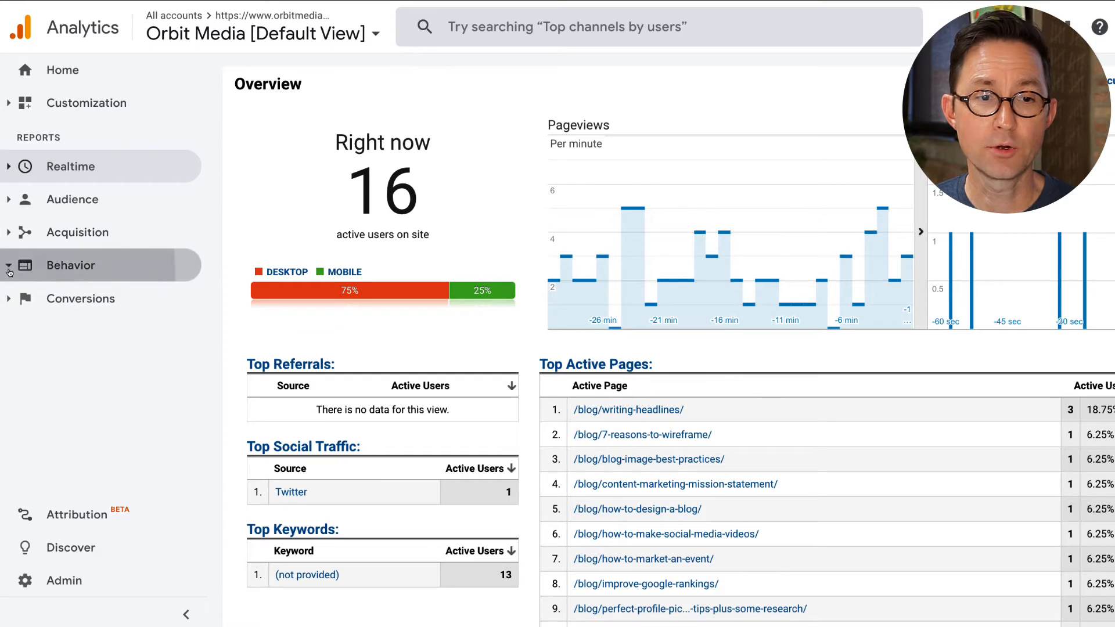
mouse_move(64, 246)
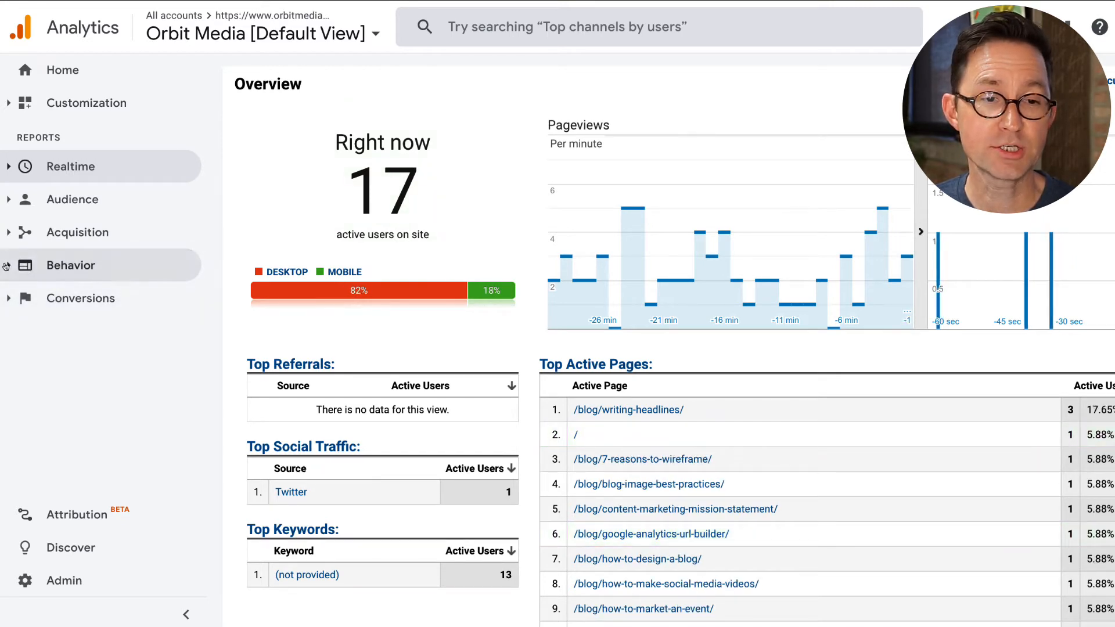
Step: Expand Behavior > Events in the left nav and start loading the Pages report
left_click(71, 265)
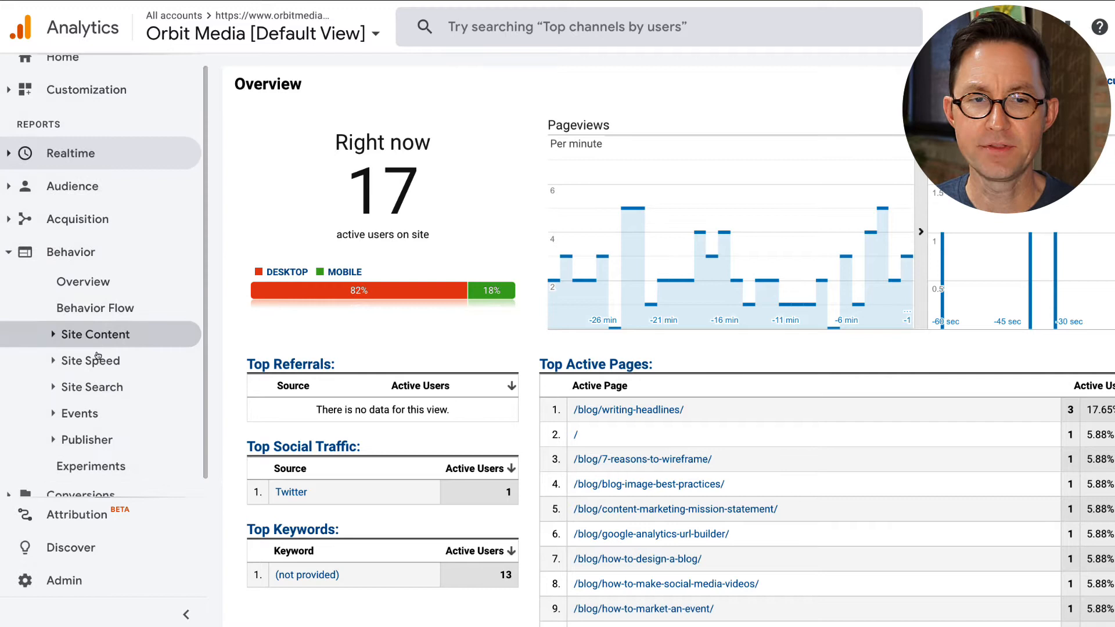
left_click(78, 414)
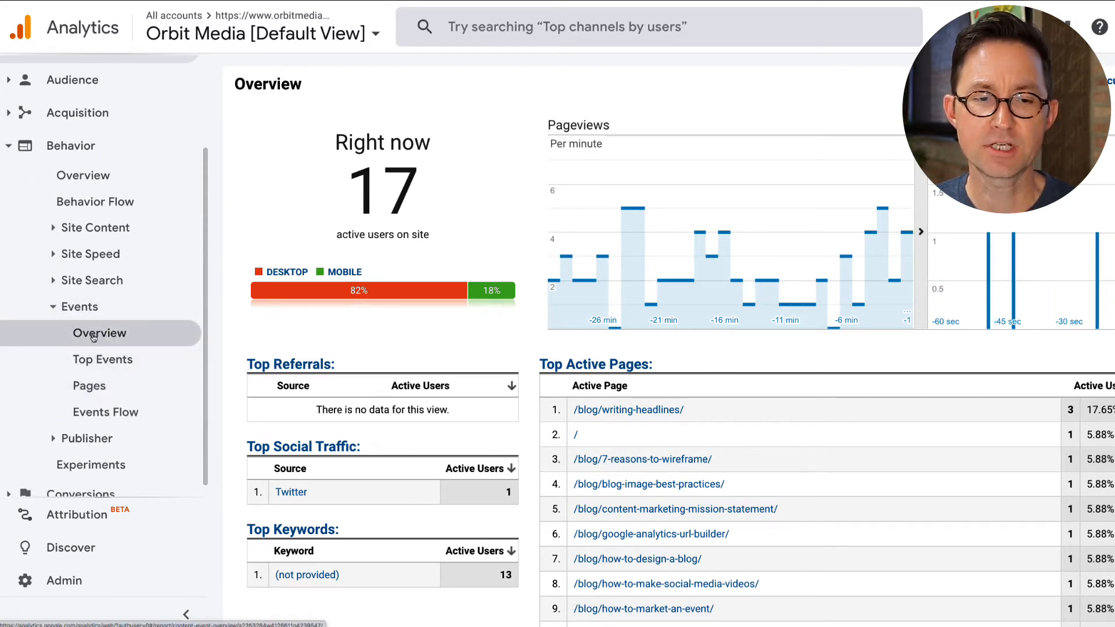
mouse_move(102, 359)
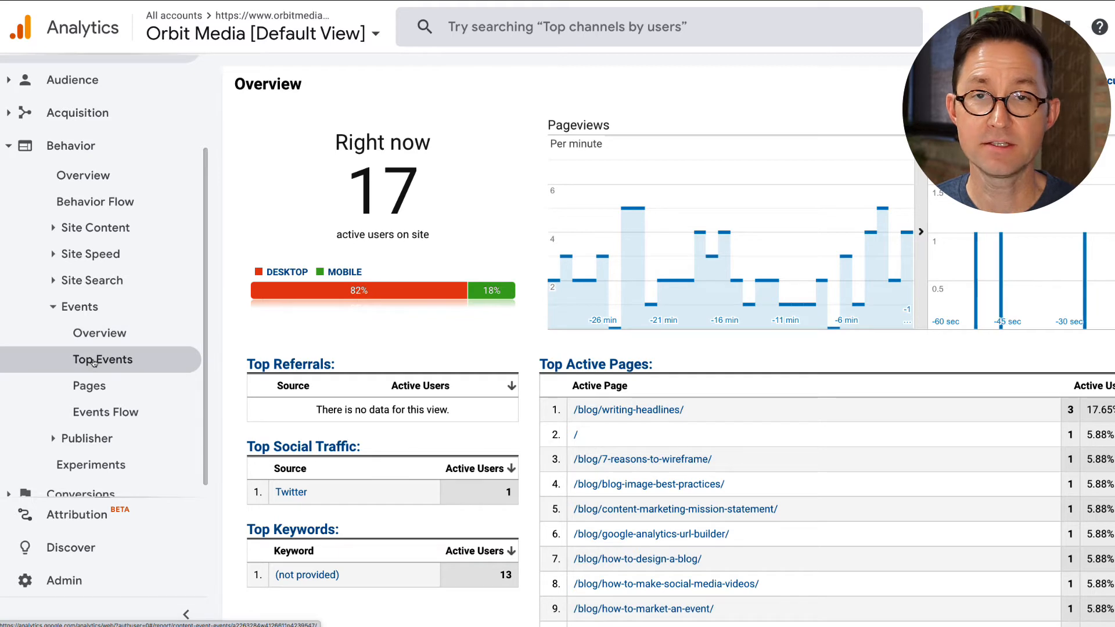
left_click(89, 385)
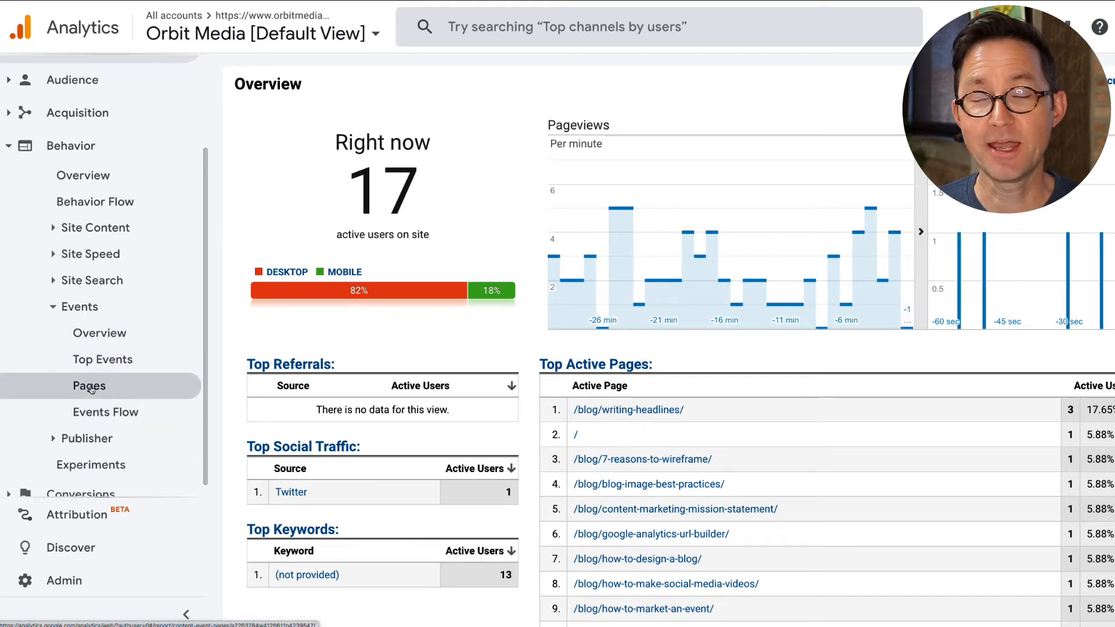
left_click(89, 385)
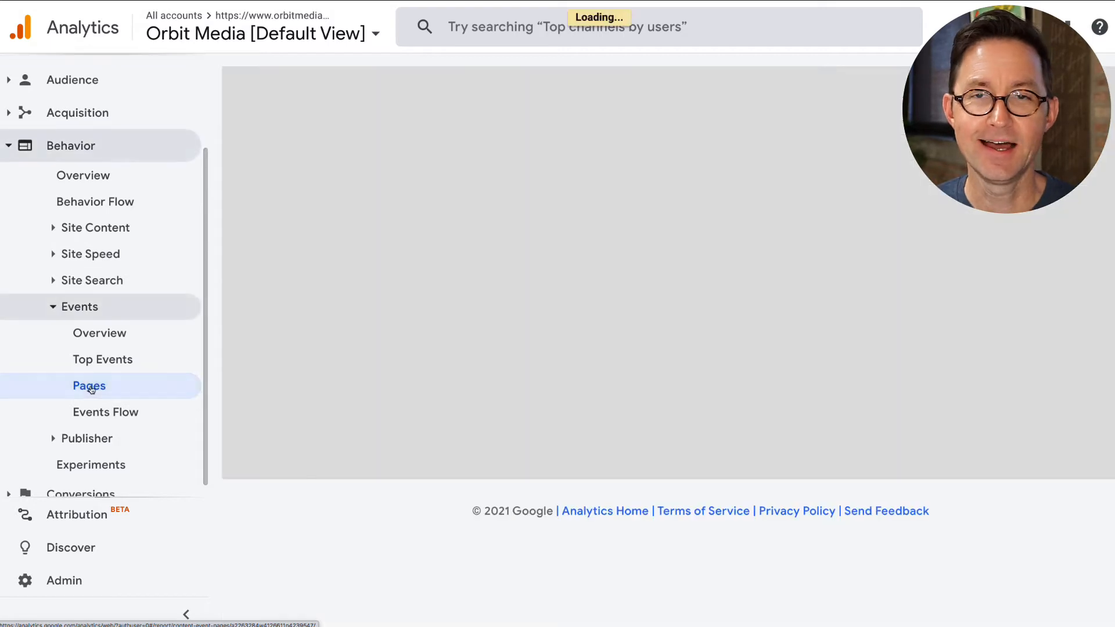
Step: Load the Events Pages report and scroll to the page table led by the homepage (82,065 events)
left_click(89, 386)
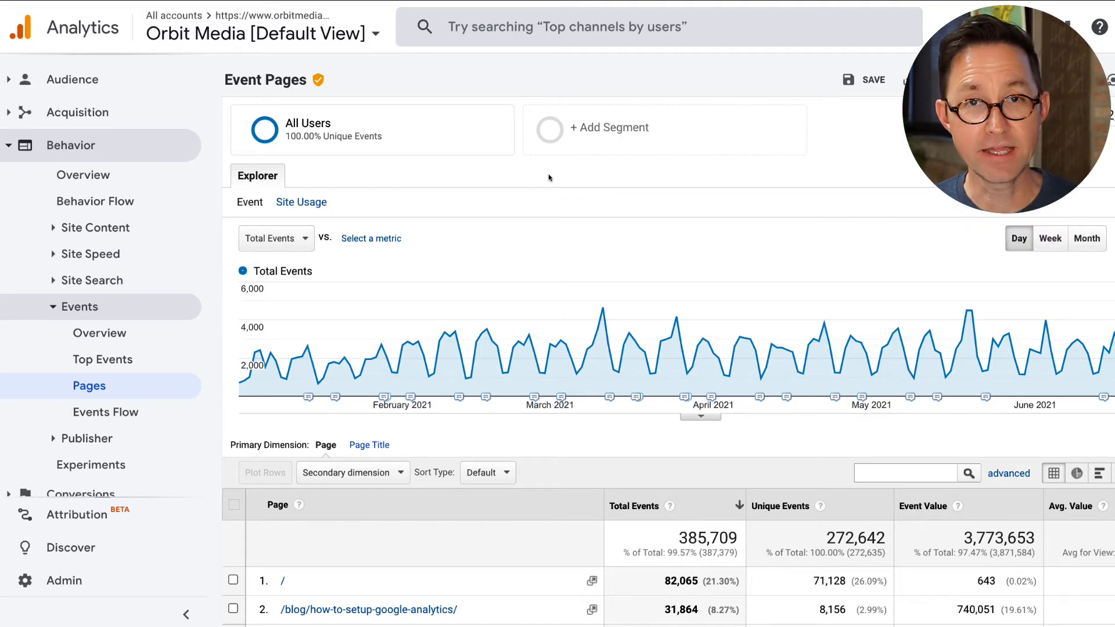
scroll("down", 3)
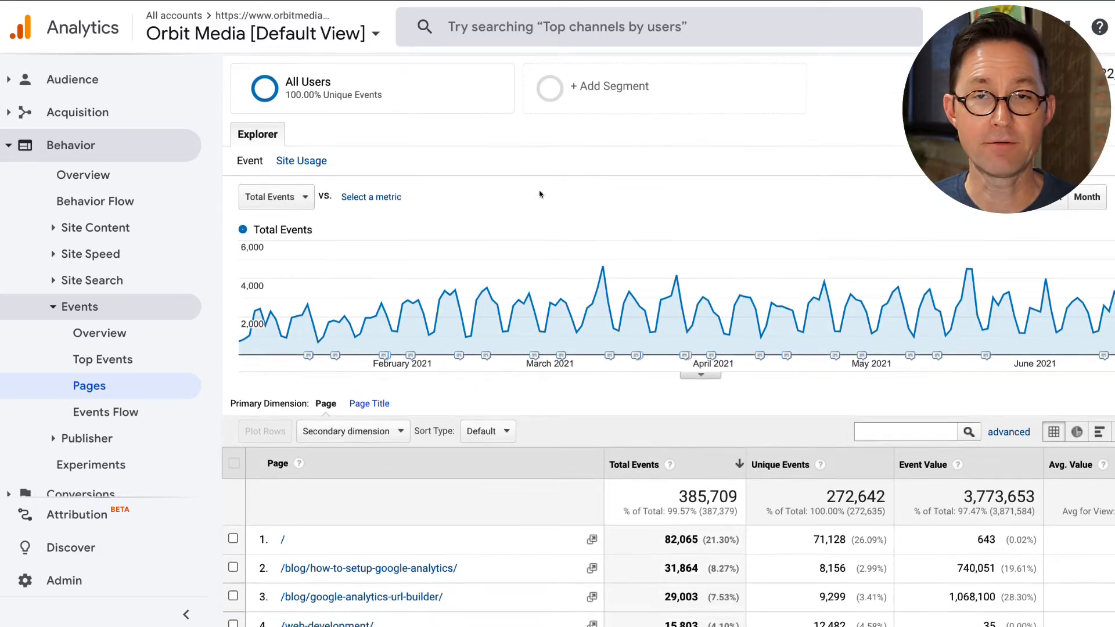
scroll("down", 3)
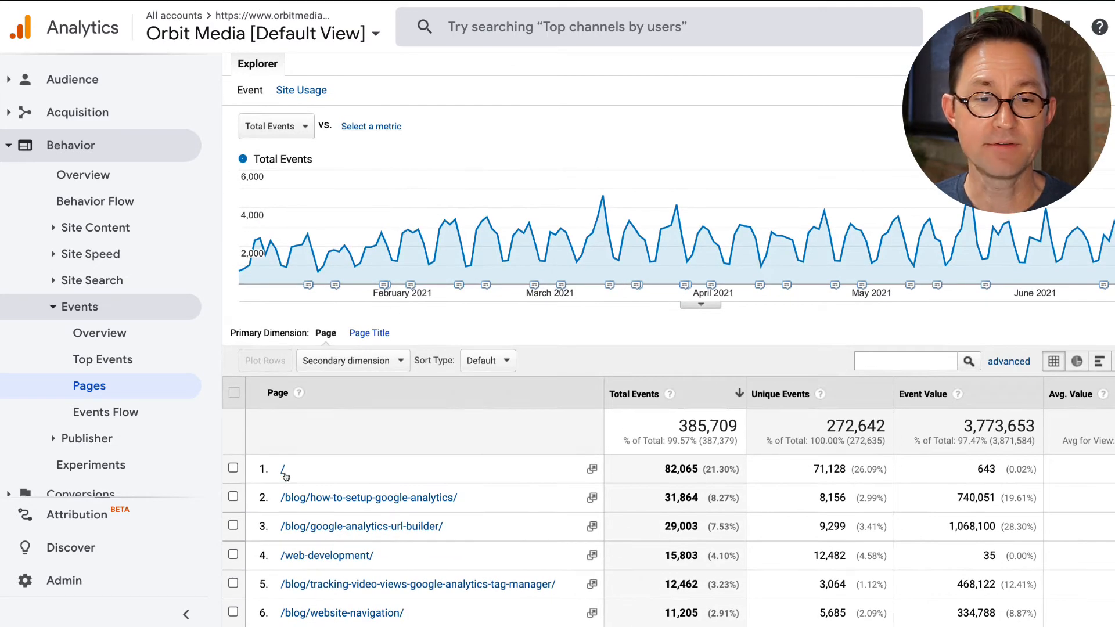
Step: Drill from the '/' page row into Offsite Link > click to see labels led by Facebook (175)
left_click(282, 468)
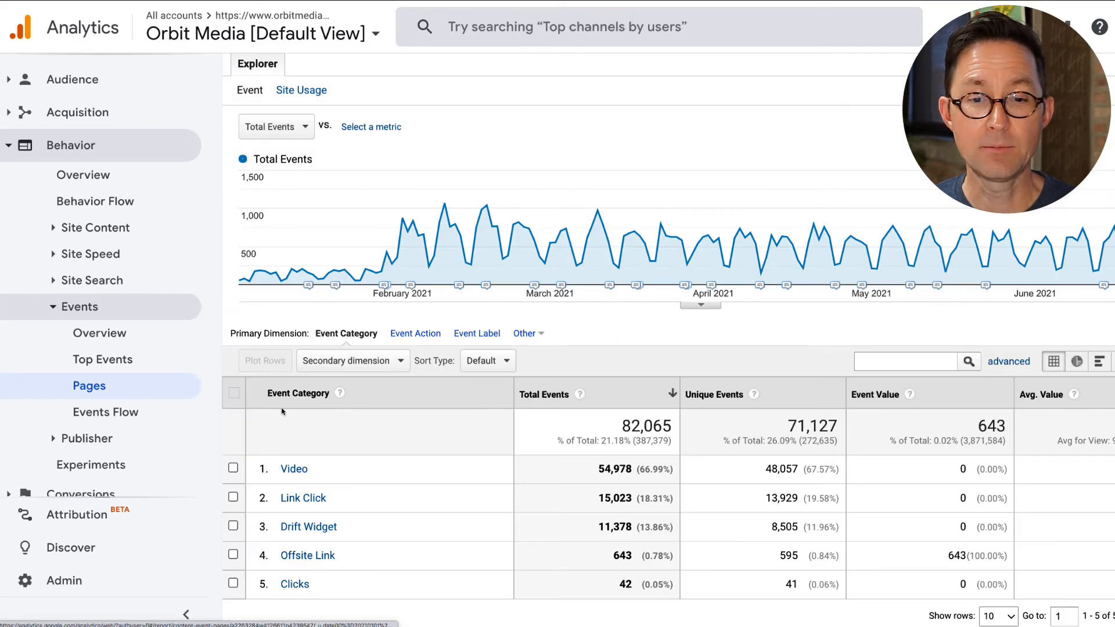
mouse_move(306, 555)
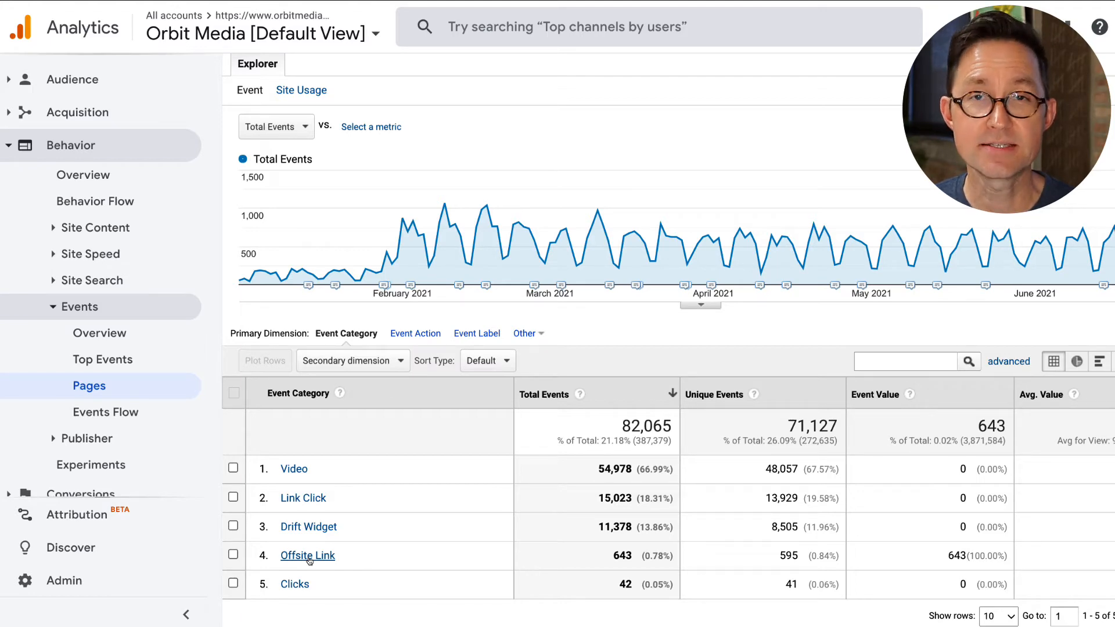
left_click(307, 555)
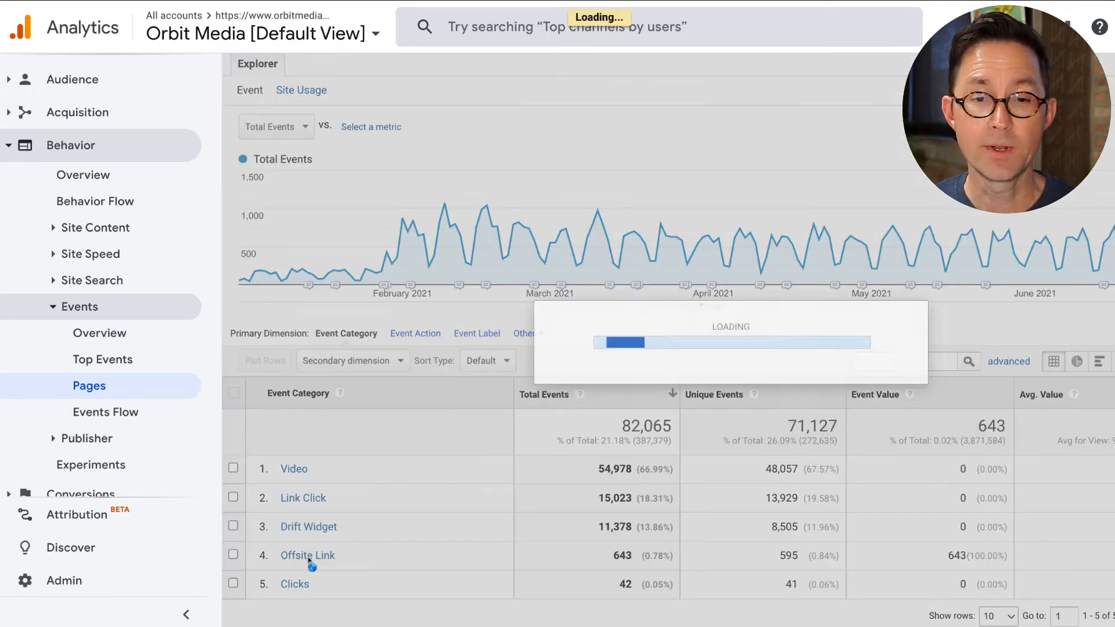
left_click(307, 555)
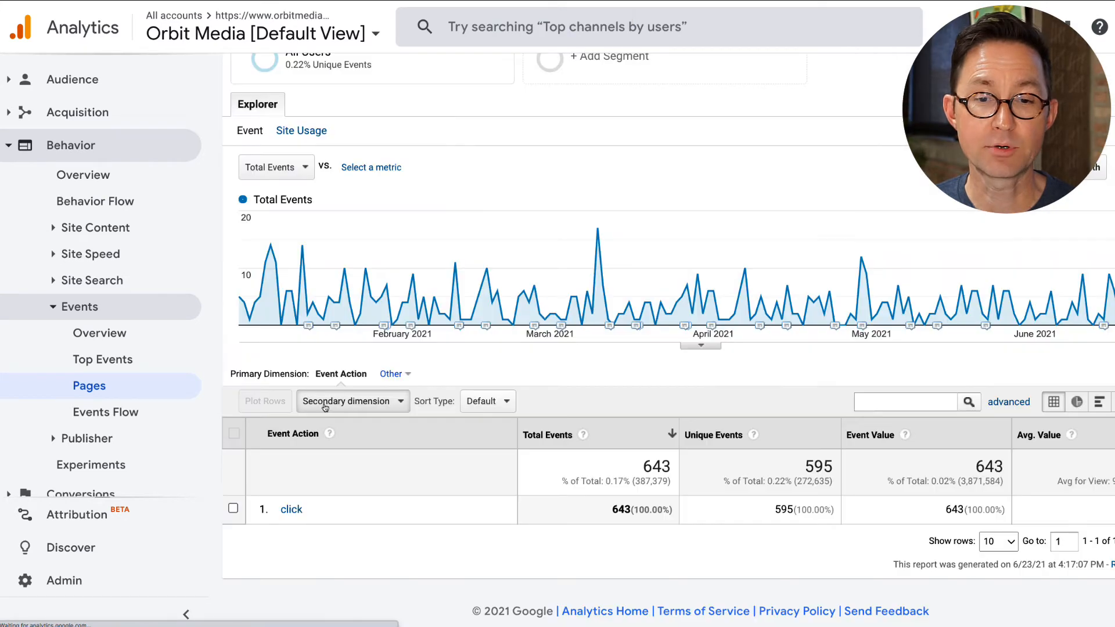
mouse_move(290, 509)
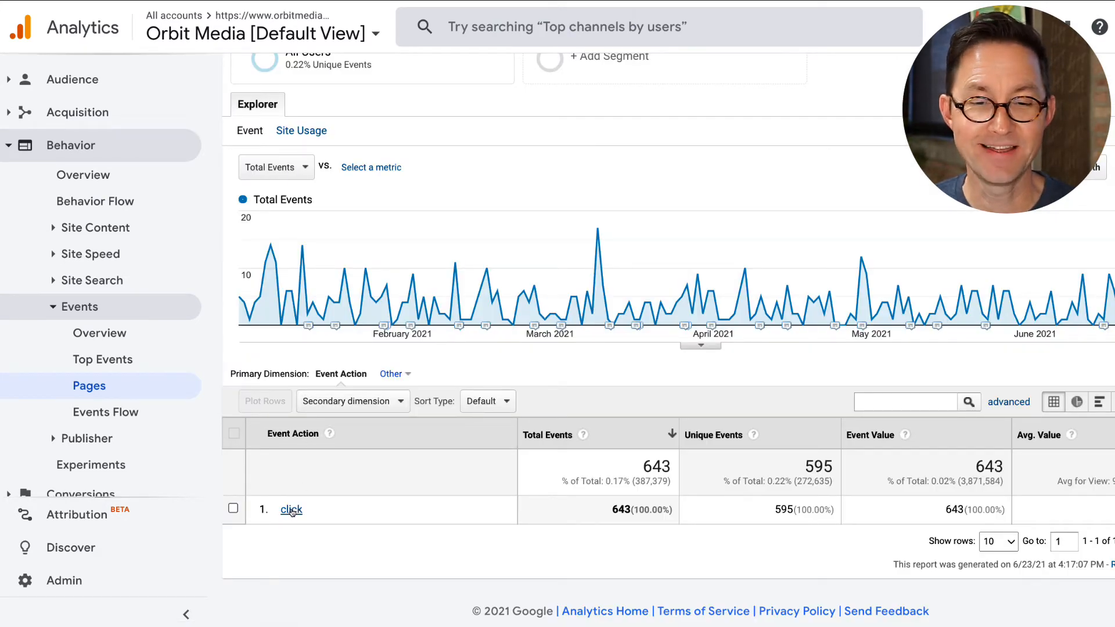
left_click(290, 509)
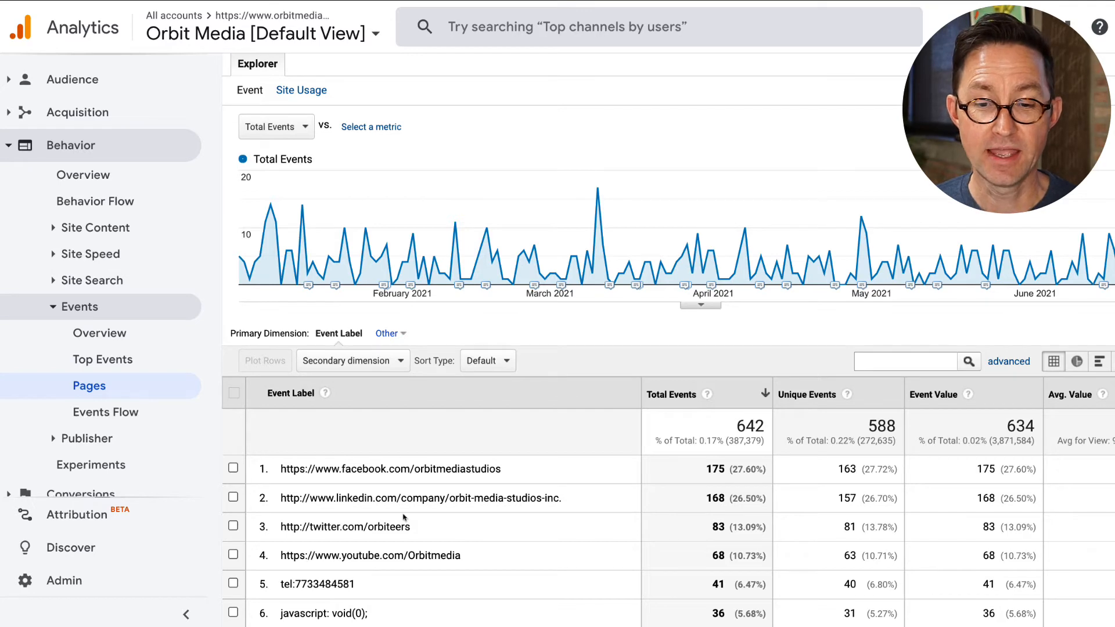
scroll("down", 3)
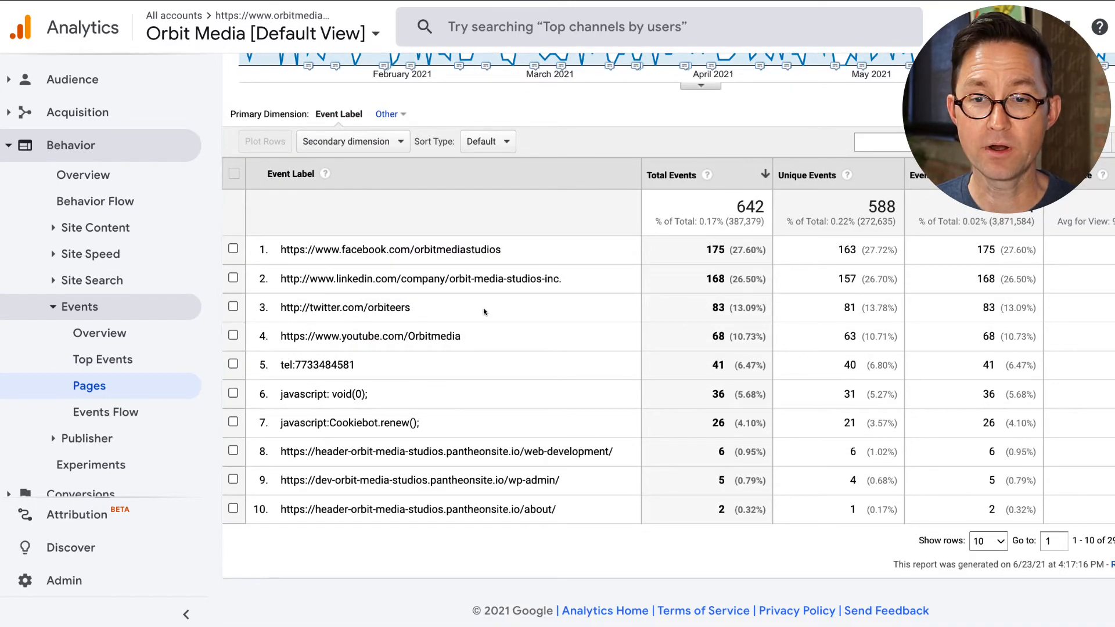
mouse_move(733, 382)
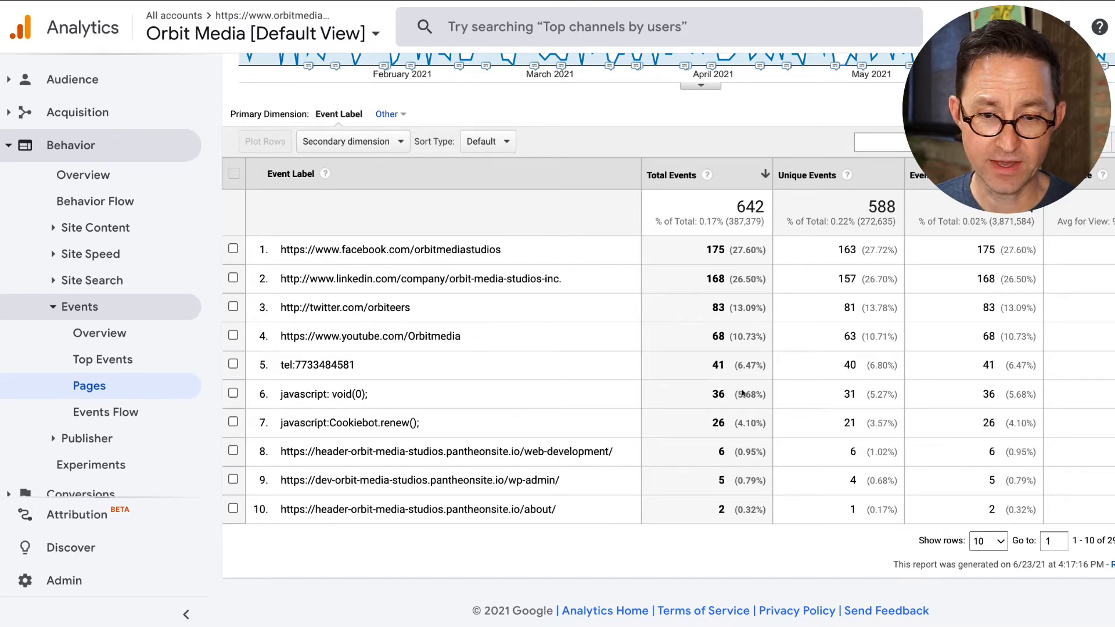
mouse_move(738, 266)
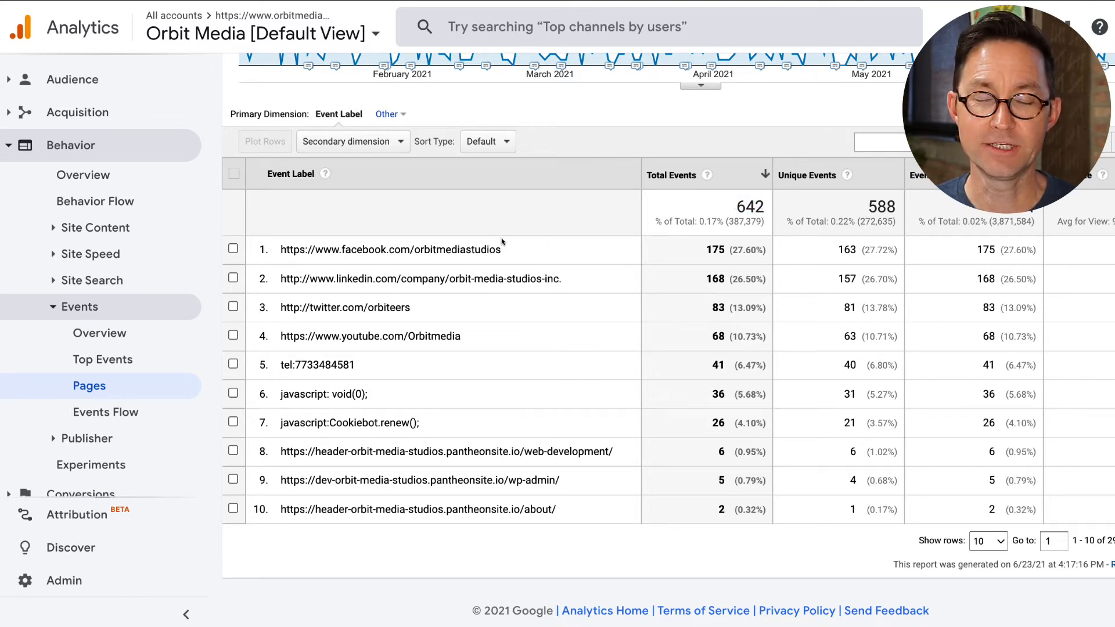
scroll("up", 3)
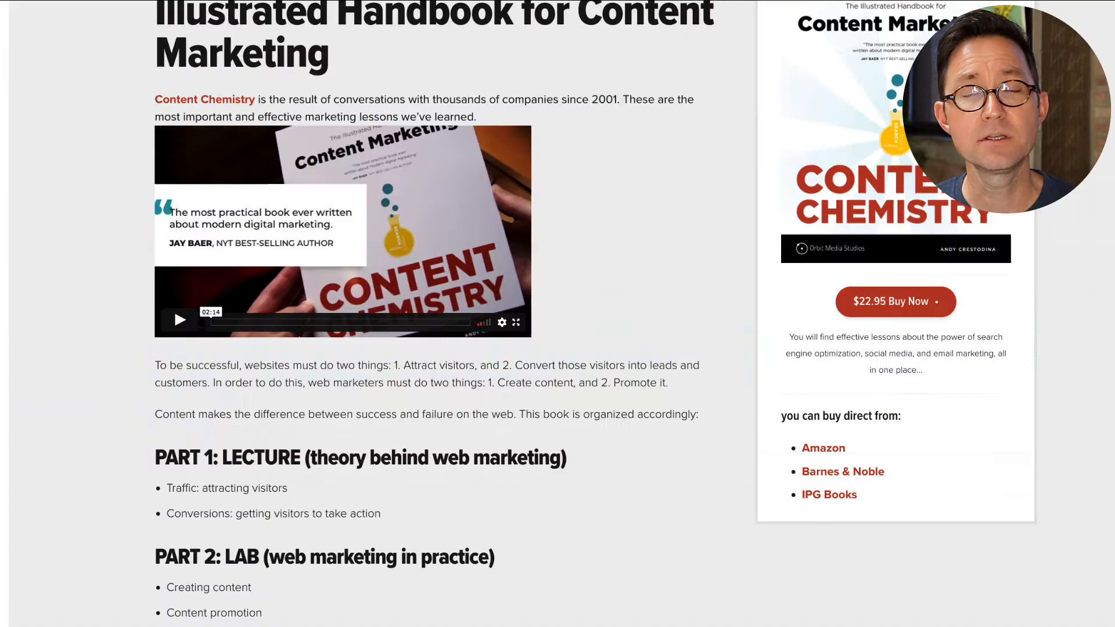
Step: Review the Content Chemistry page's Buy Now button, then return to the Analytics report tab
scroll("up", 3)
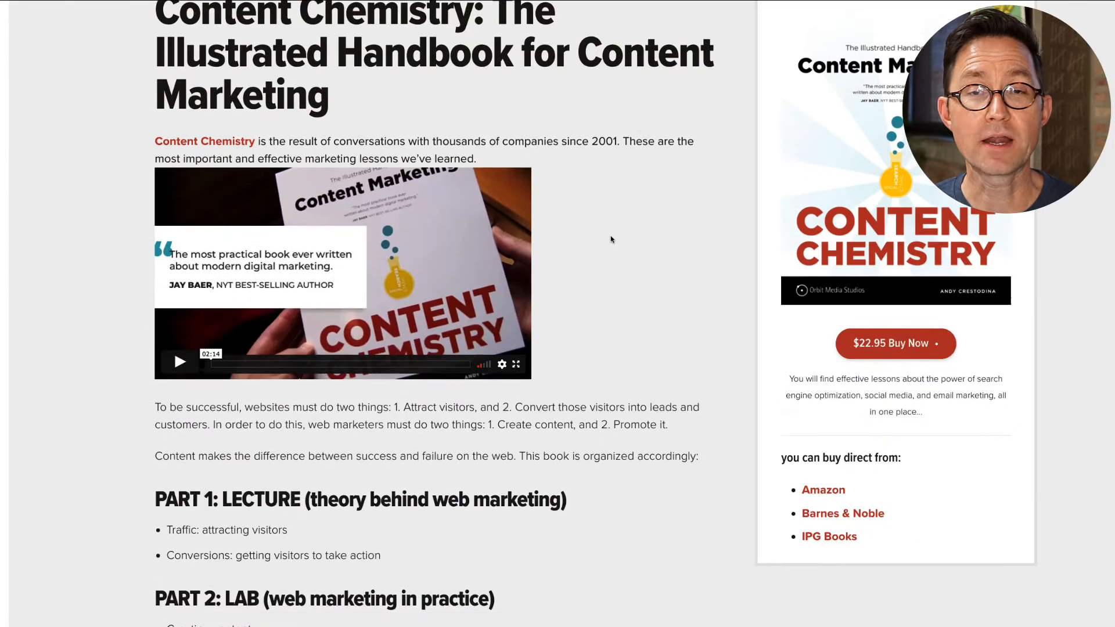
scroll("down", 3)
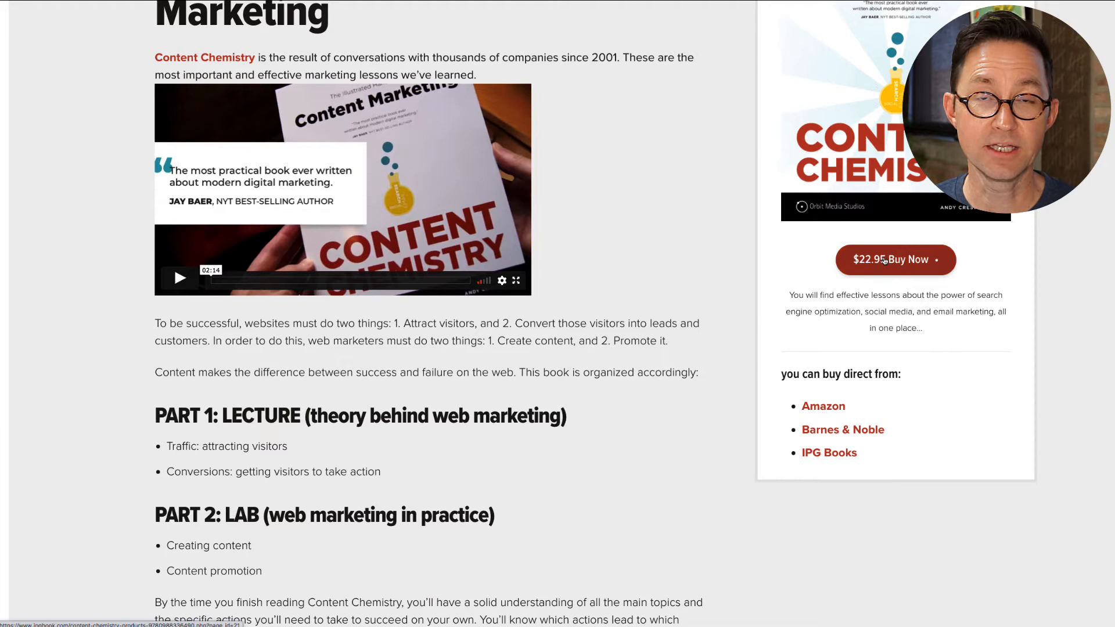
mouse_move(896, 259)
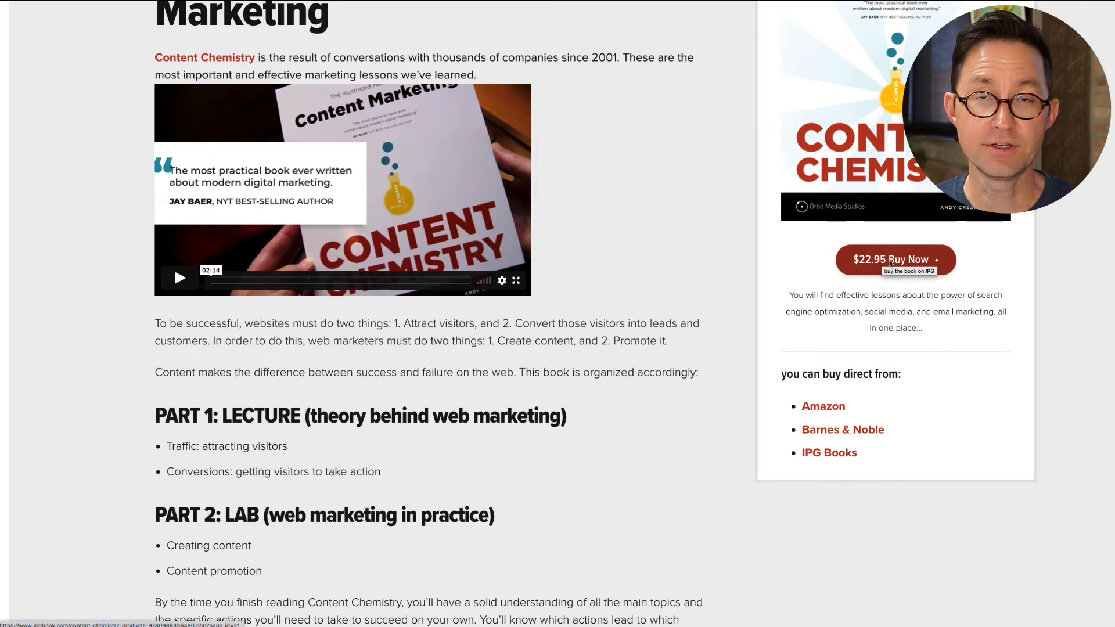
mouse_move(823, 406)
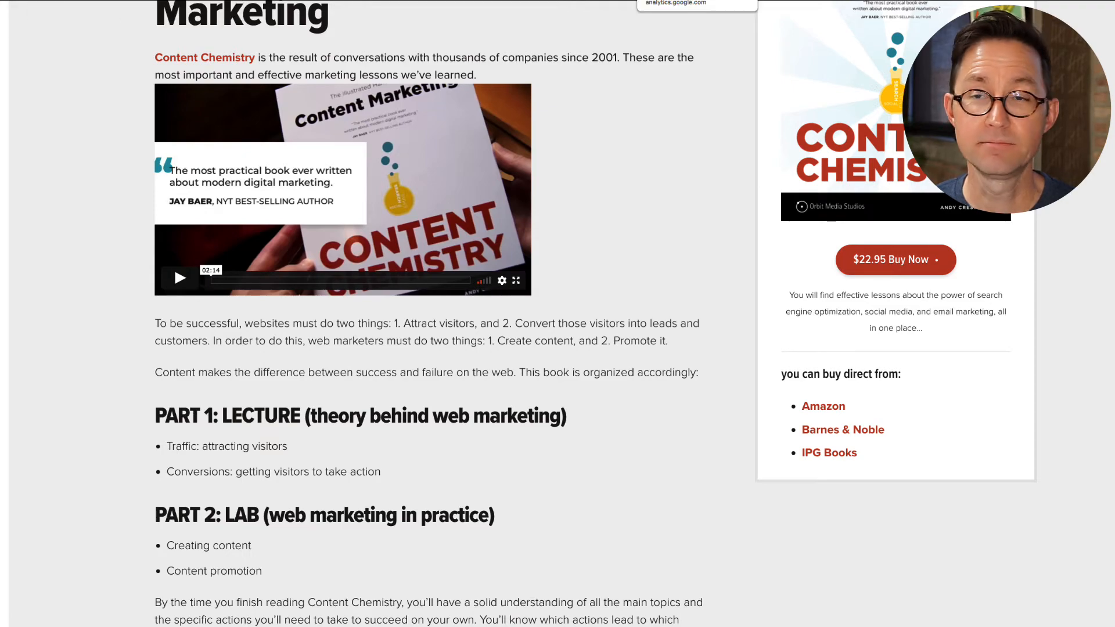
left_click(696, 5)
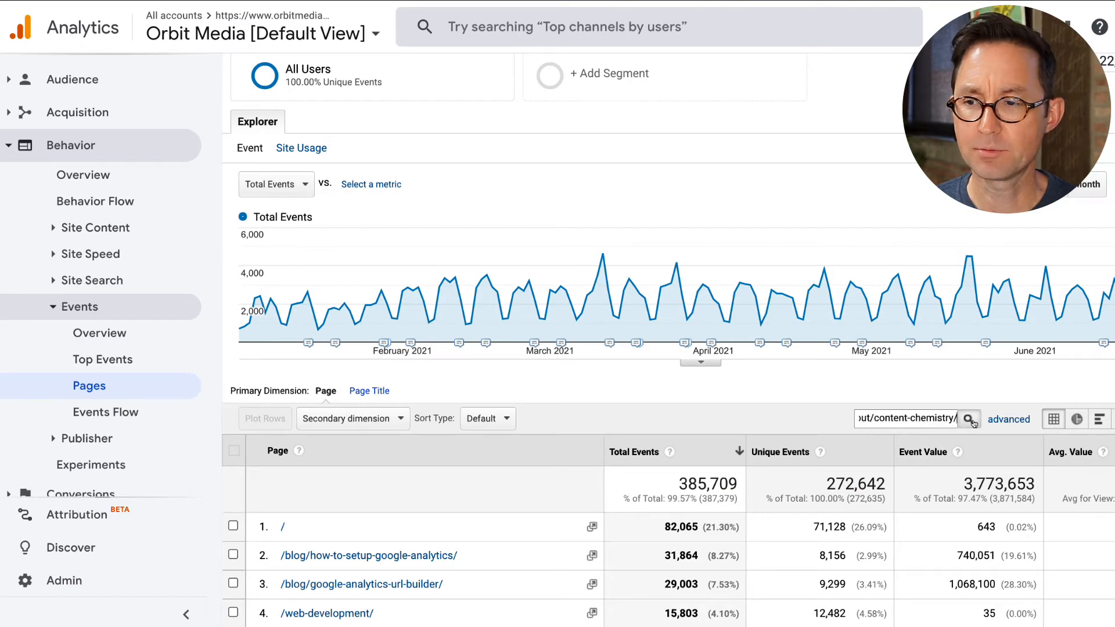
Step: Filter the page table to /about/content-chemistry/ and open that page's event categories
left_click(969, 418)
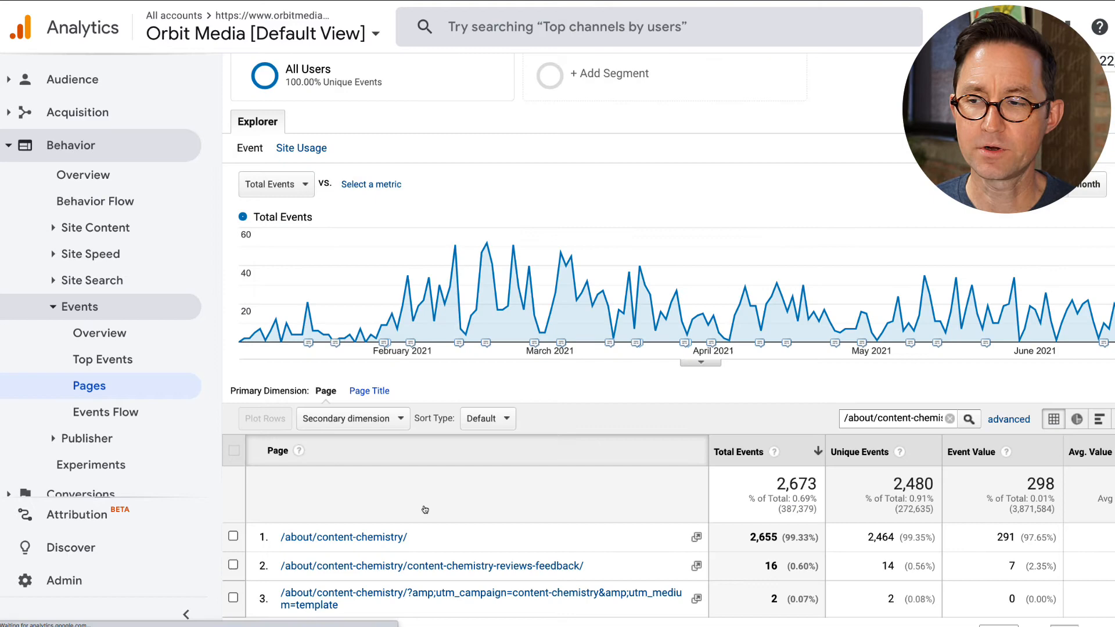
mouse_move(359, 410)
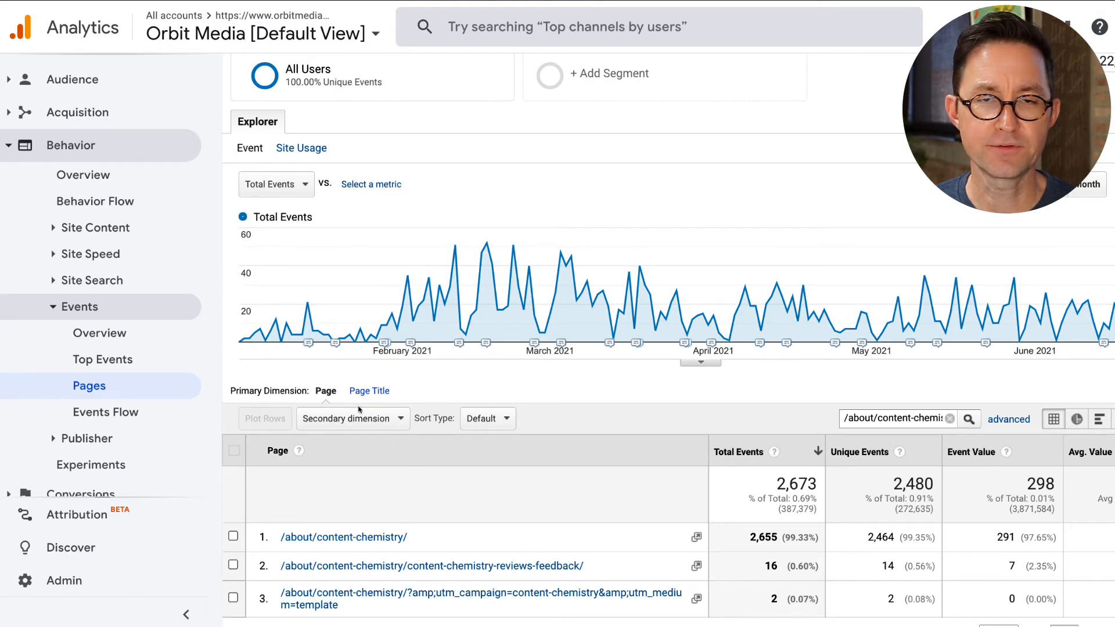
scroll("down", 3)
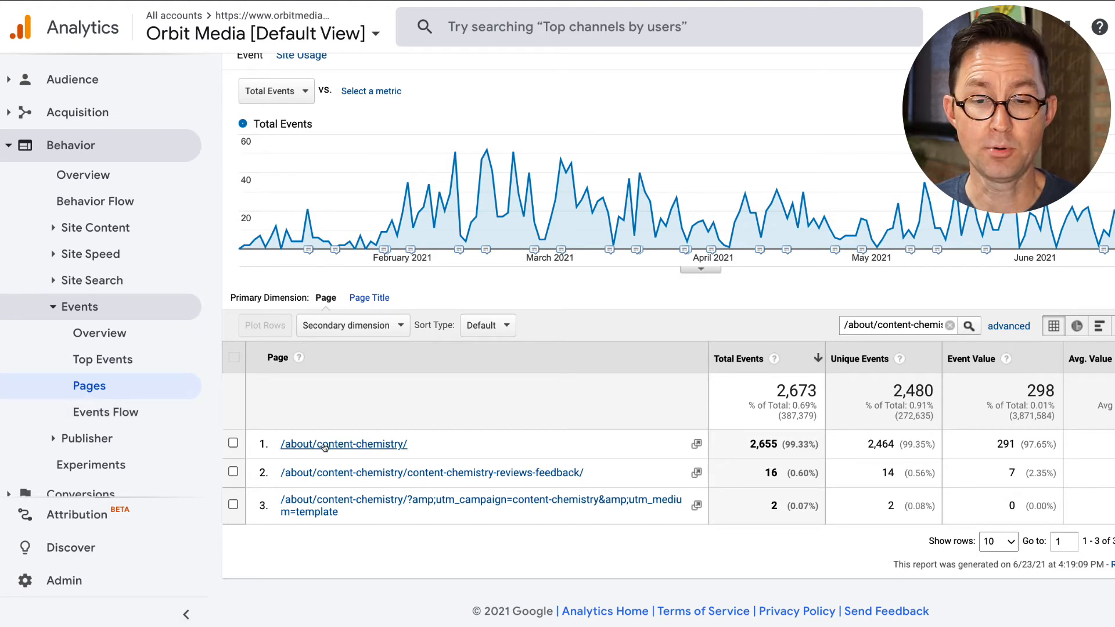
mouse_move(660, 448)
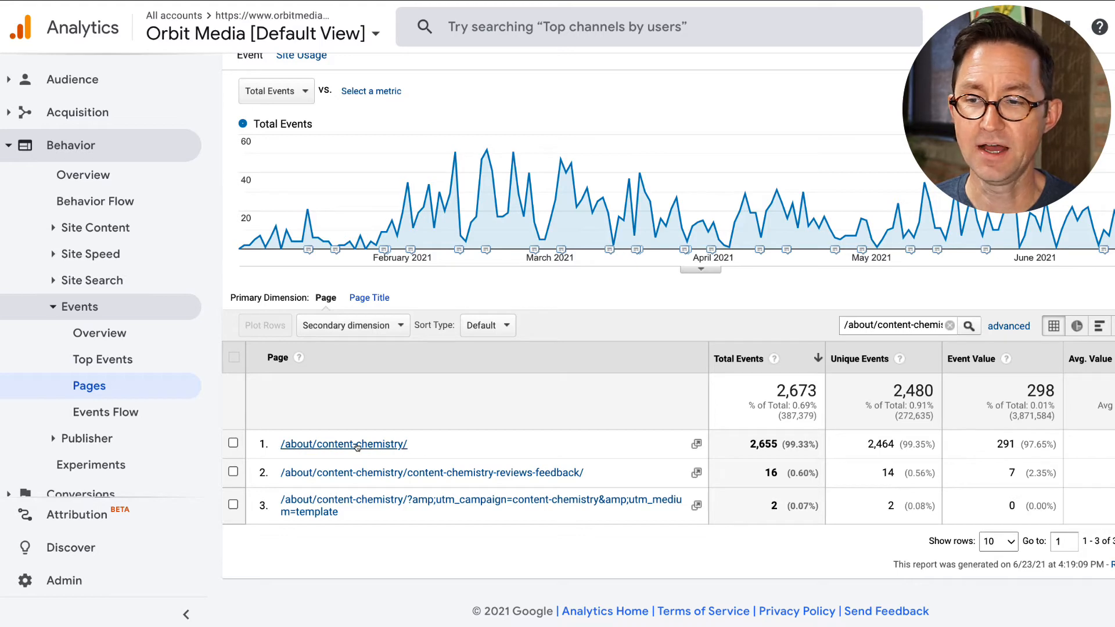
left_click(343, 444)
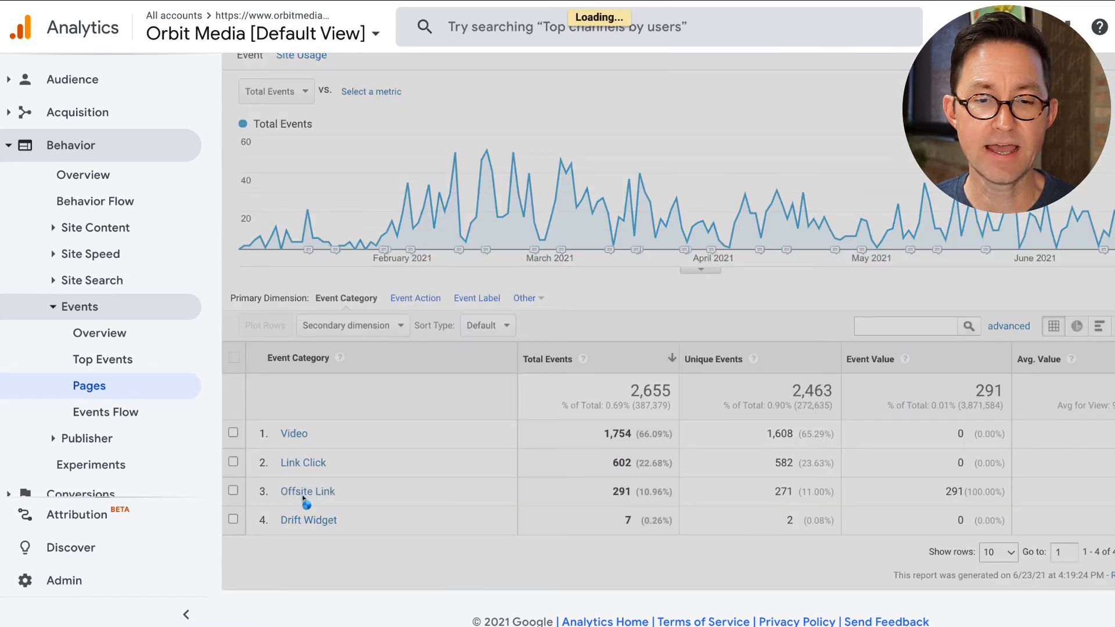
Step: Drill into Offsite Link > click for the Content Chemistry page, showing labels led by Amazon (141)
left_click(306, 492)
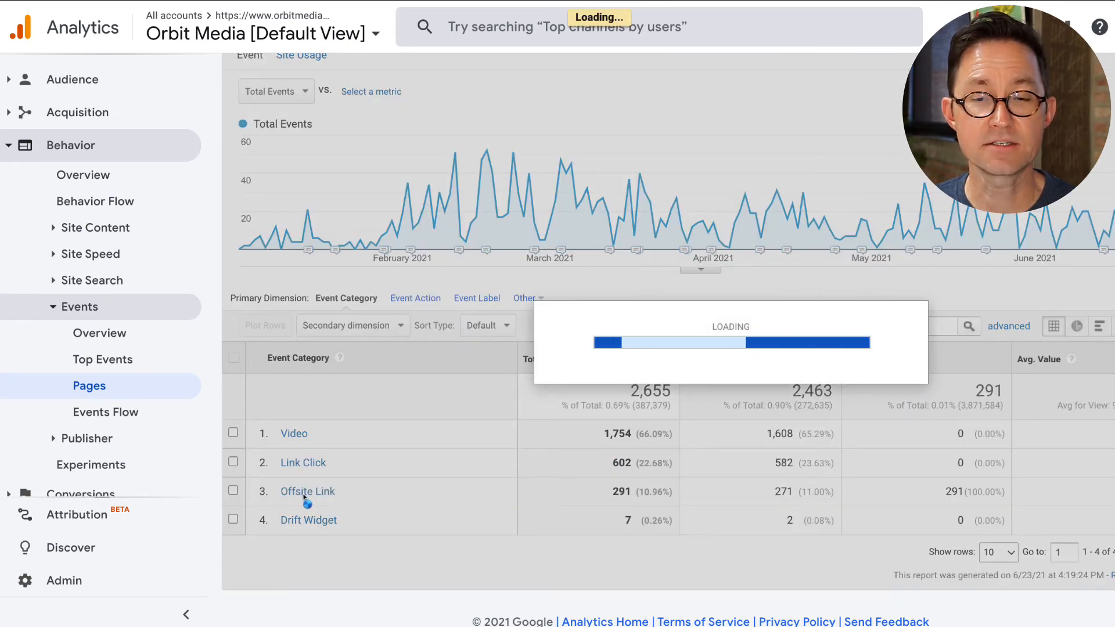
left_click(306, 491)
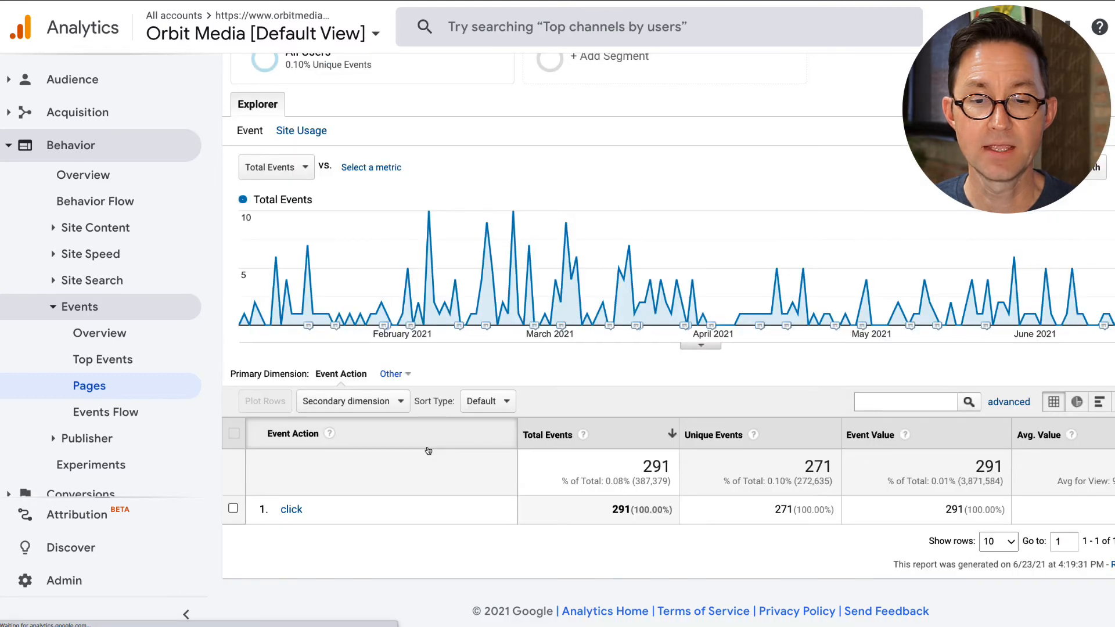
left_click(291, 509)
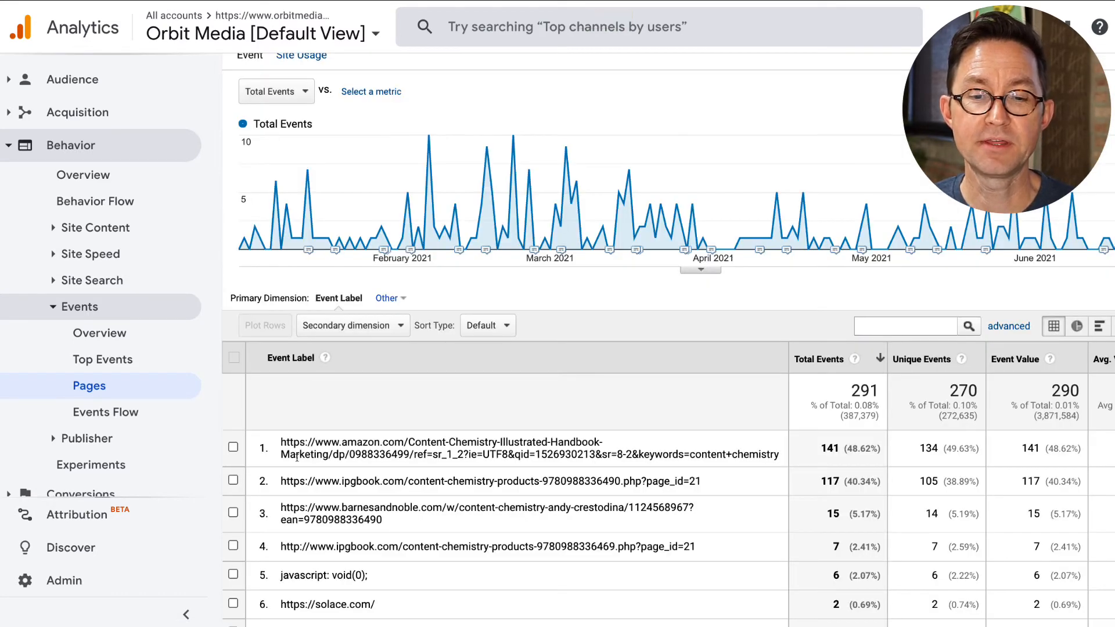
scroll("down", 3)
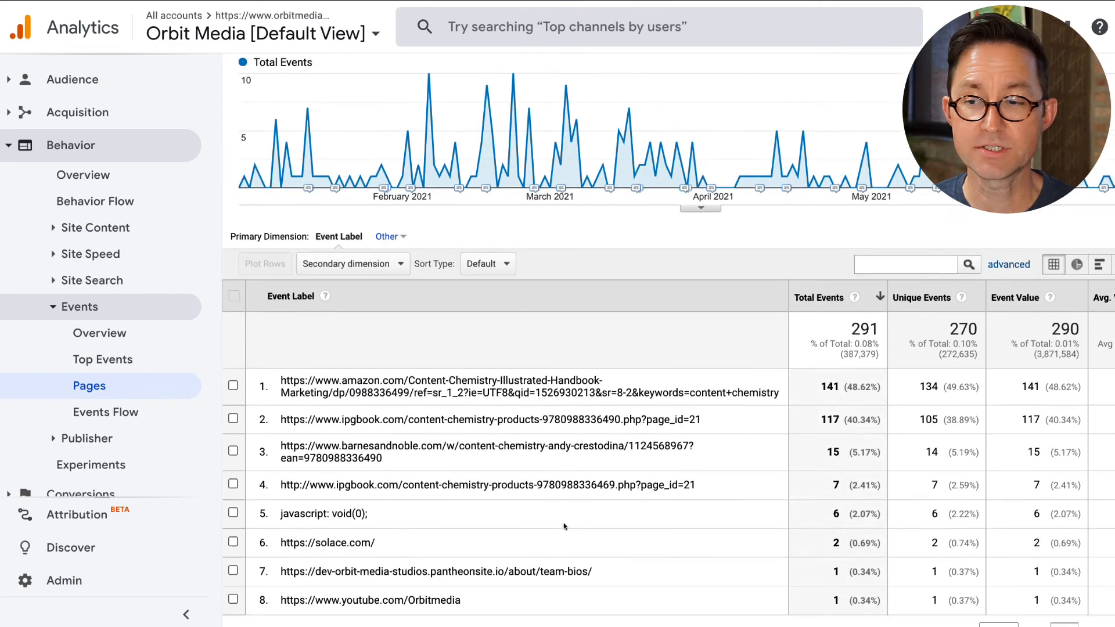
mouse_move(850, 386)
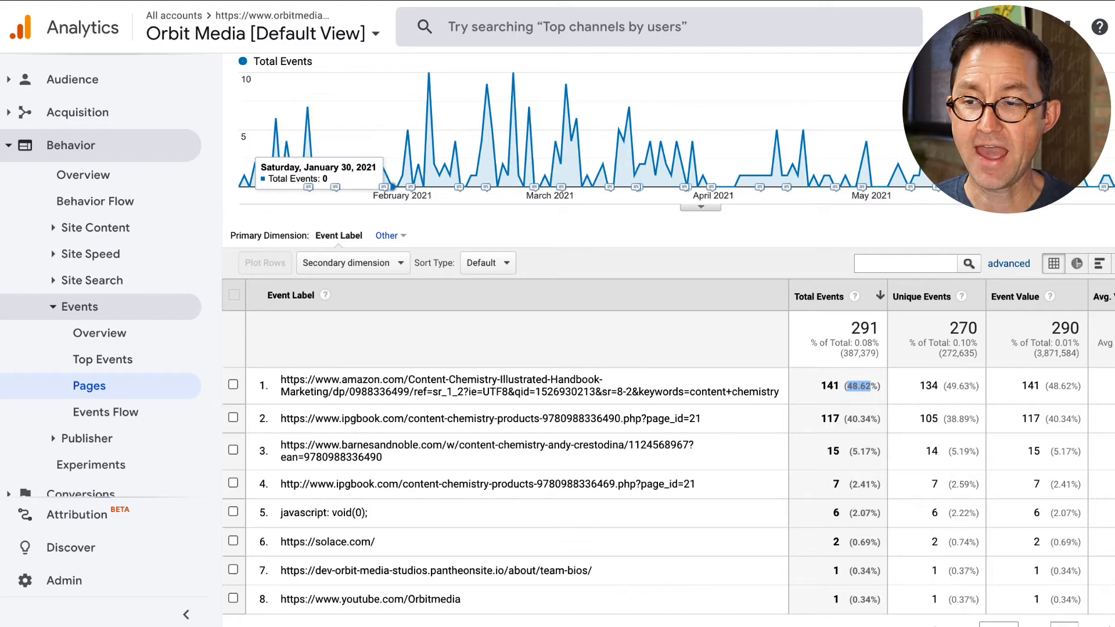
left_click(442, 386)
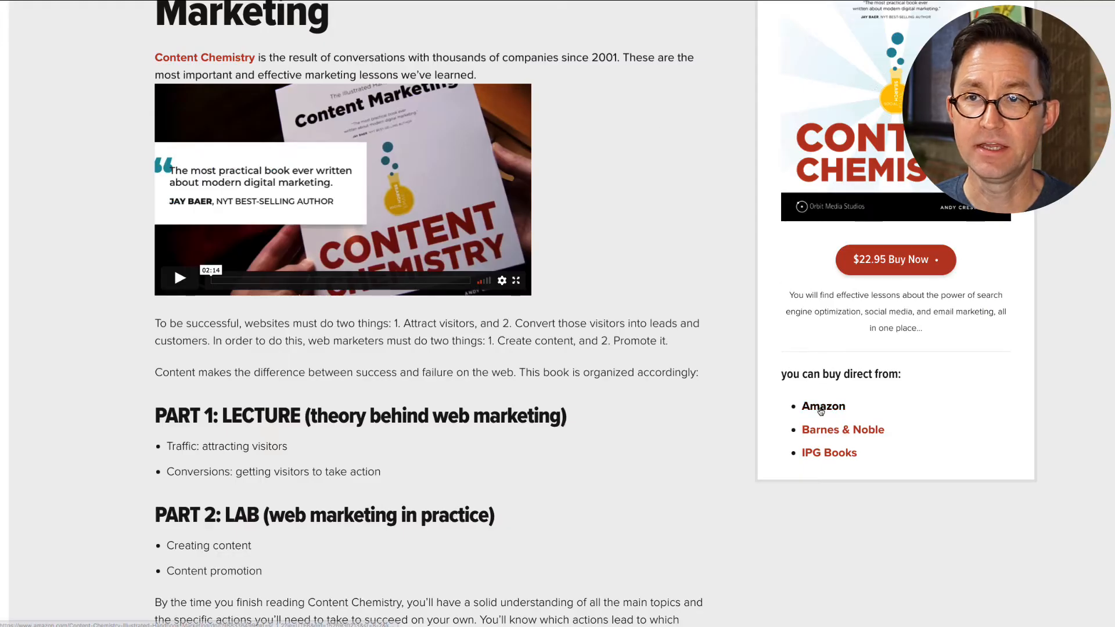
mouse_move(822, 406)
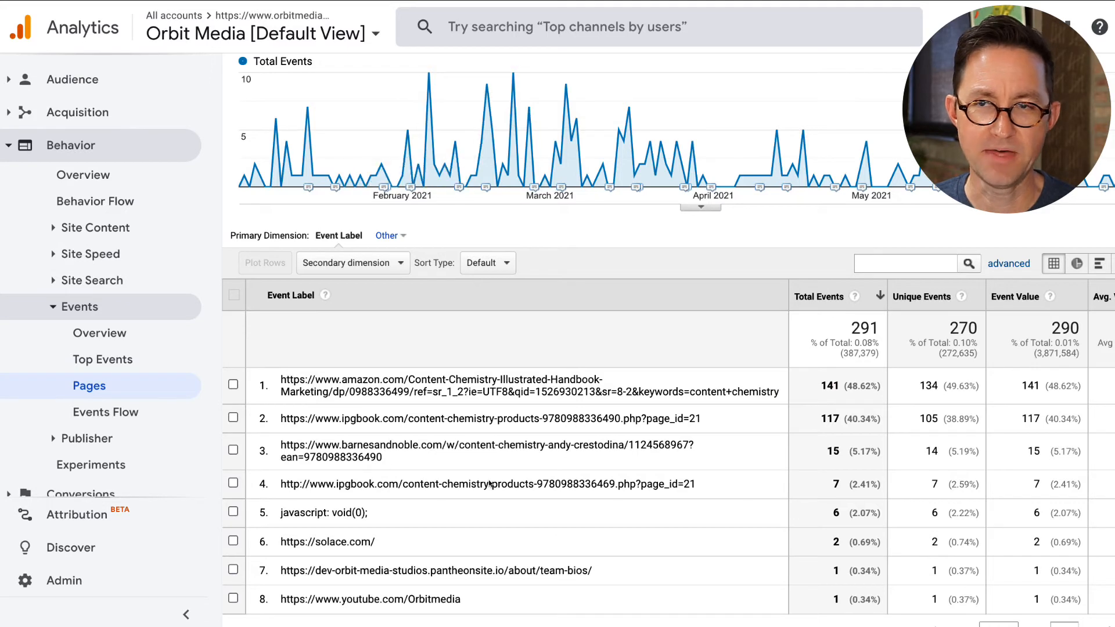
mouse_move(828, 453)
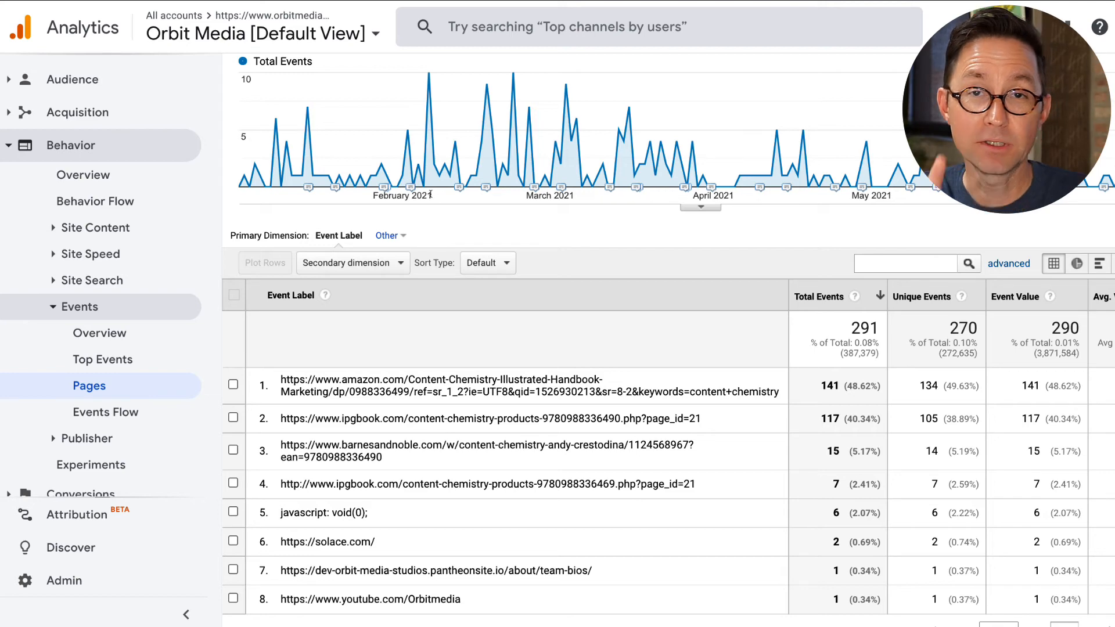
left_click(102, 359)
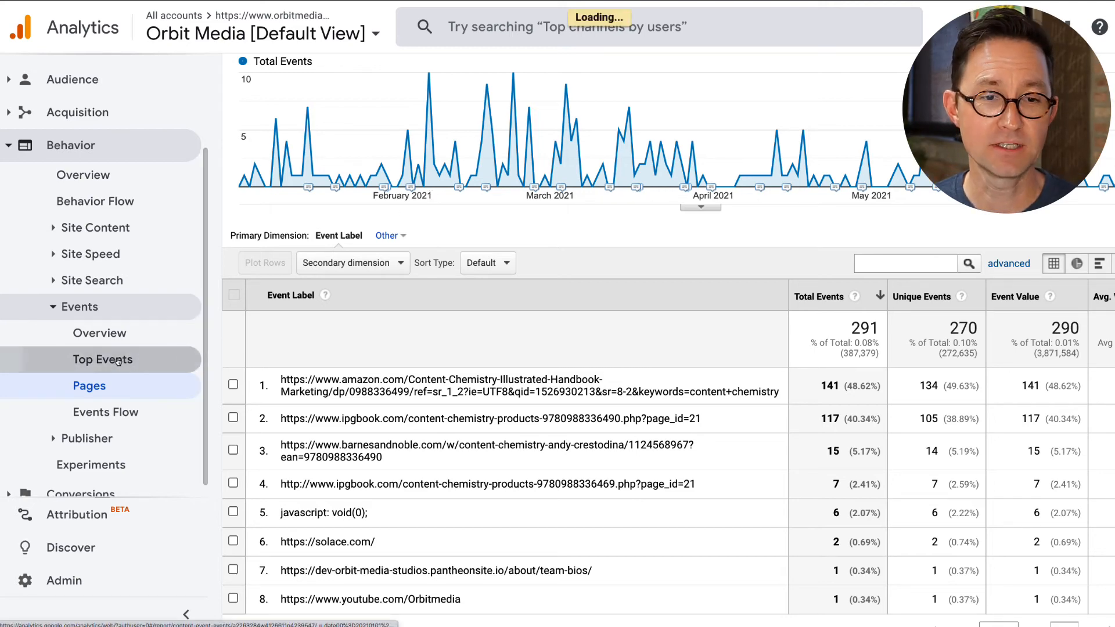
Step: In Top Events drill into Offsite Link > click, listing site-wide labels led by a Google Docs link (1,404)
left_click(102, 359)
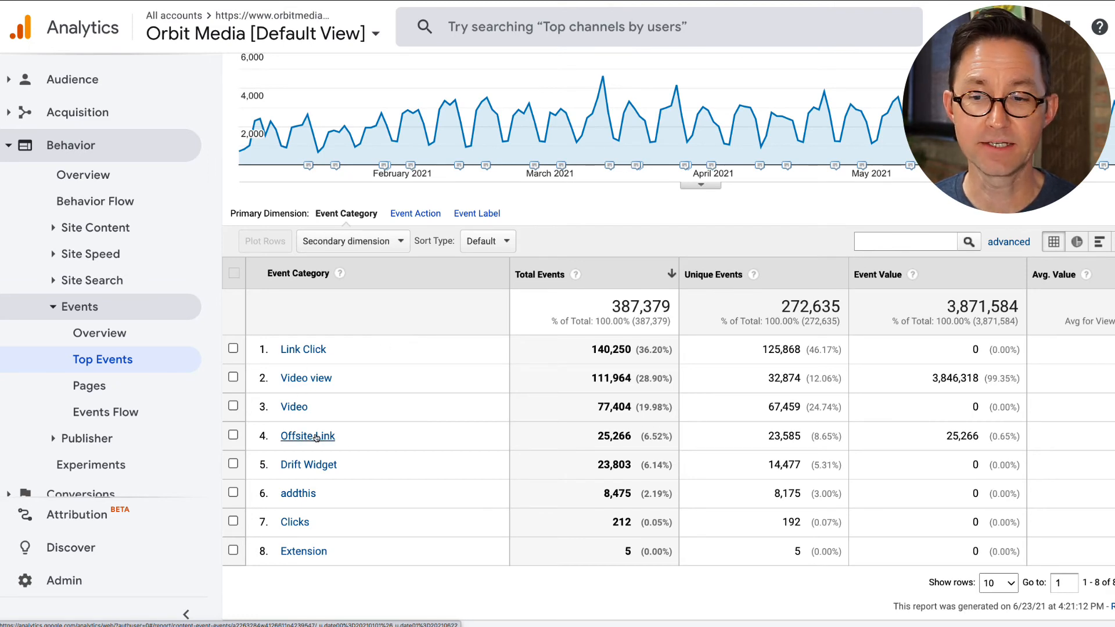
mouse_move(300, 363)
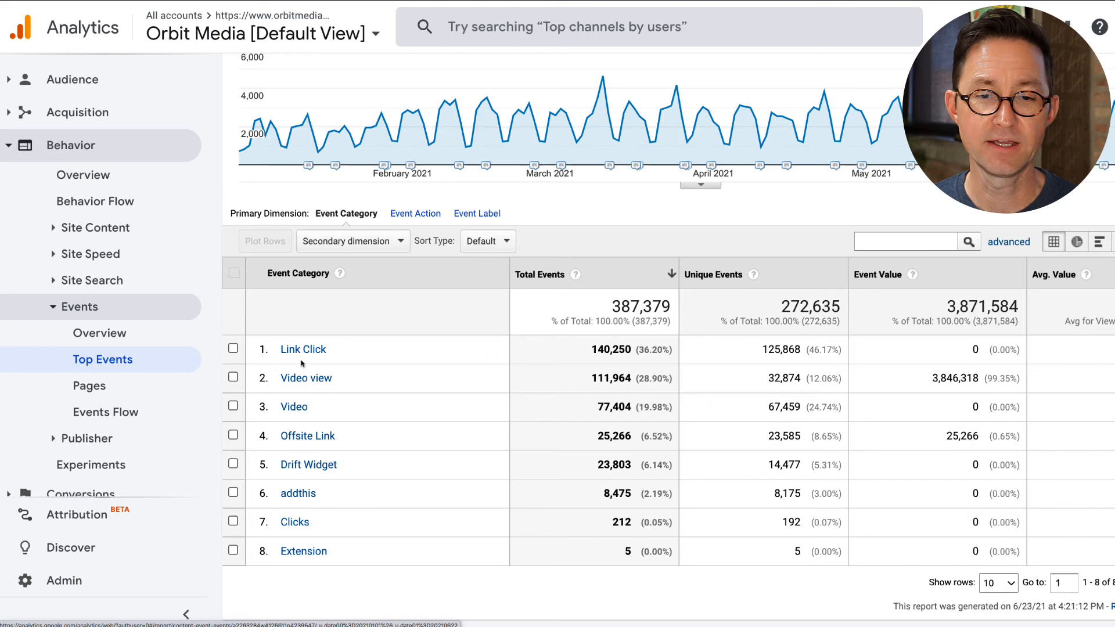
mouse_move(349, 413)
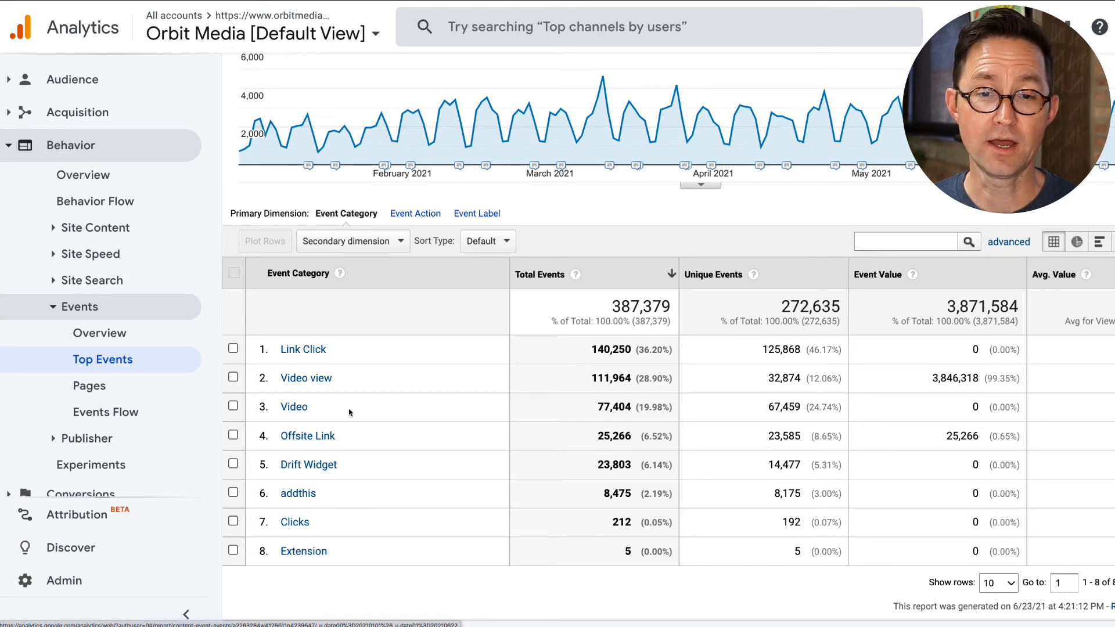
mouse_move(306, 436)
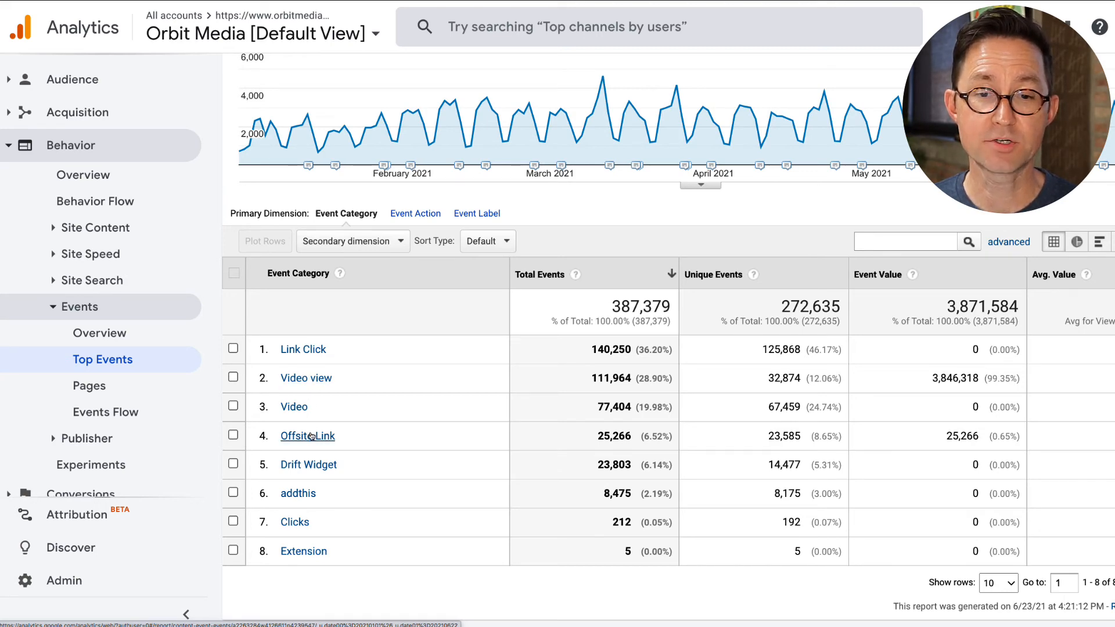
left_click(306, 436)
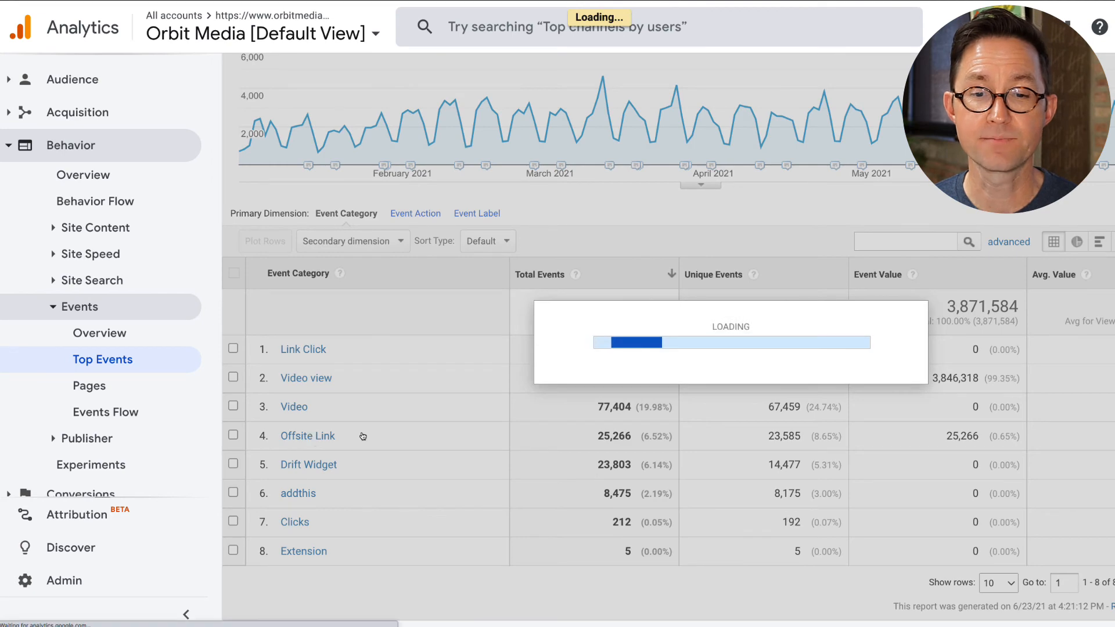
left_click(306, 436)
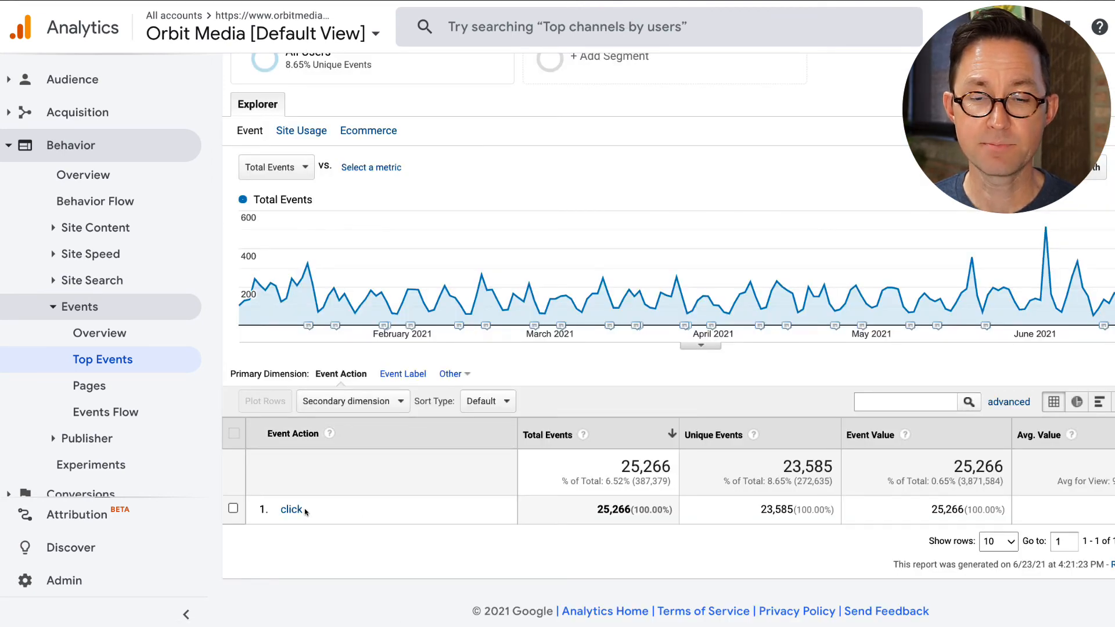
left_click(291, 508)
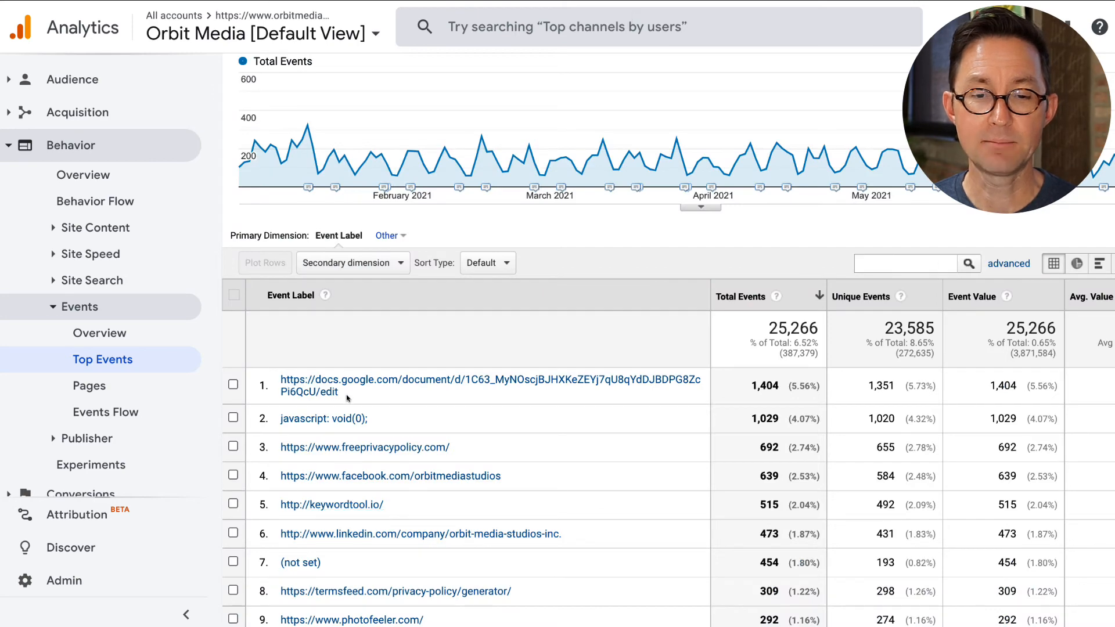
mouse_move(408, 413)
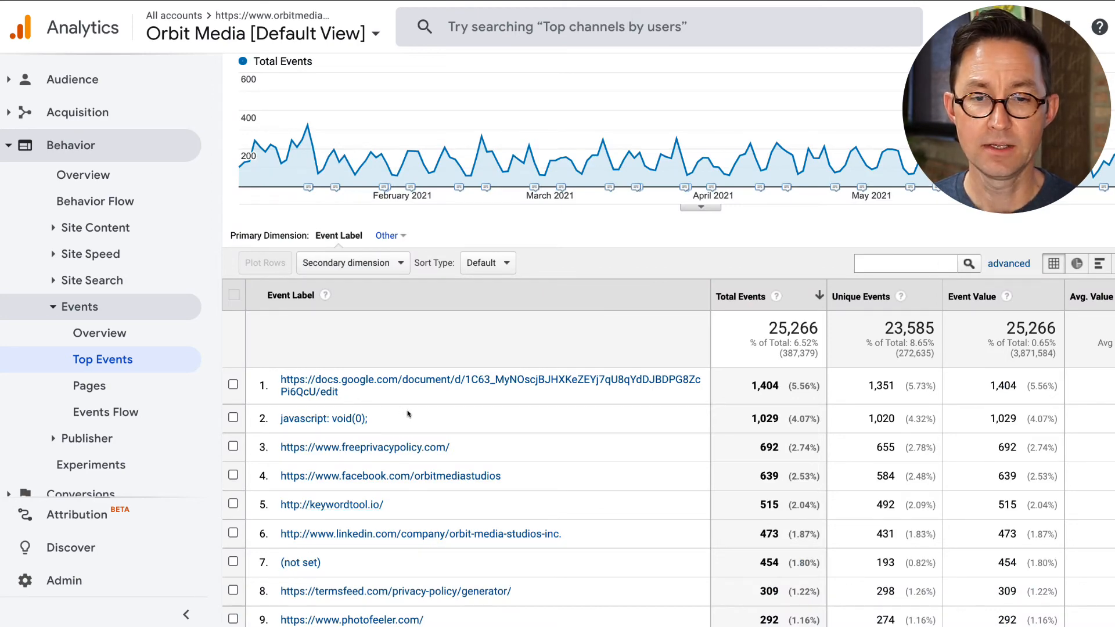
scroll("down", 3)
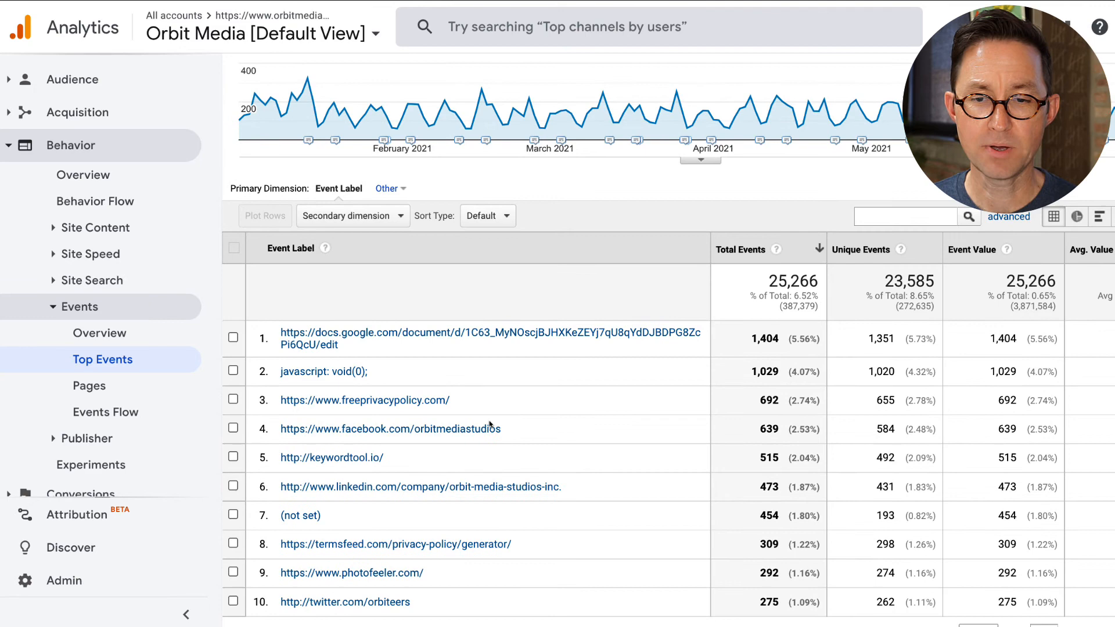
scroll("down", 3)
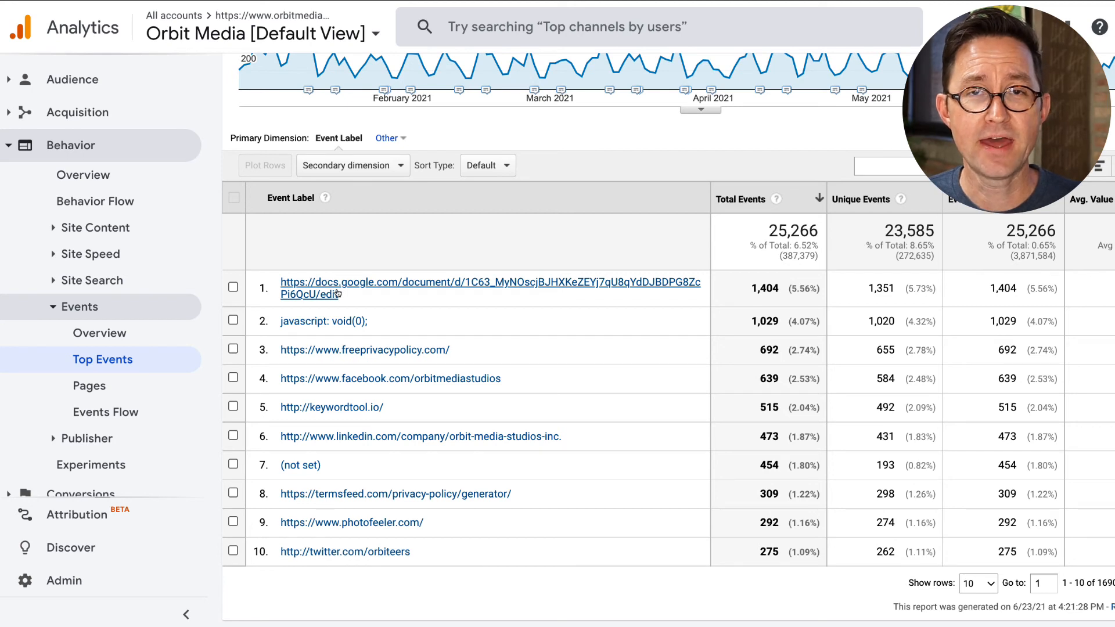
mouse_move(676, 306)
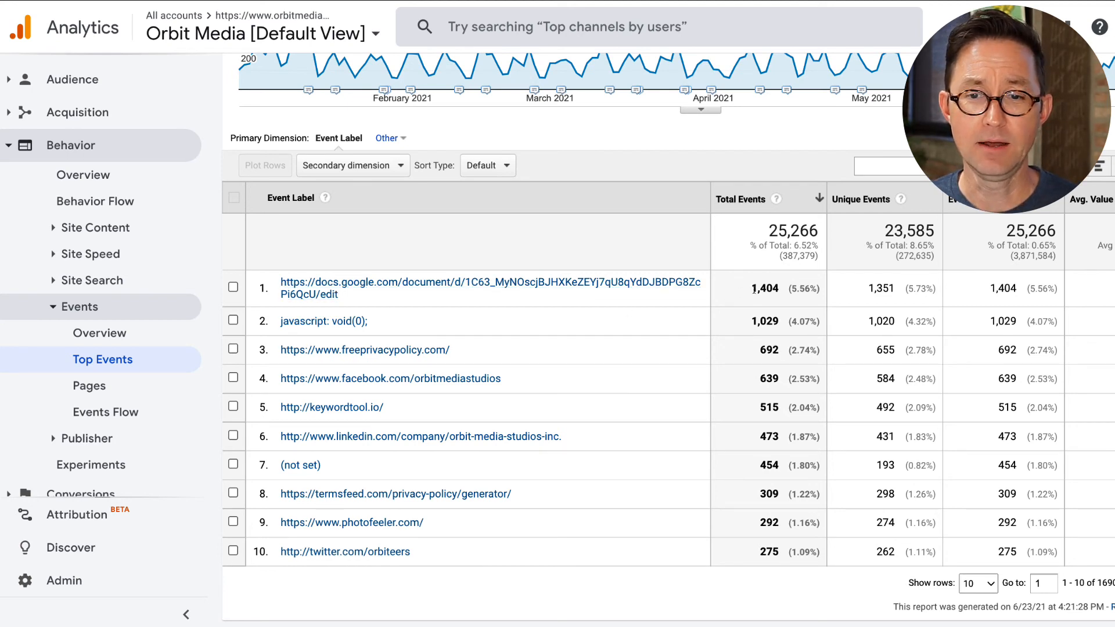
mouse_move(429, 289)
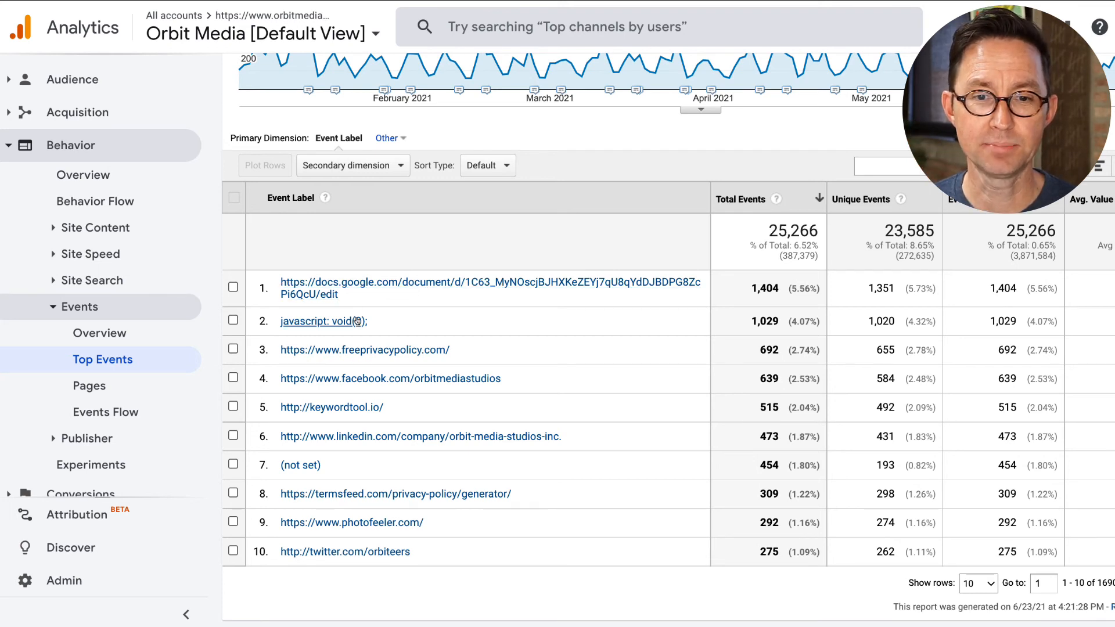
mouse_move(358, 349)
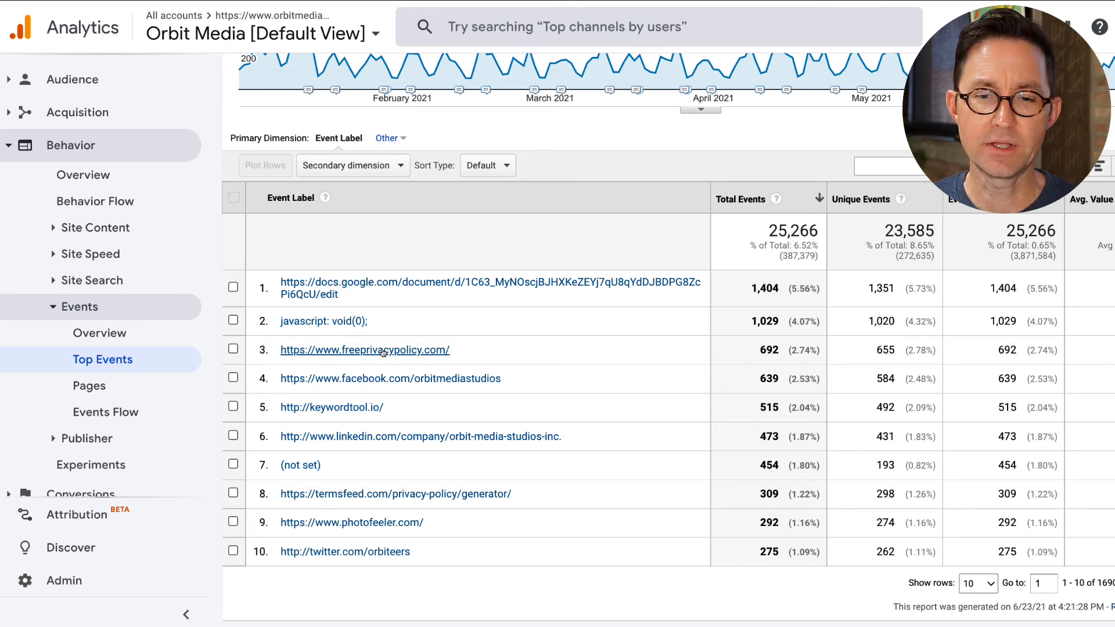
mouse_move(408, 395)
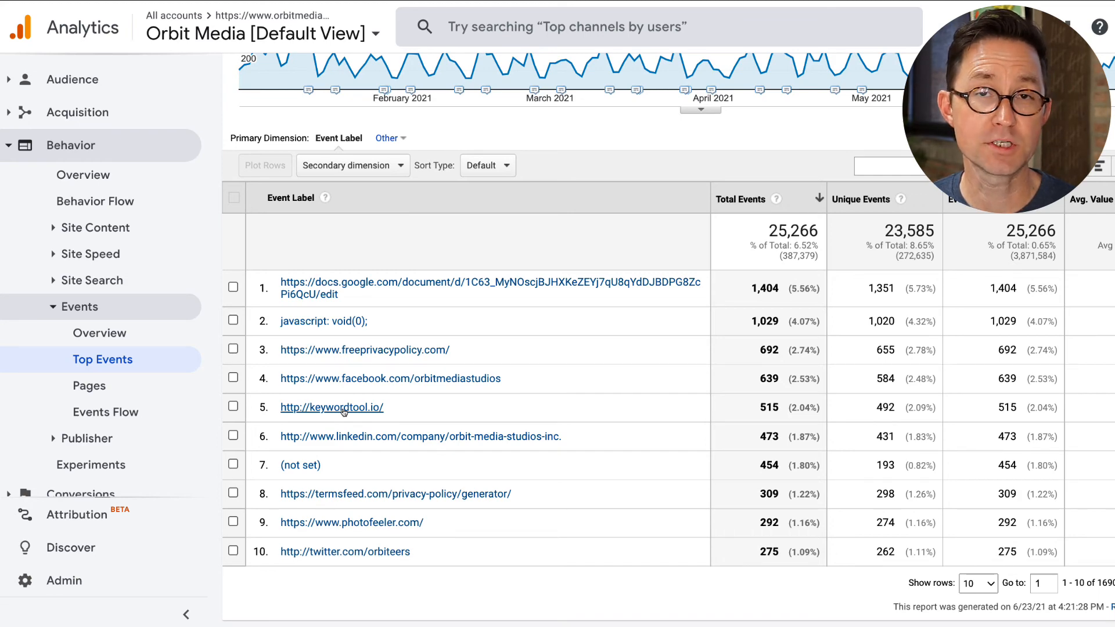
left_click(331, 406)
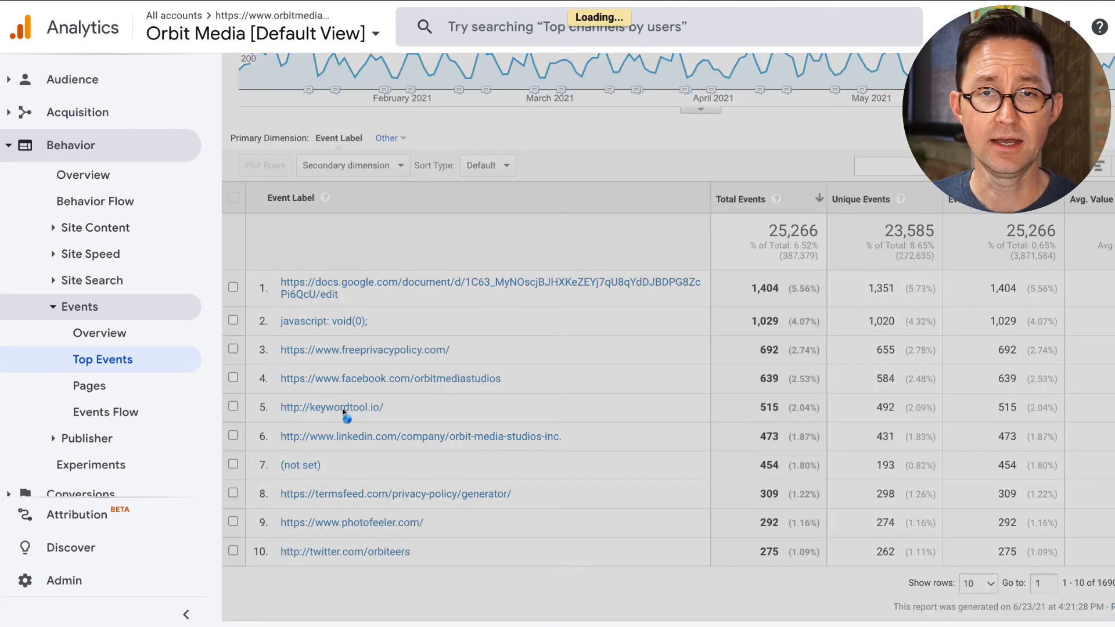
Step: Open the keywordtool.io label row (515 events) and bring up the Secondary dimension list
left_click(331, 406)
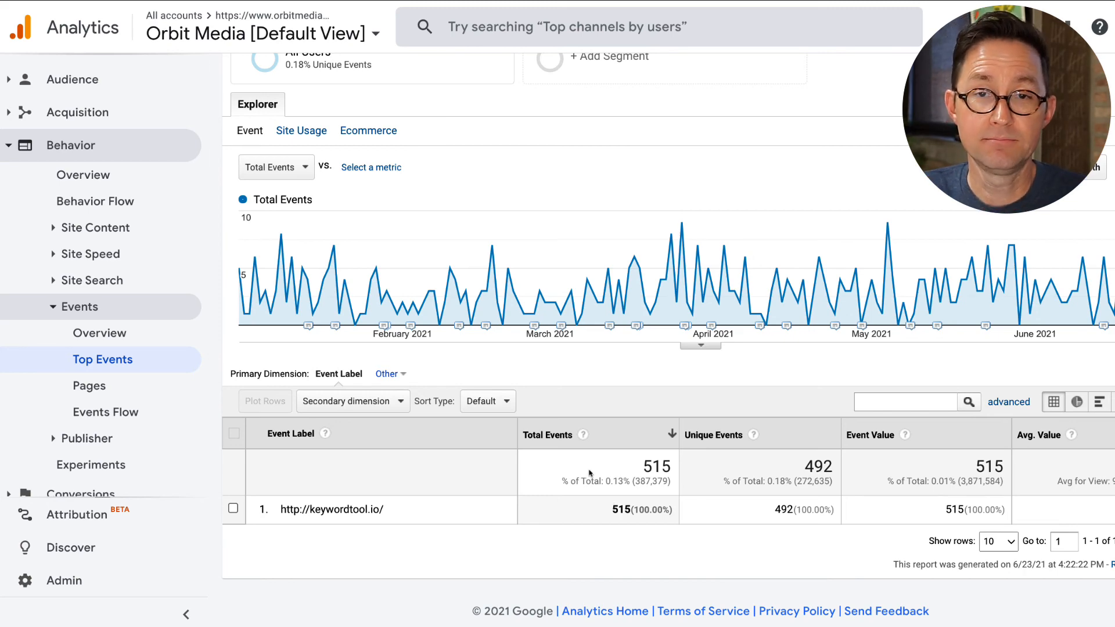
scroll("up", 3)
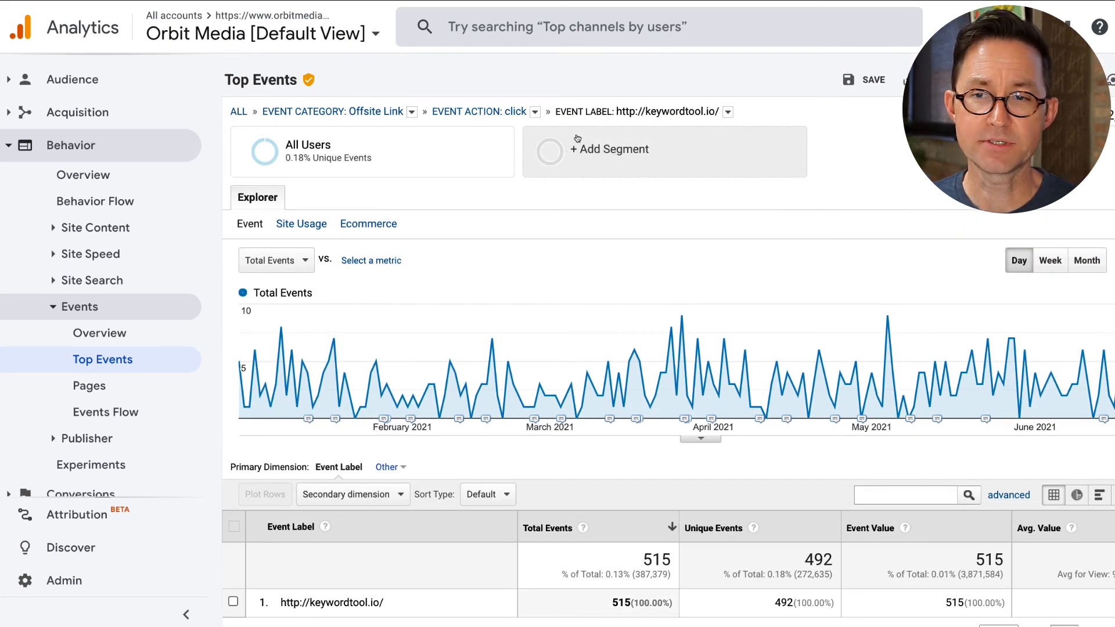
scroll("down", 3)
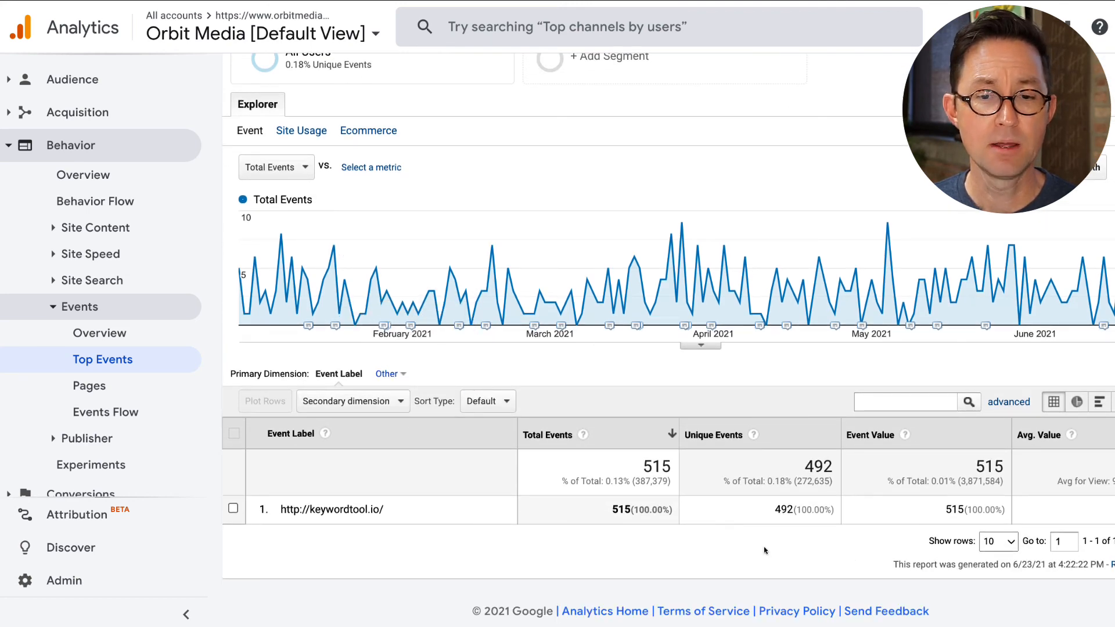
mouse_move(353, 401)
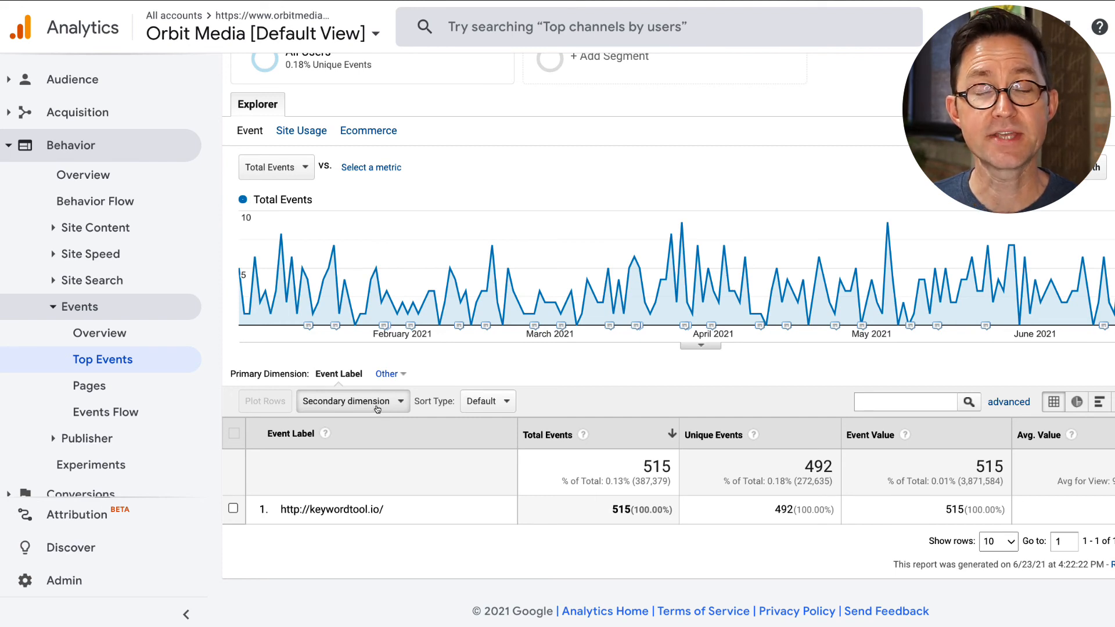
left_click(348, 400)
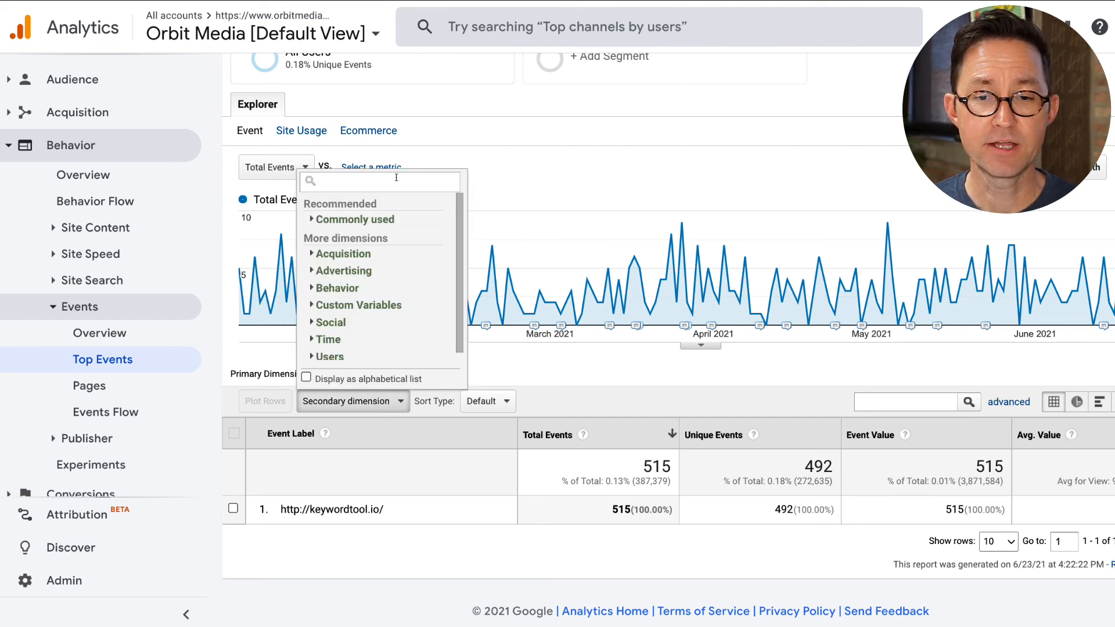